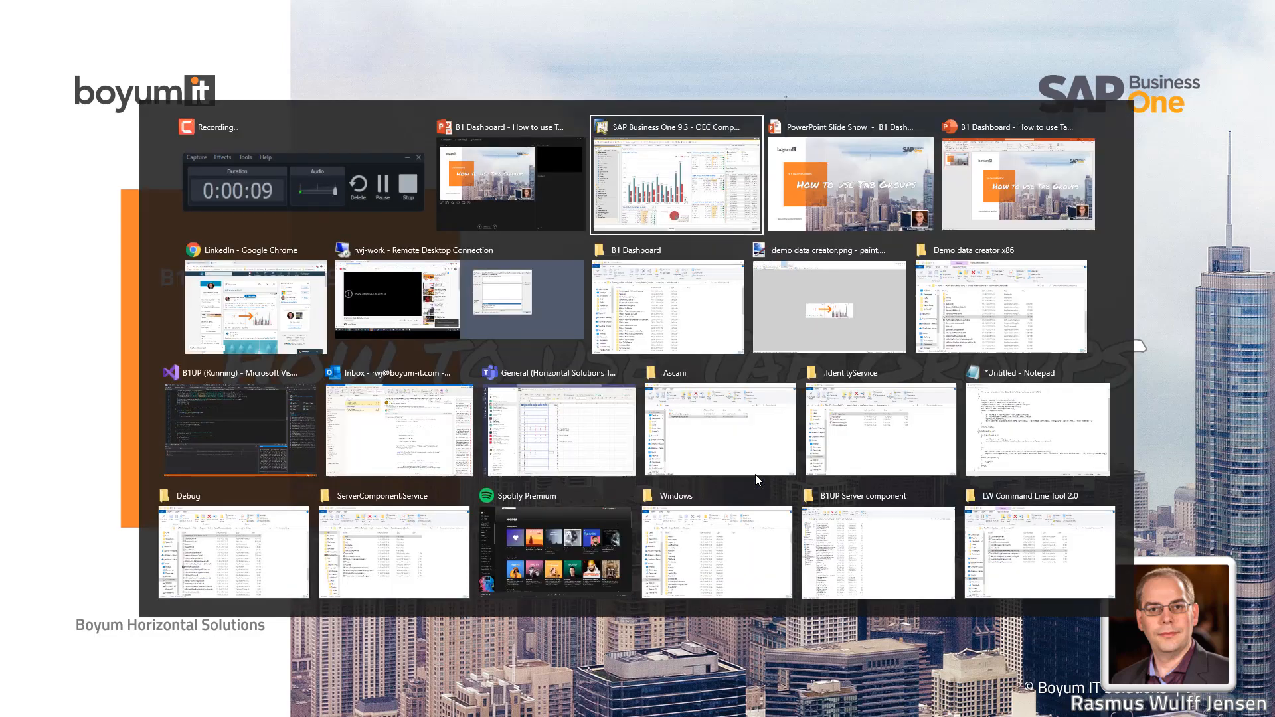
# Step: Bring the SAP Business One window with the Sales overview dashboard to the front
pyautogui.click(675, 176)
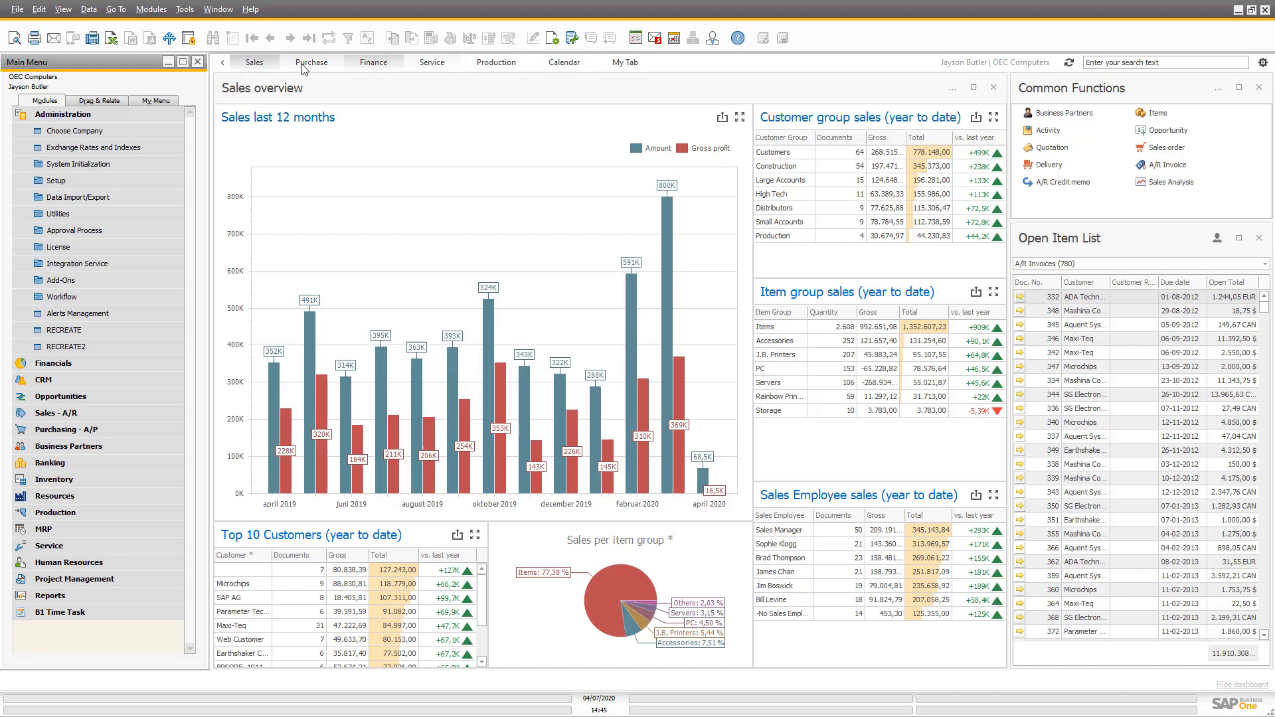
pyautogui.moveTo(634, 66)
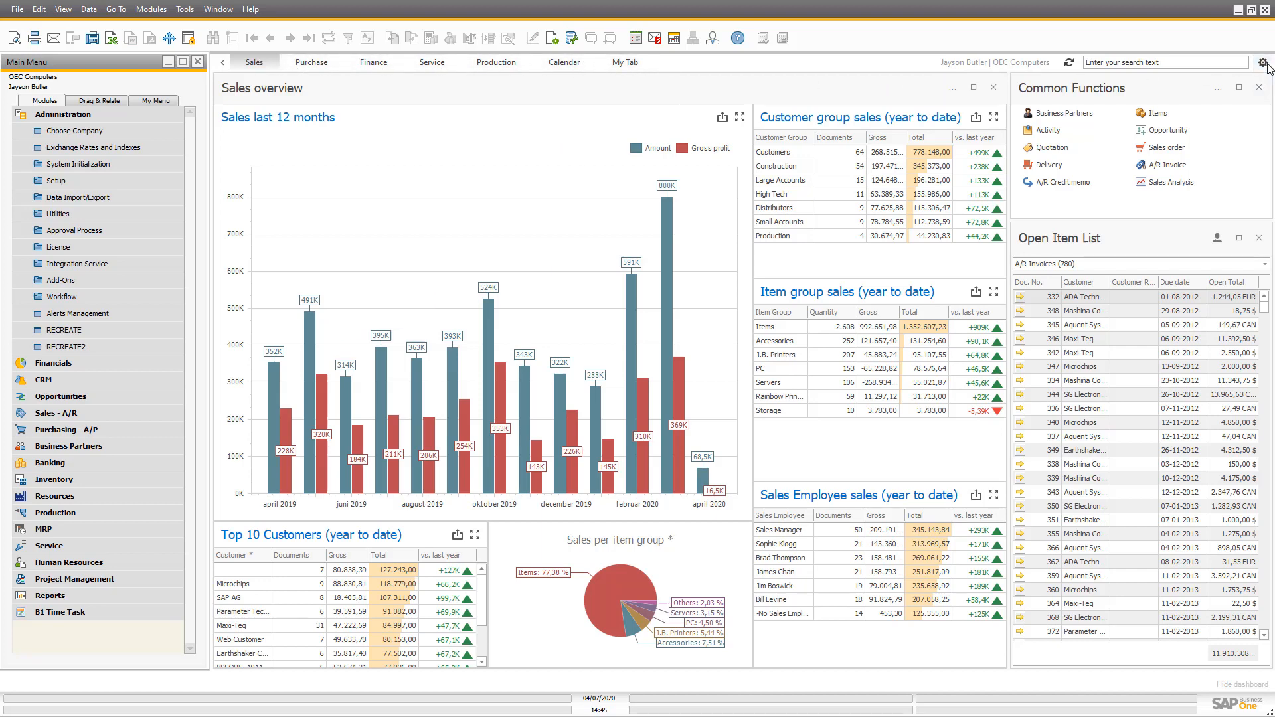
pyautogui.moveTo(932, 41)
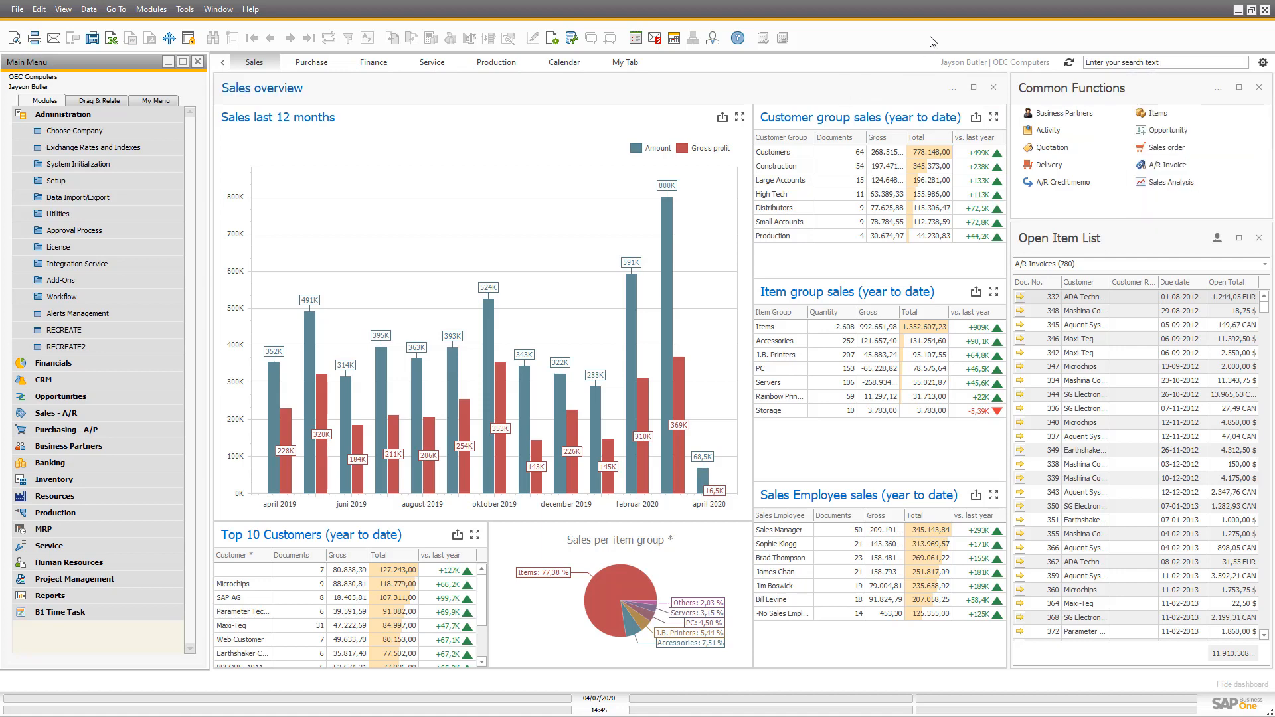
# Step: Shrink the SAP Business One window so the Sales overview widgets rearrange to fit
pyautogui.click(1249, 10)
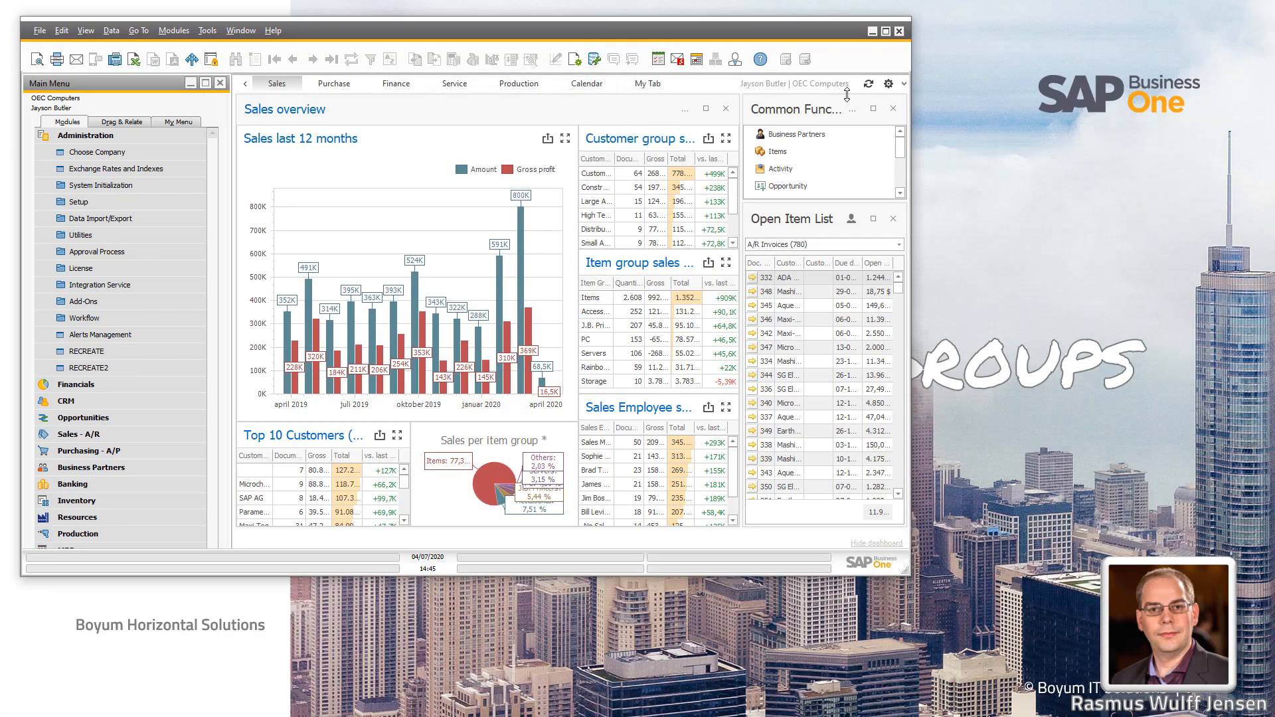
pyautogui.click(902, 83)
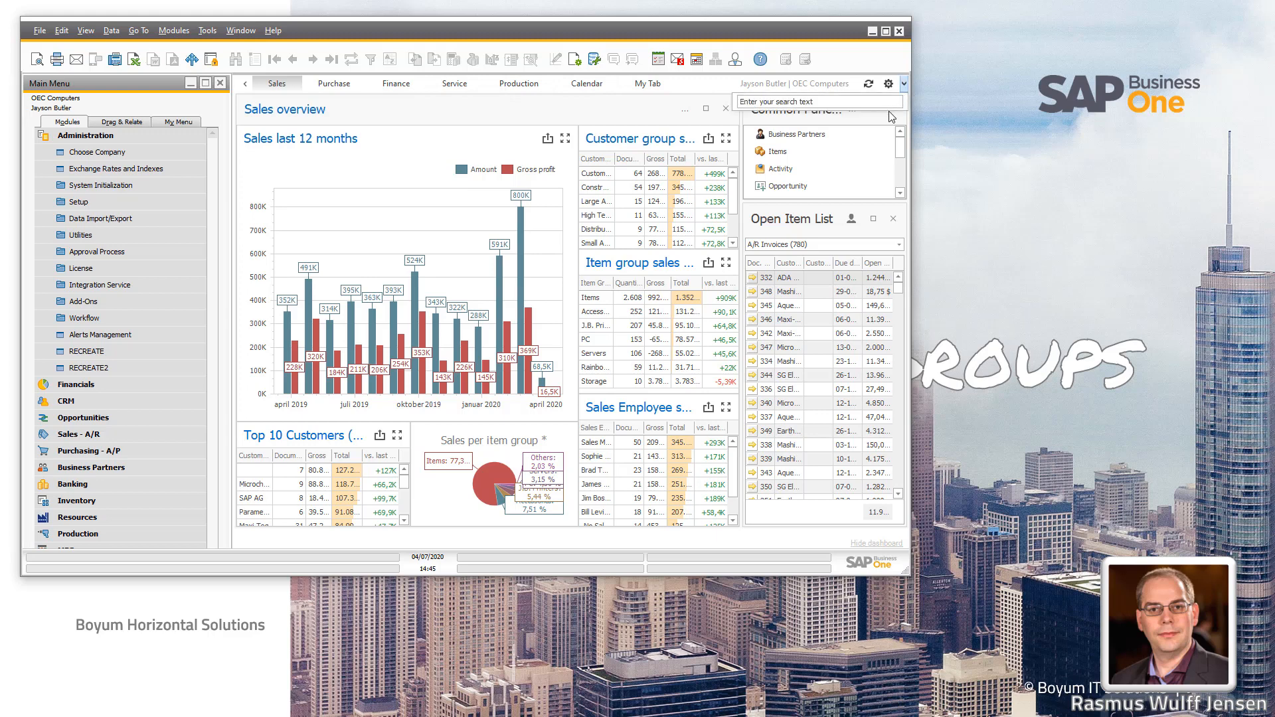
pyautogui.moveTo(904, 202)
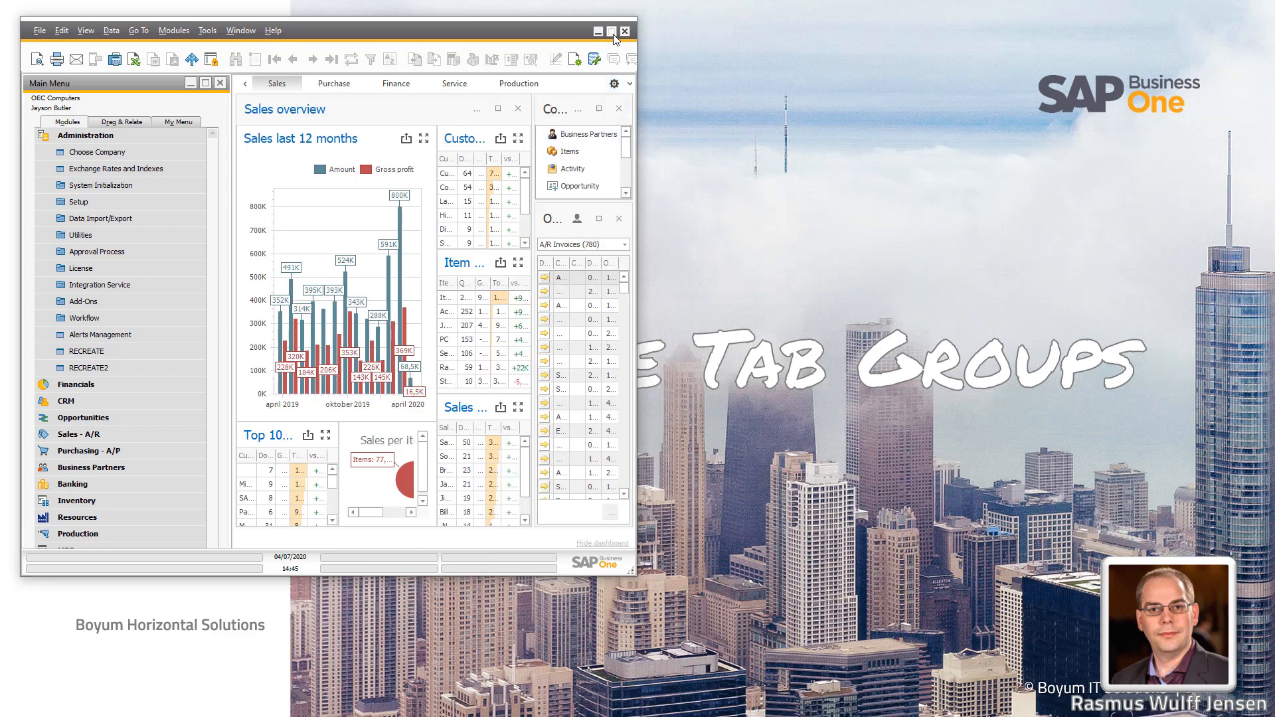
# Step: Maximize the window again and show the Sales overview dashboard's options list
pyautogui.click(611, 30)
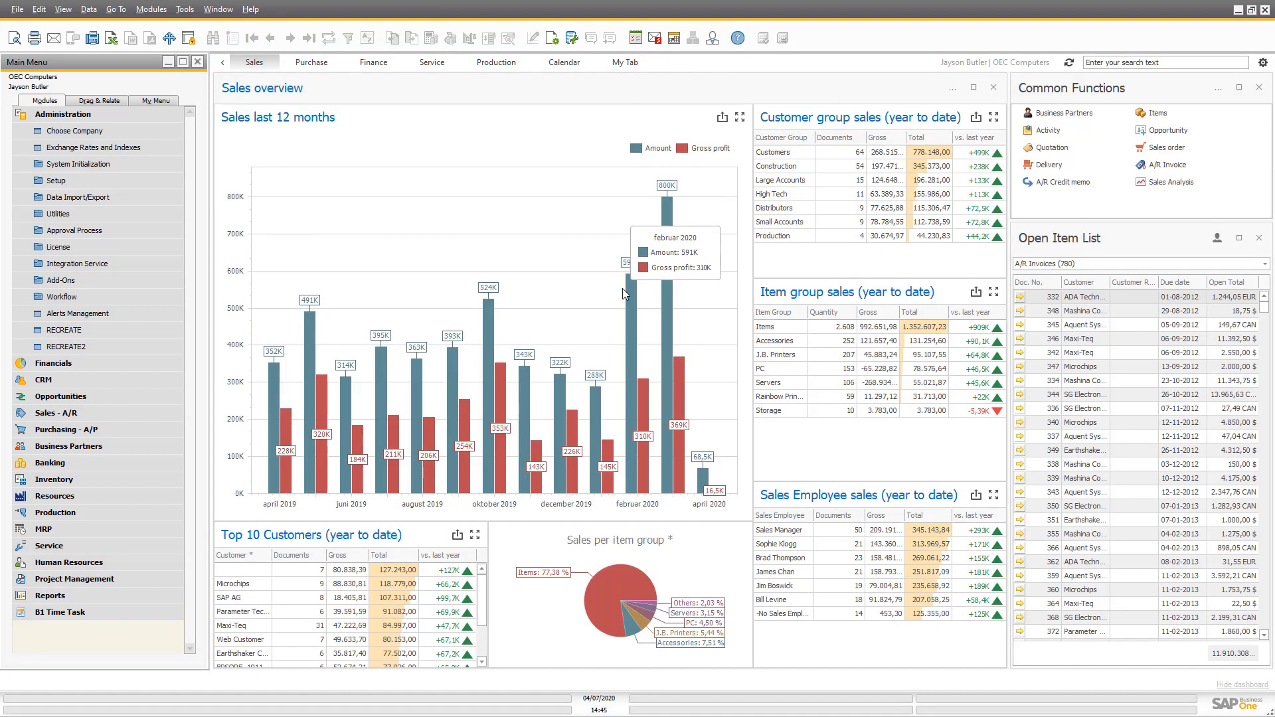
pyautogui.moveTo(505, 161)
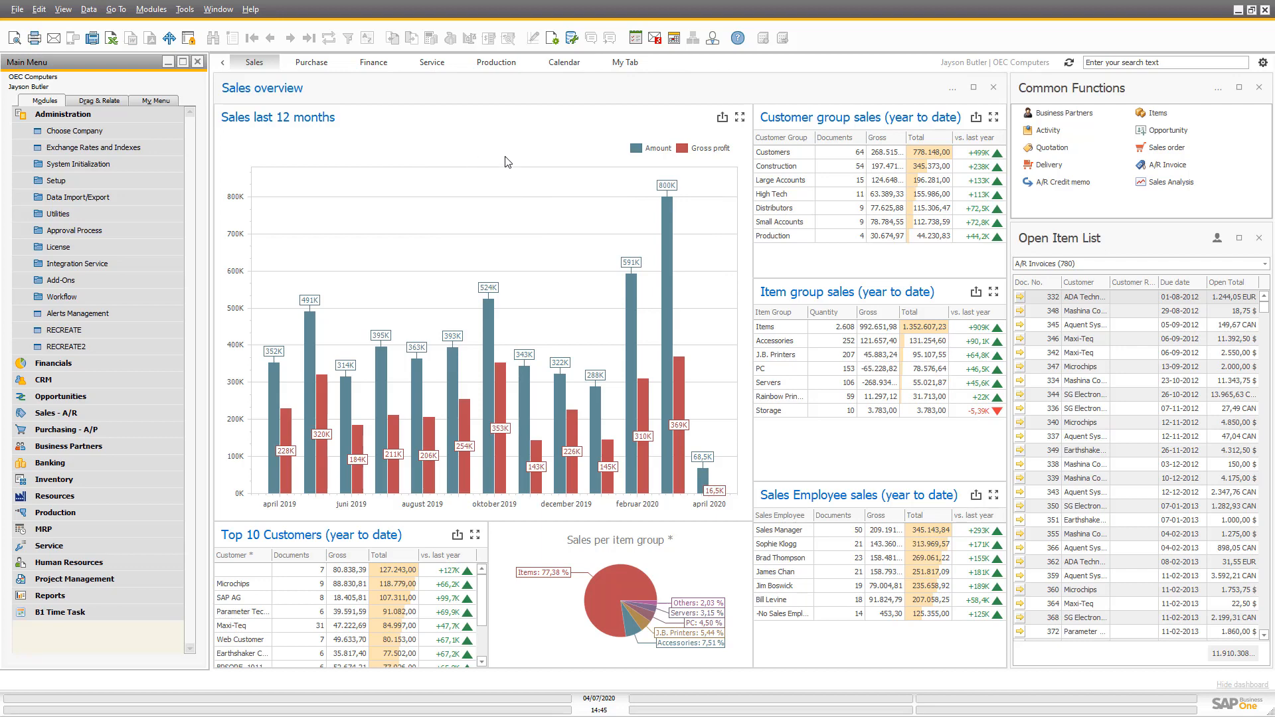
pyautogui.moveTo(505, 96)
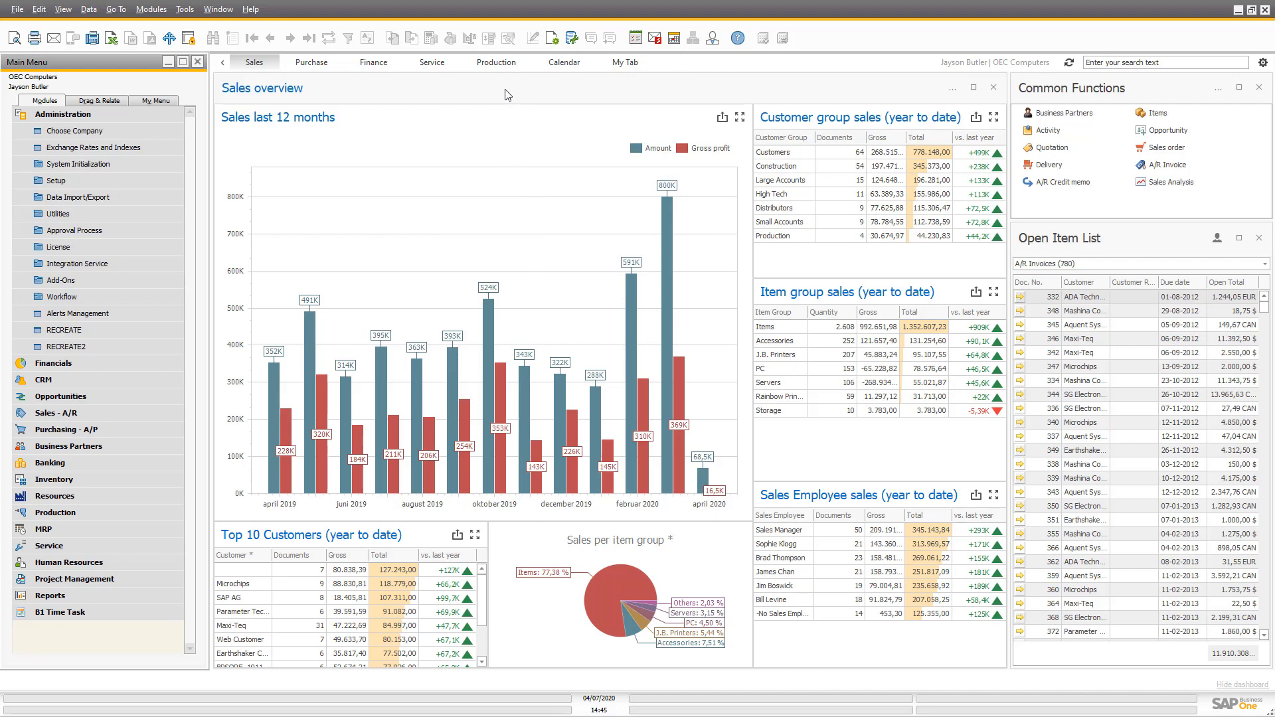
pyautogui.moveTo(932, 99)
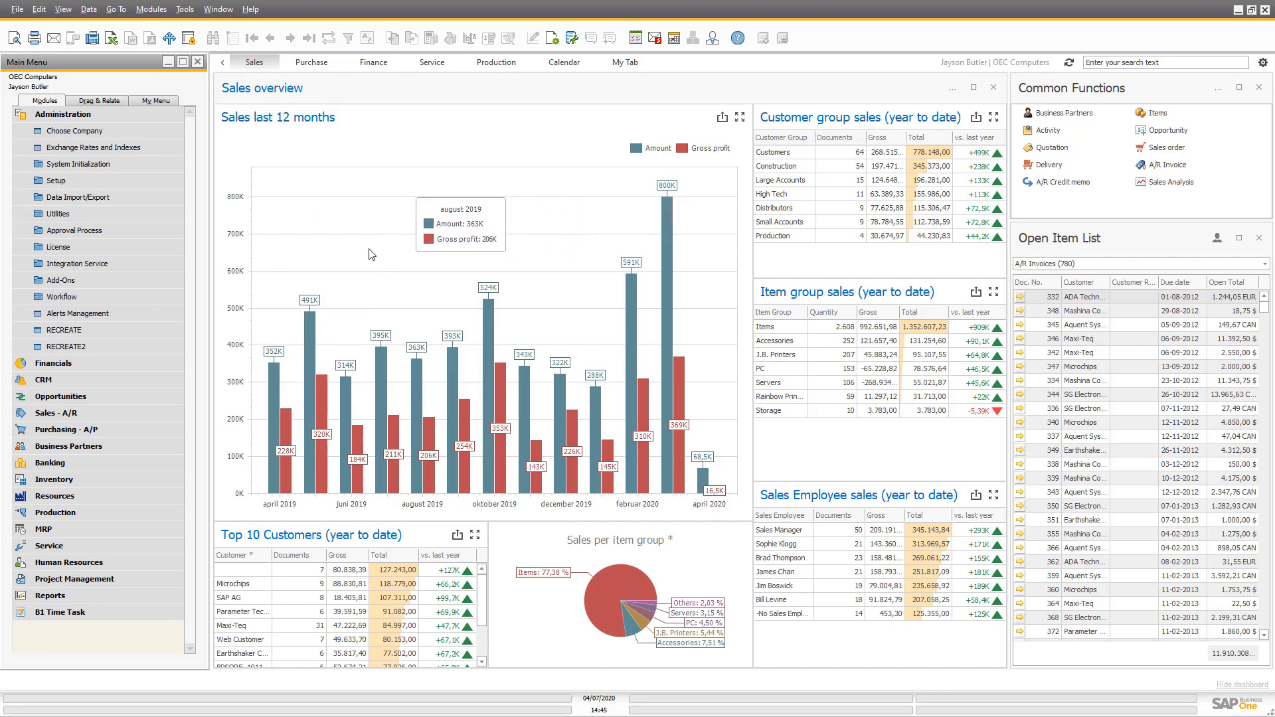
pyautogui.moveTo(886, 453)
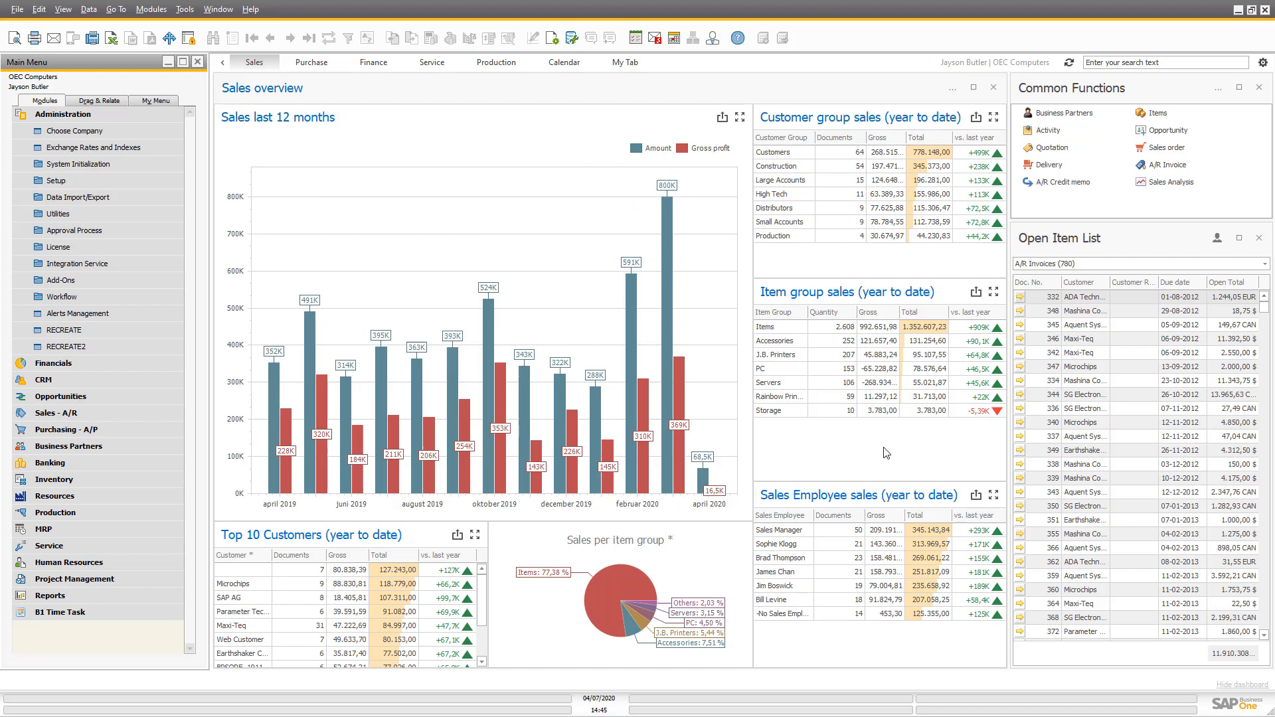
pyautogui.moveTo(894, 406)
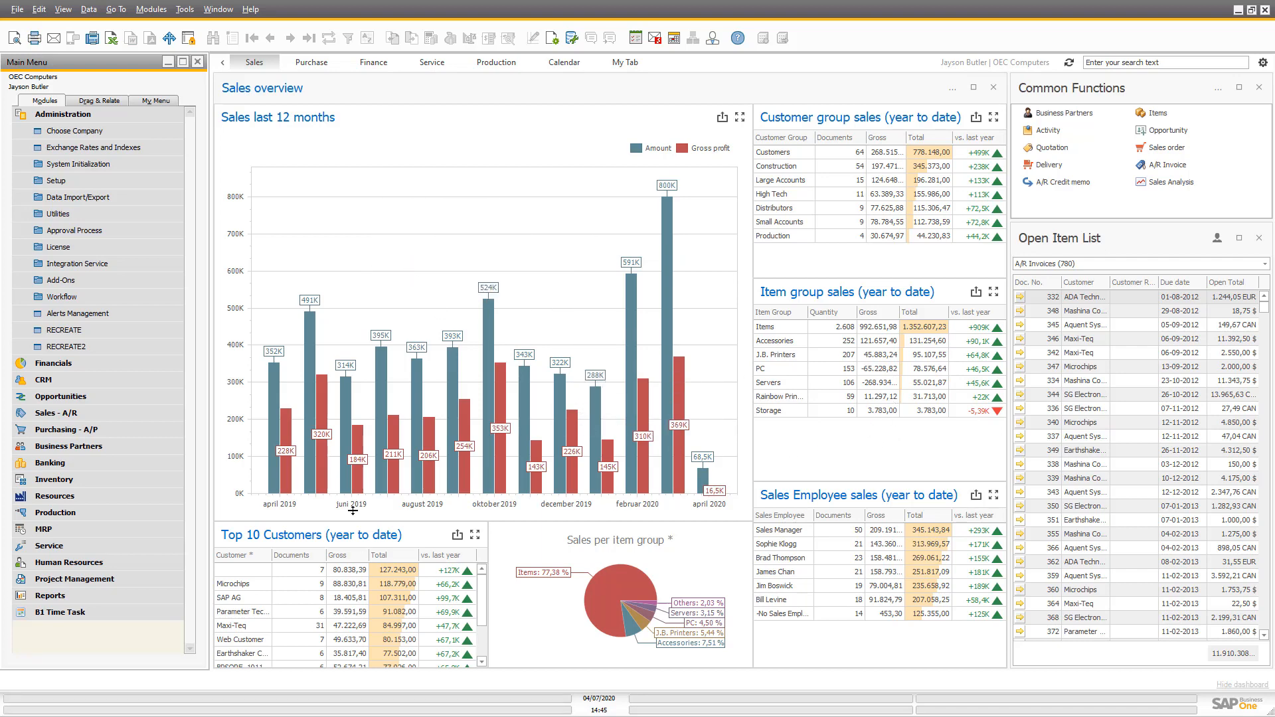
pyautogui.moveTo(862, 240)
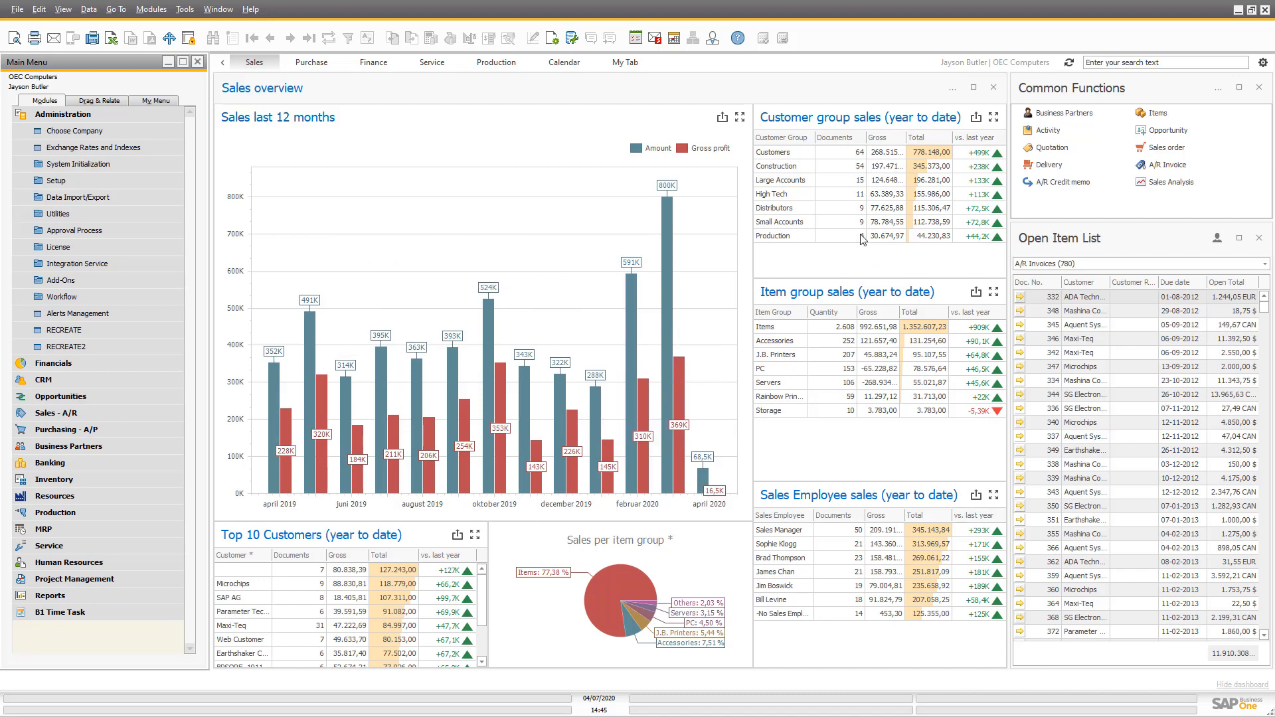
pyautogui.moveTo(817, 498)
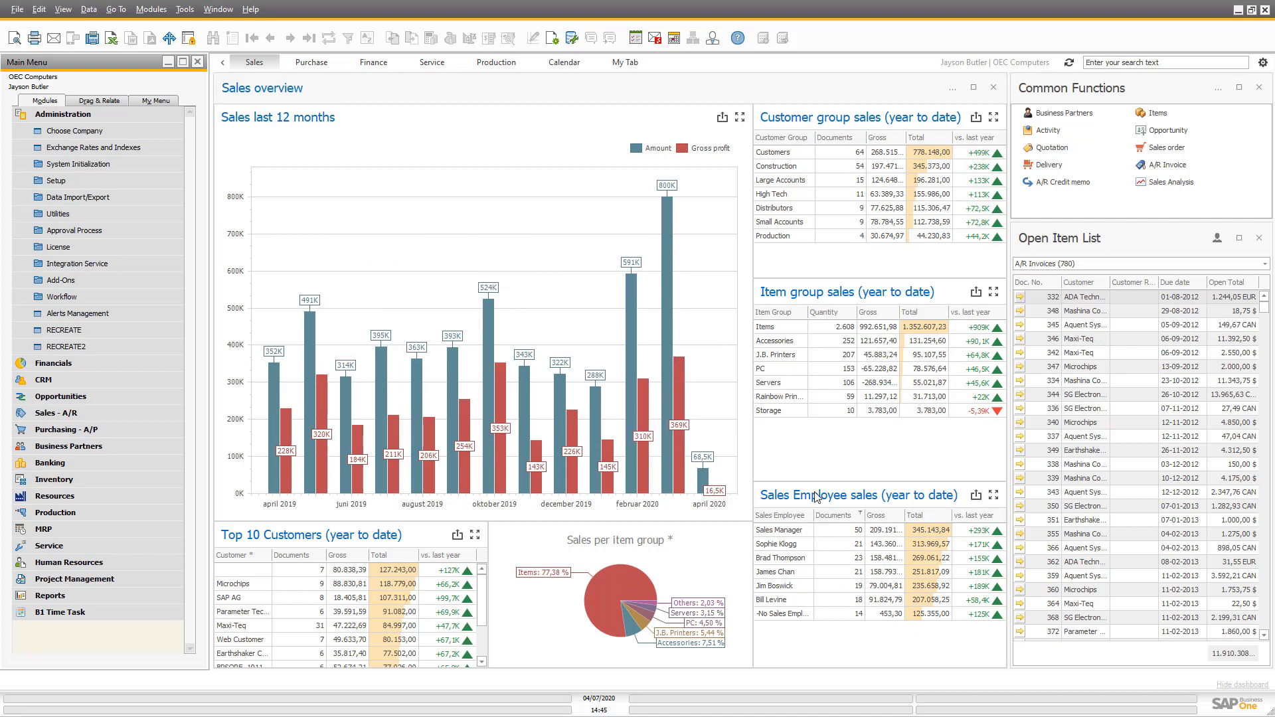
pyautogui.moveTo(854, 610)
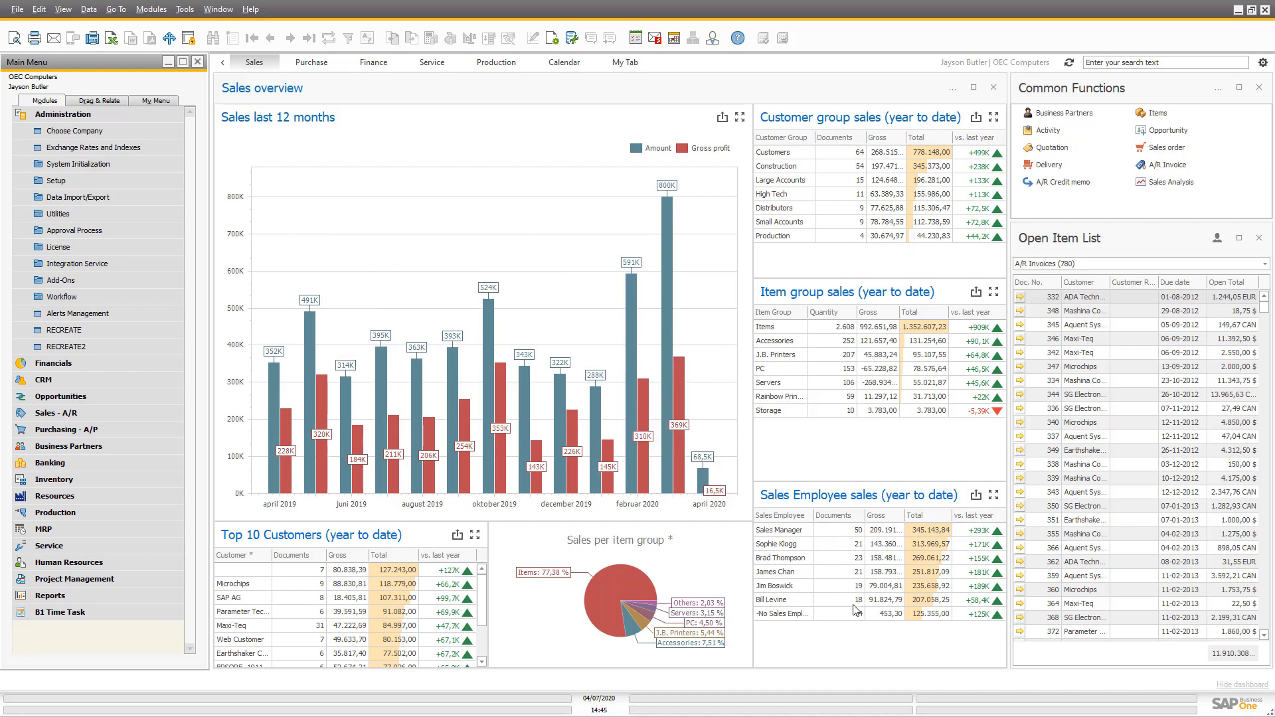
pyautogui.moveTo(885, 611)
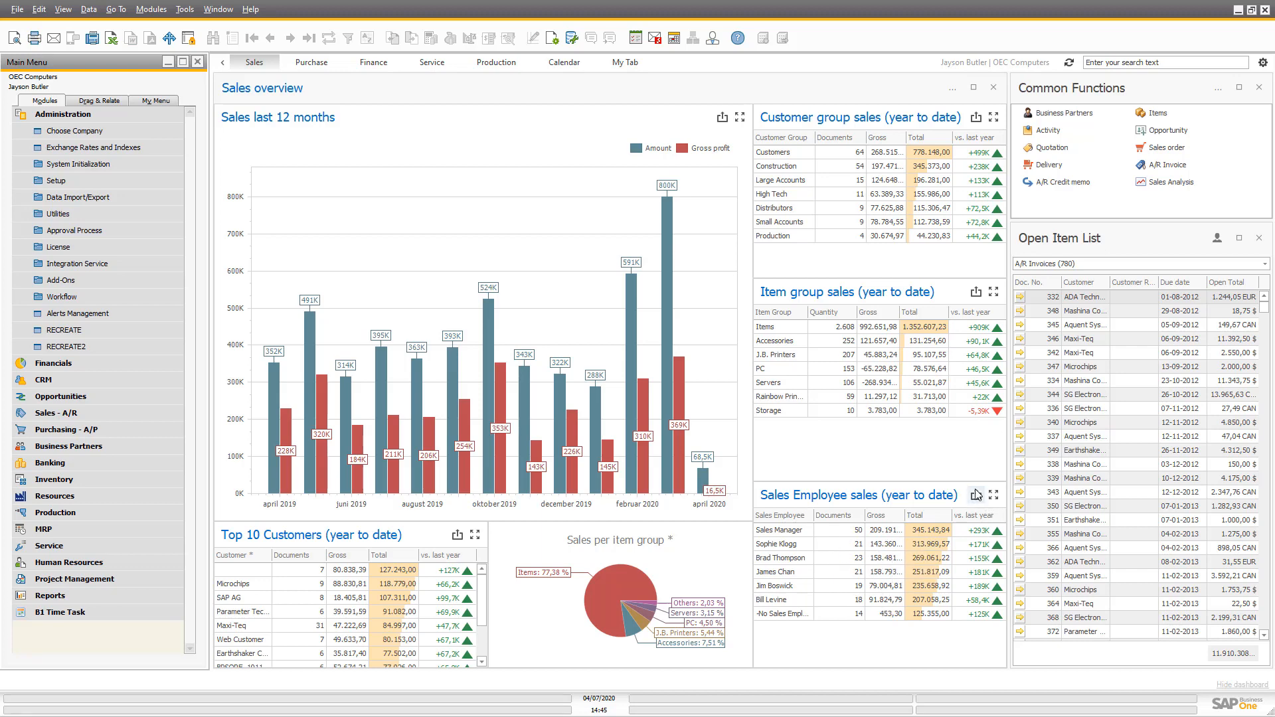
pyautogui.click(993, 494)
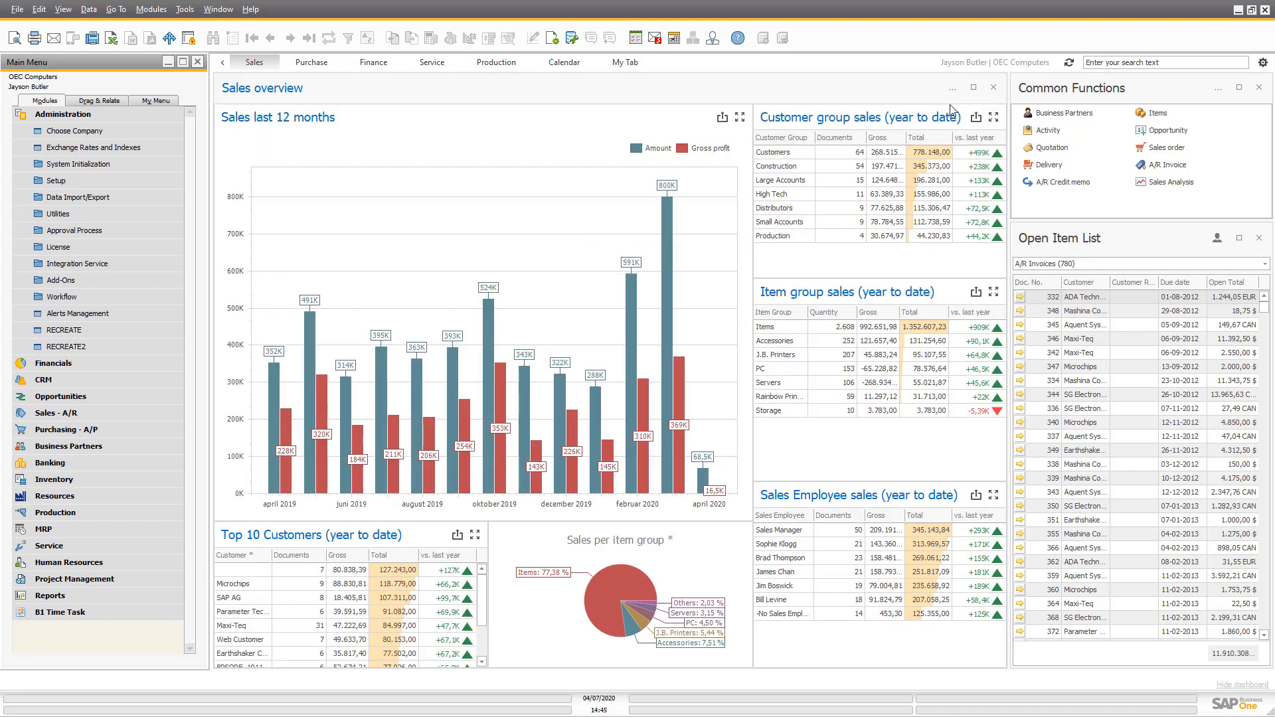
pyautogui.click(951, 88)
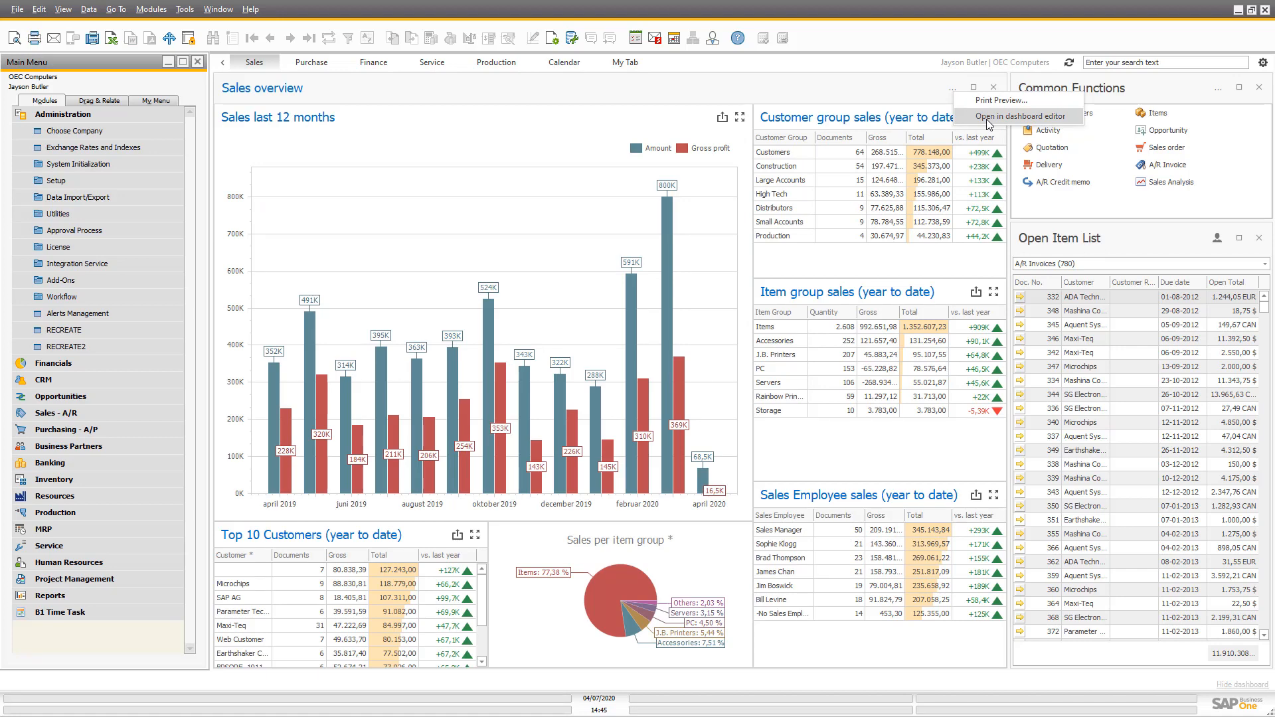
# Step: Open the Sales overview dashboard for editing in the dashboard editor
pyautogui.click(1007, 115)
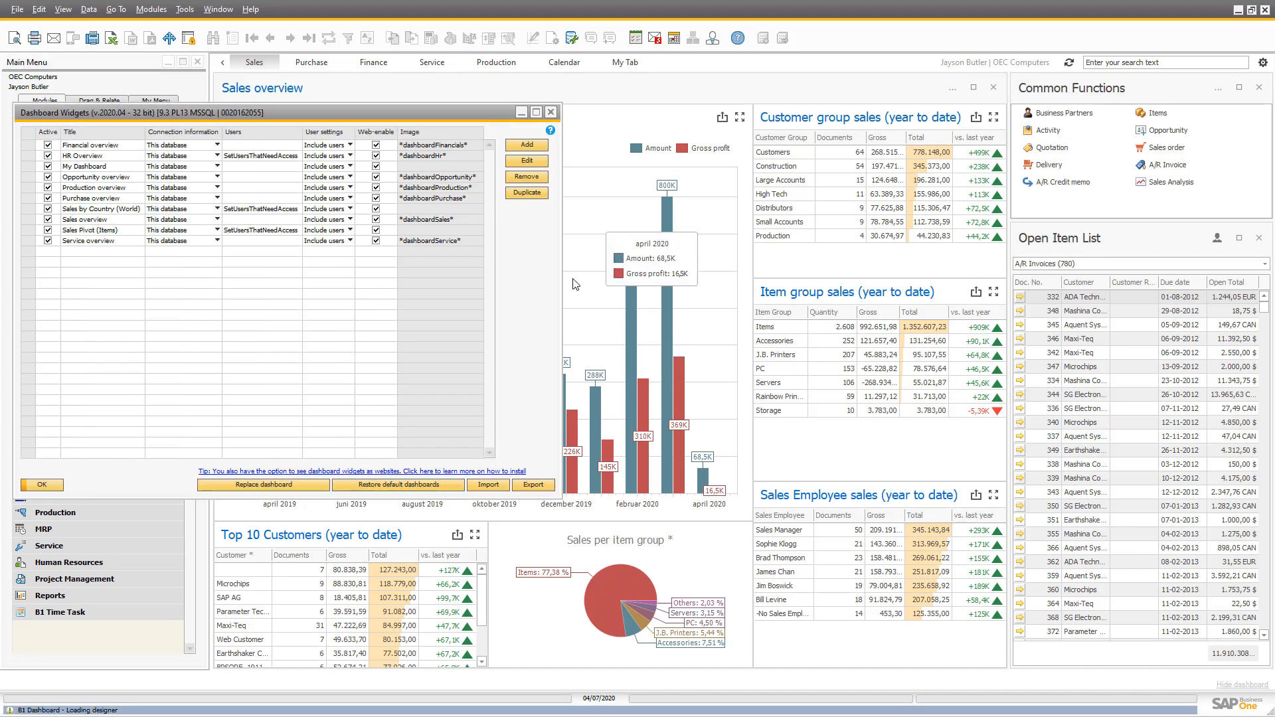
pyautogui.click(526, 161)
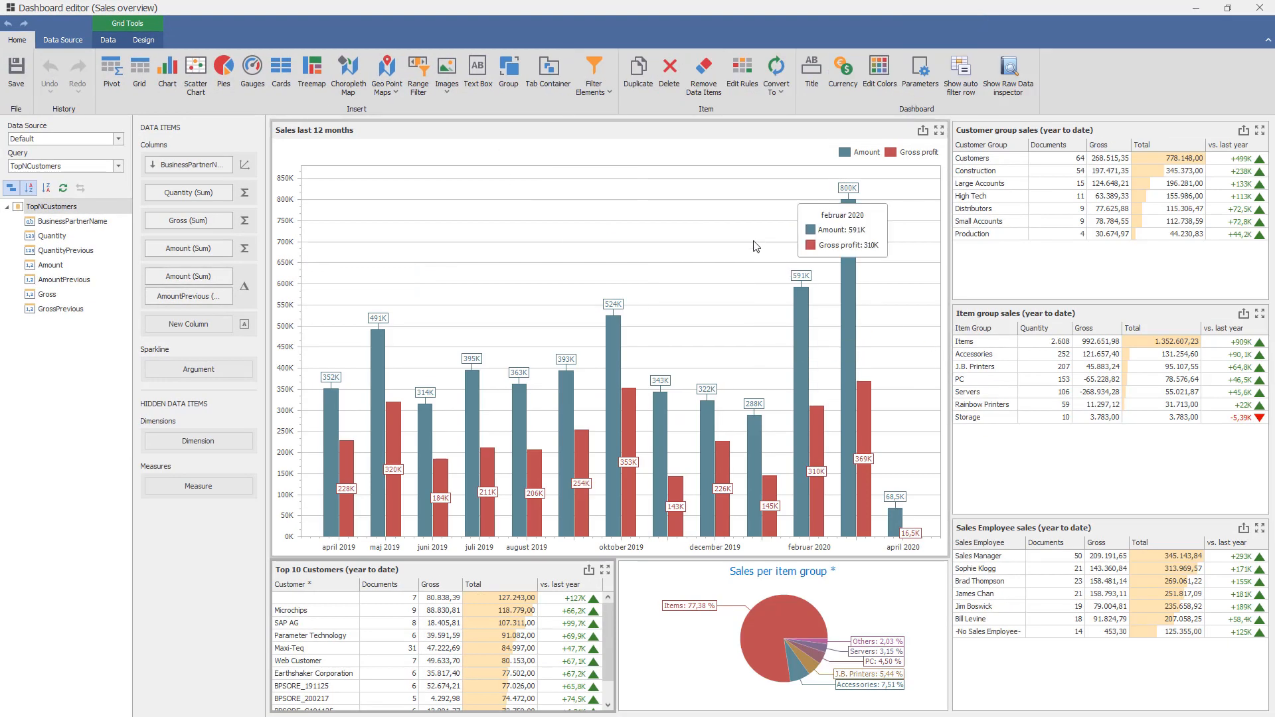
pyautogui.moveTo(560, 367)
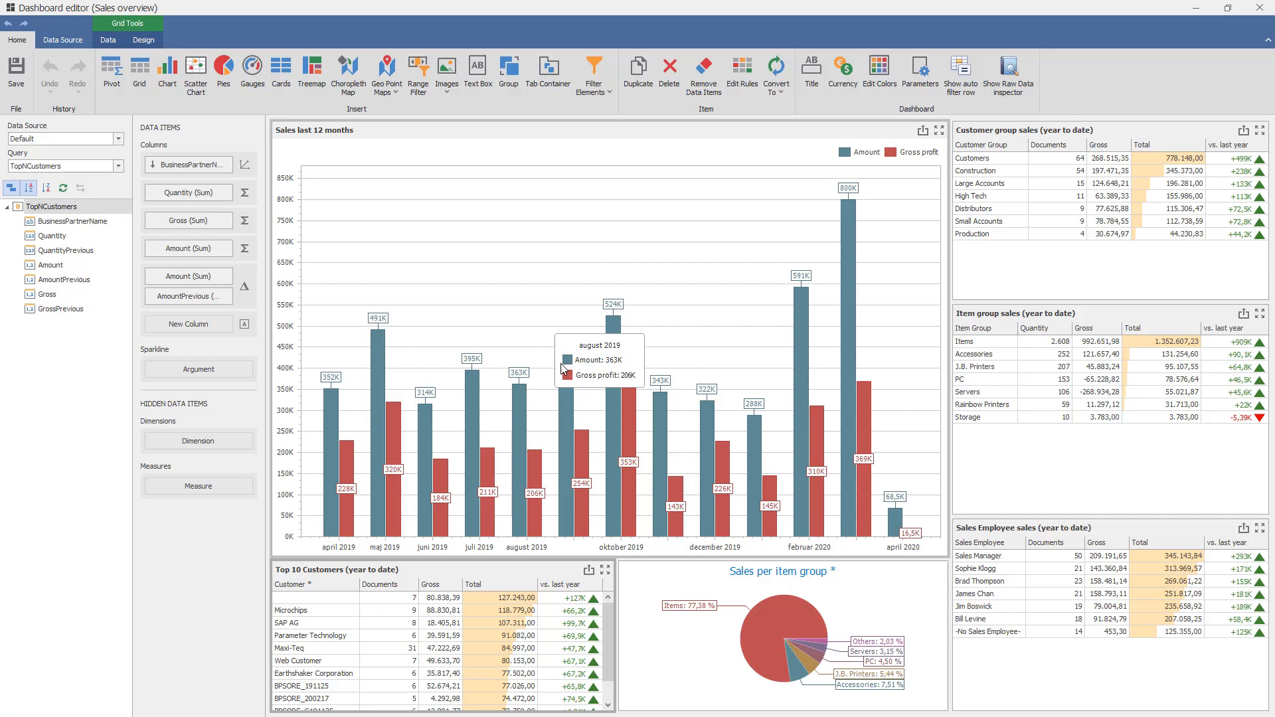
pyautogui.moveTo(547, 73)
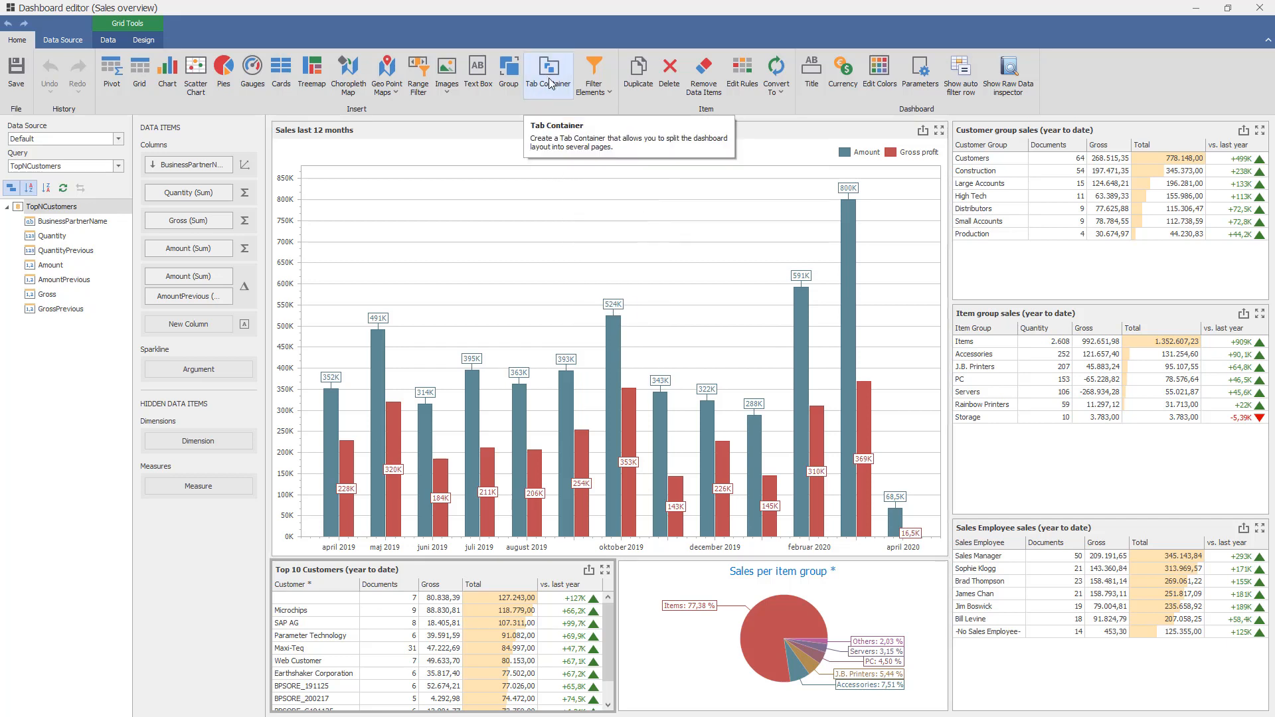
# Step: Add a tab container to the dashboard with two pages, Page 1 and Page 2
pyautogui.click(547, 73)
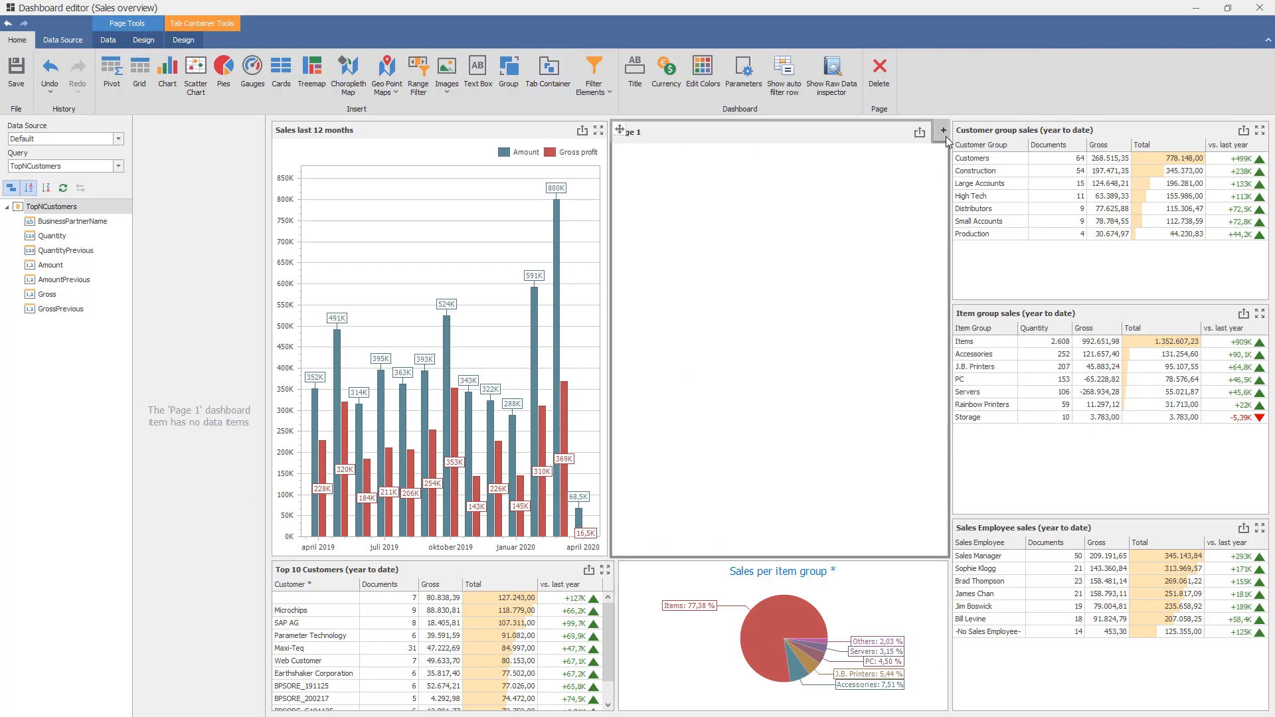
pyautogui.click(942, 132)
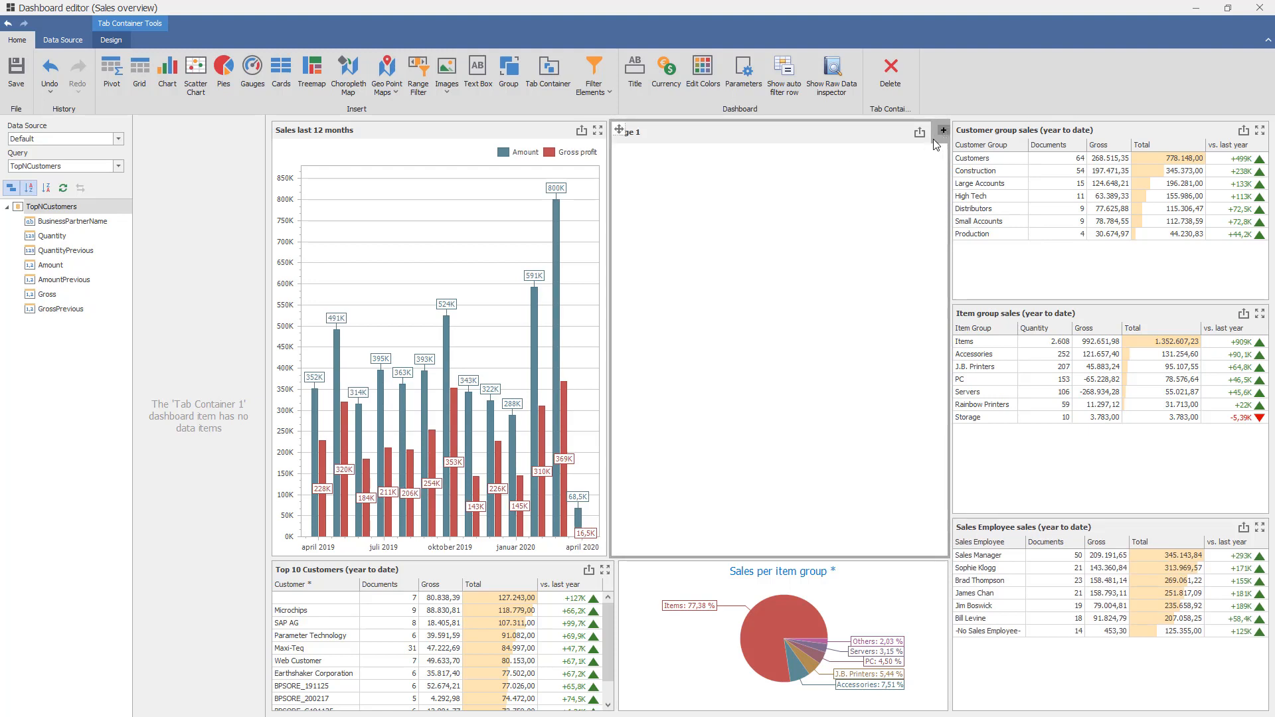
pyautogui.click(943, 131)
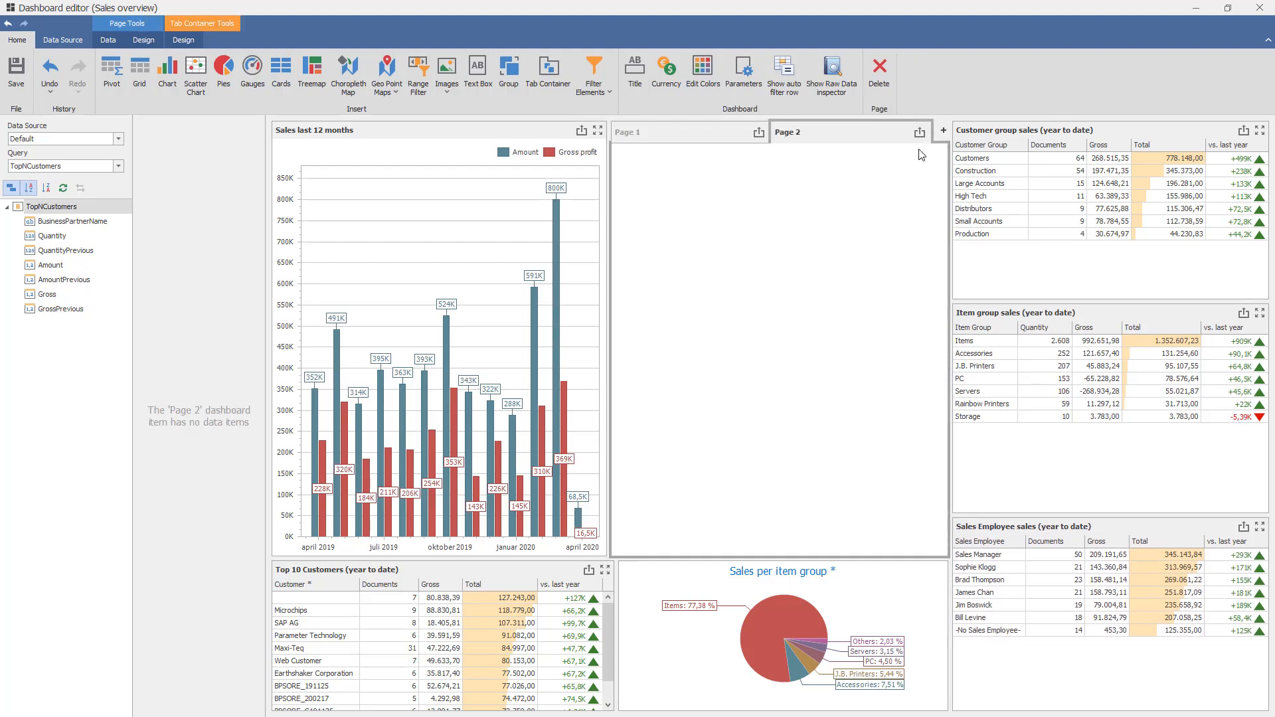
pyautogui.moveTo(746, 244)
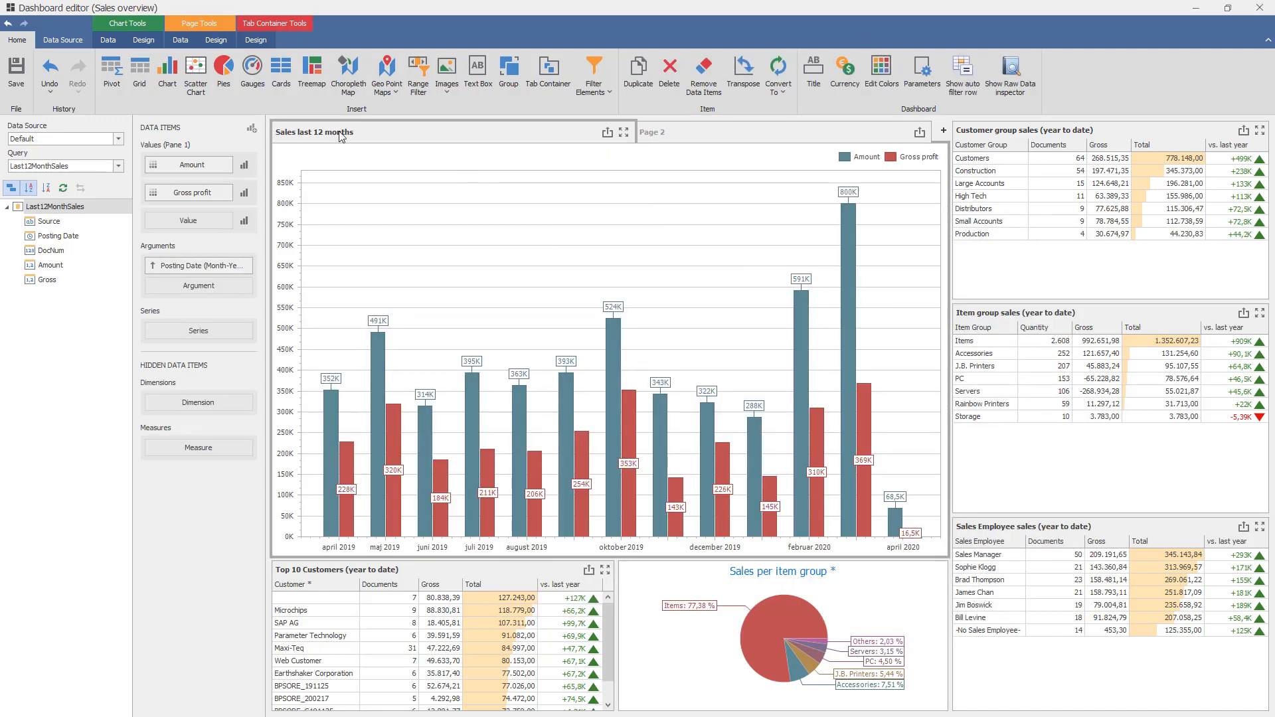
pyautogui.moveTo(310, 142)
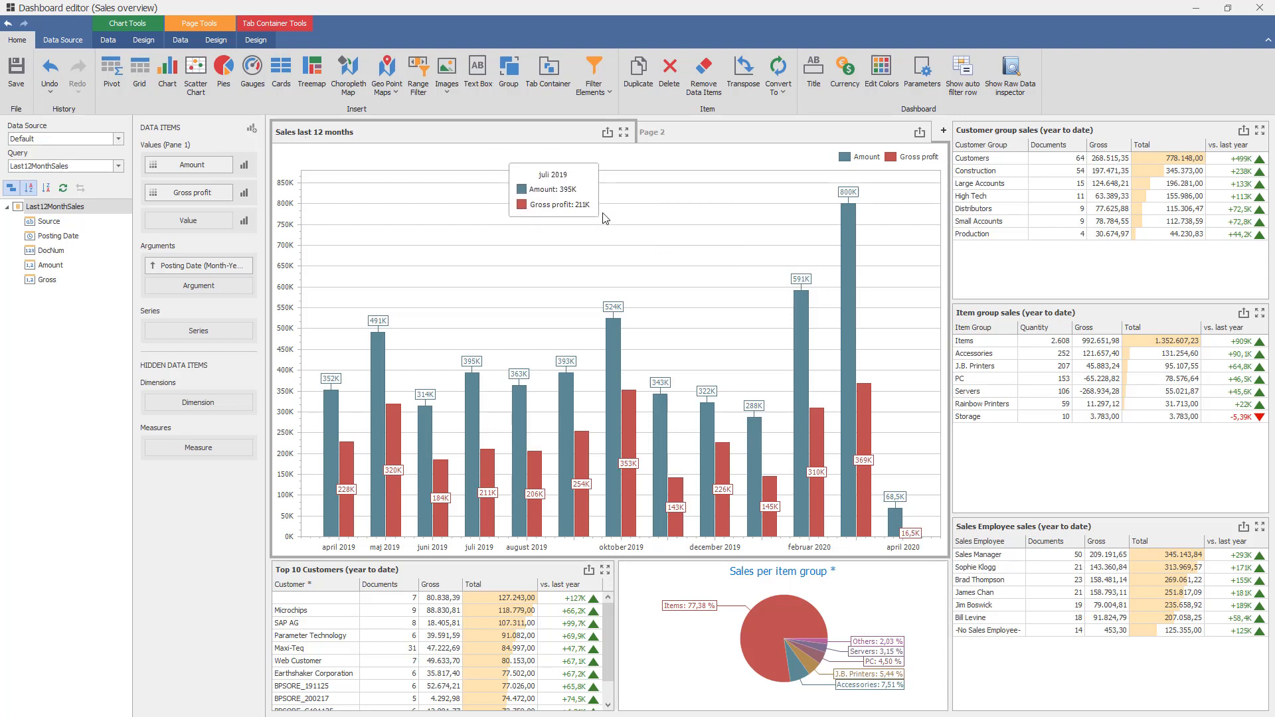
pyautogui.moveTo(332, 128)
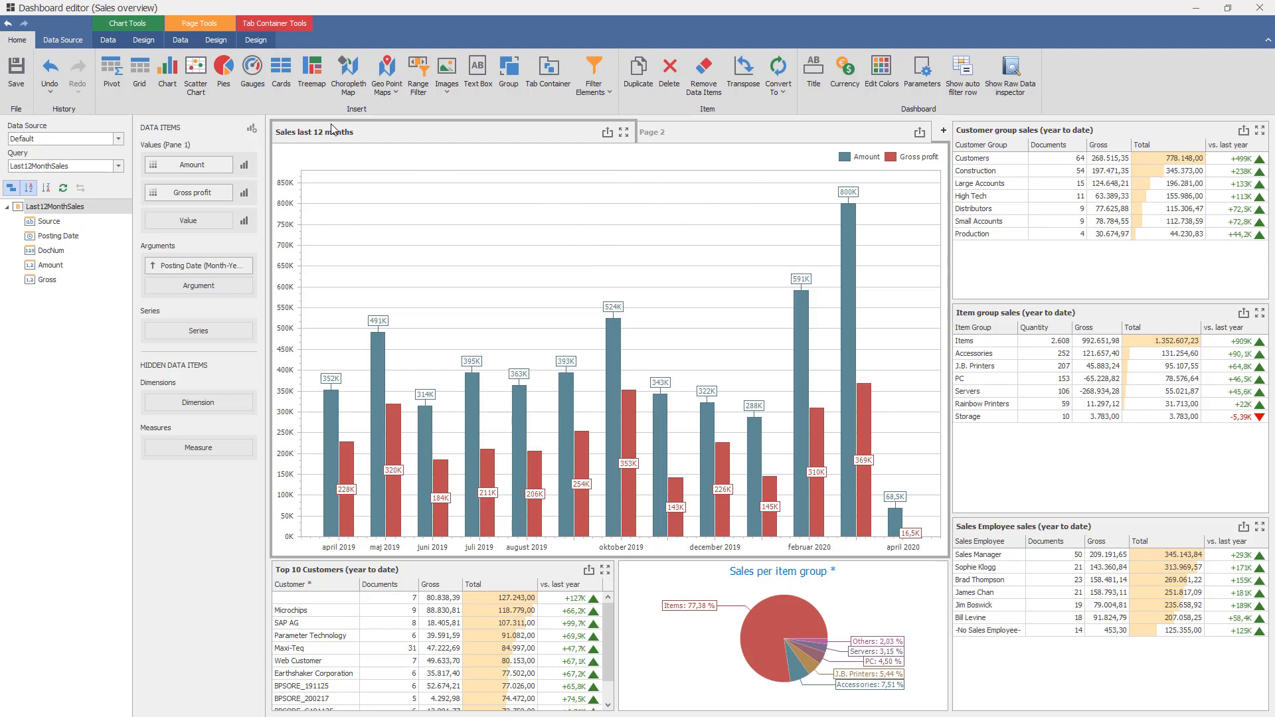
# Step: Move the Sales last 12 months chart into Page 1 of the tab container
pyautogui.rightClick(332, 130)
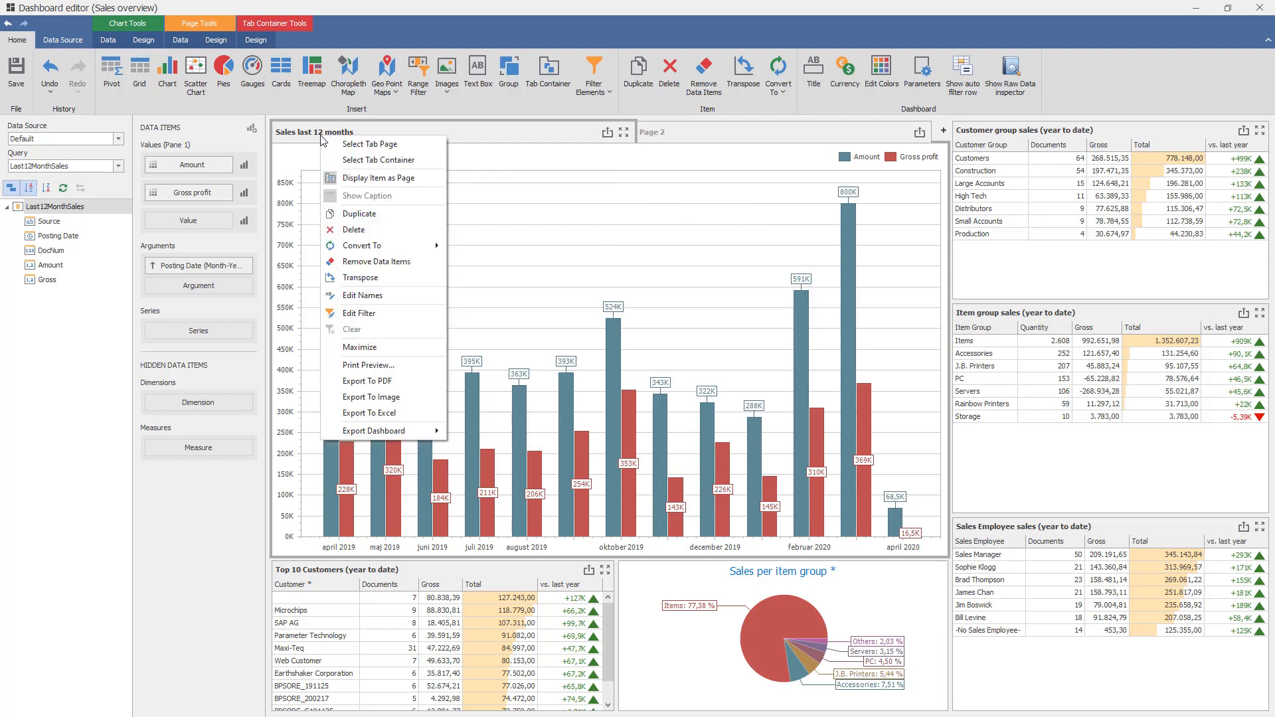
pyautogui.moveTo(367, 186)
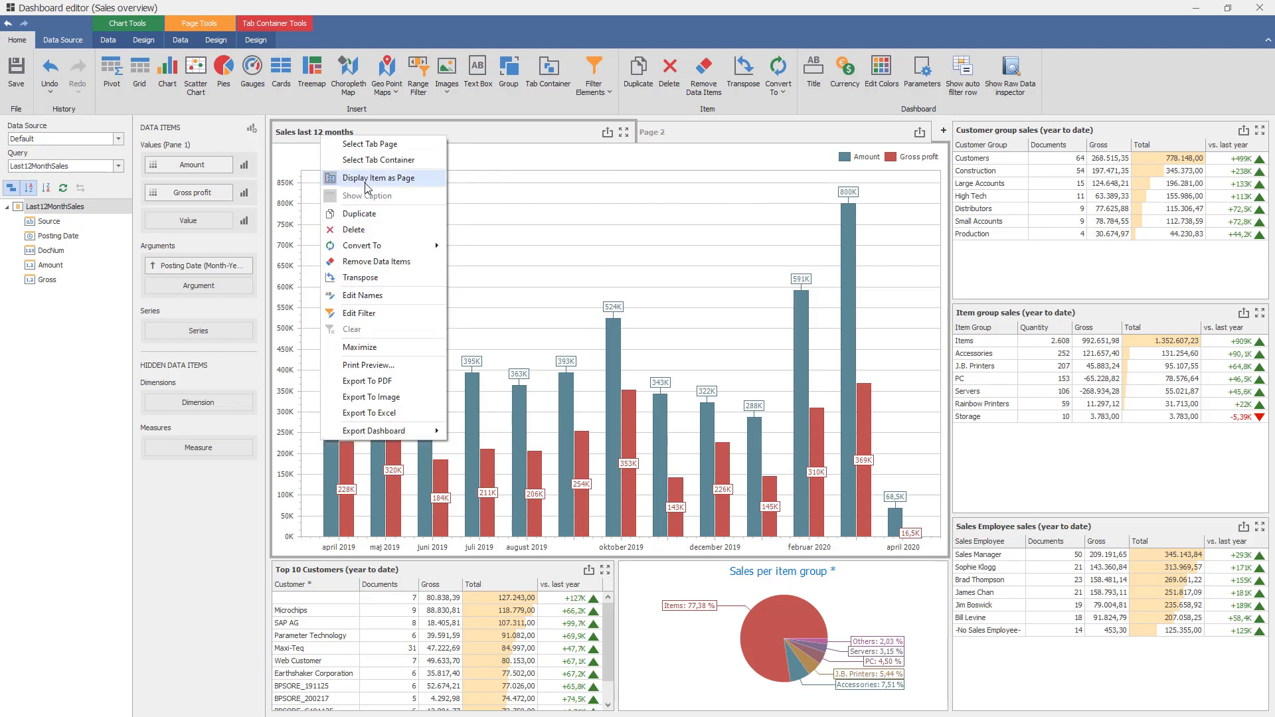
pyautogui.click(378, 178)
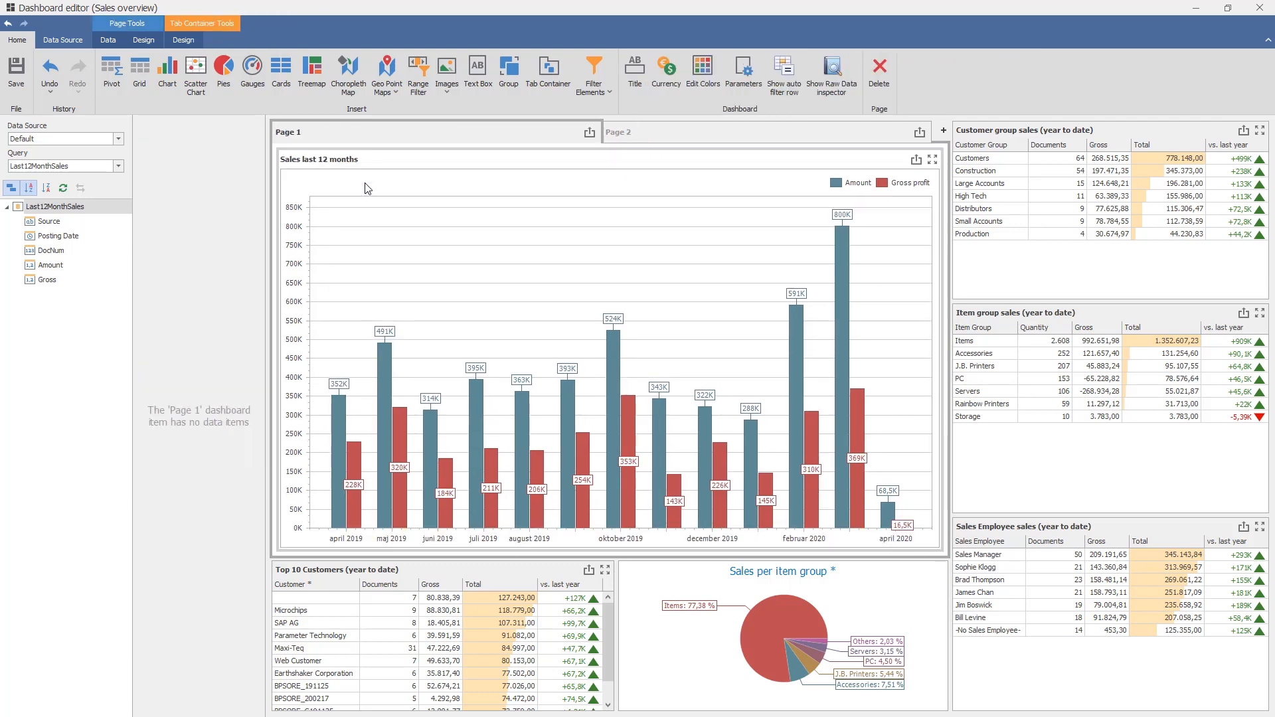
pyautogui.moveTo(430, 174)
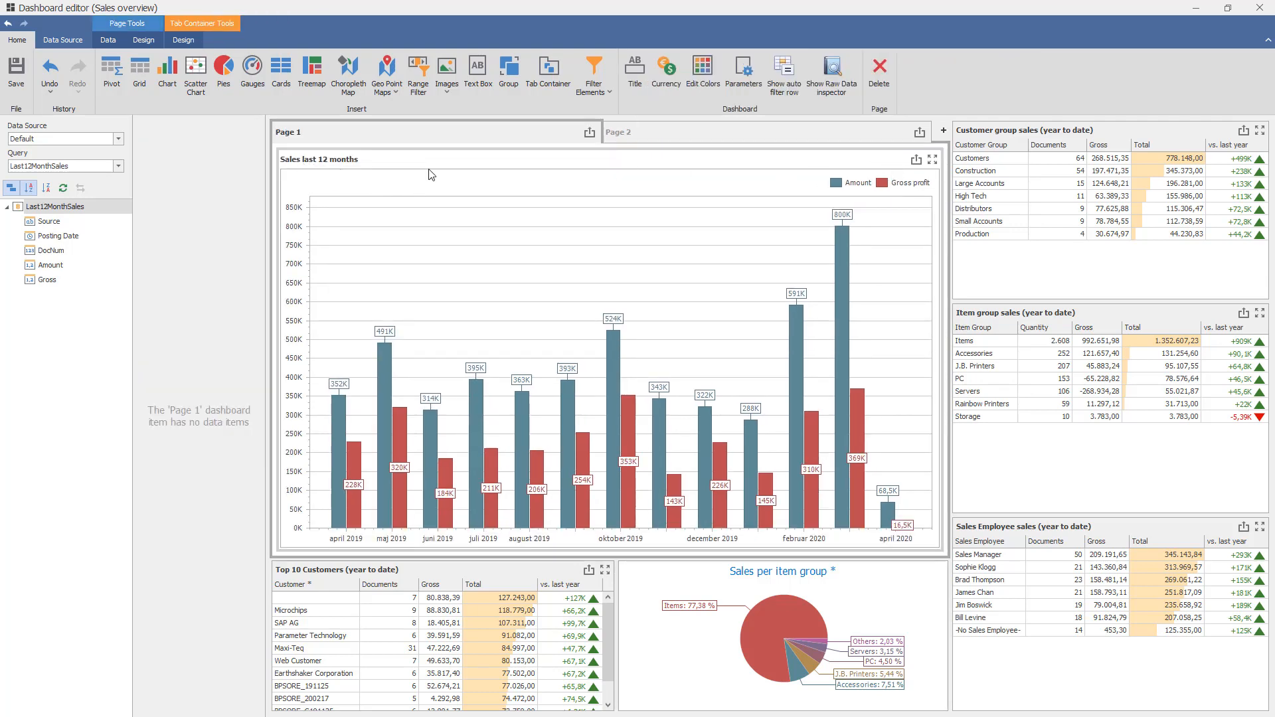
pyautogui.moveTo(477, 190)
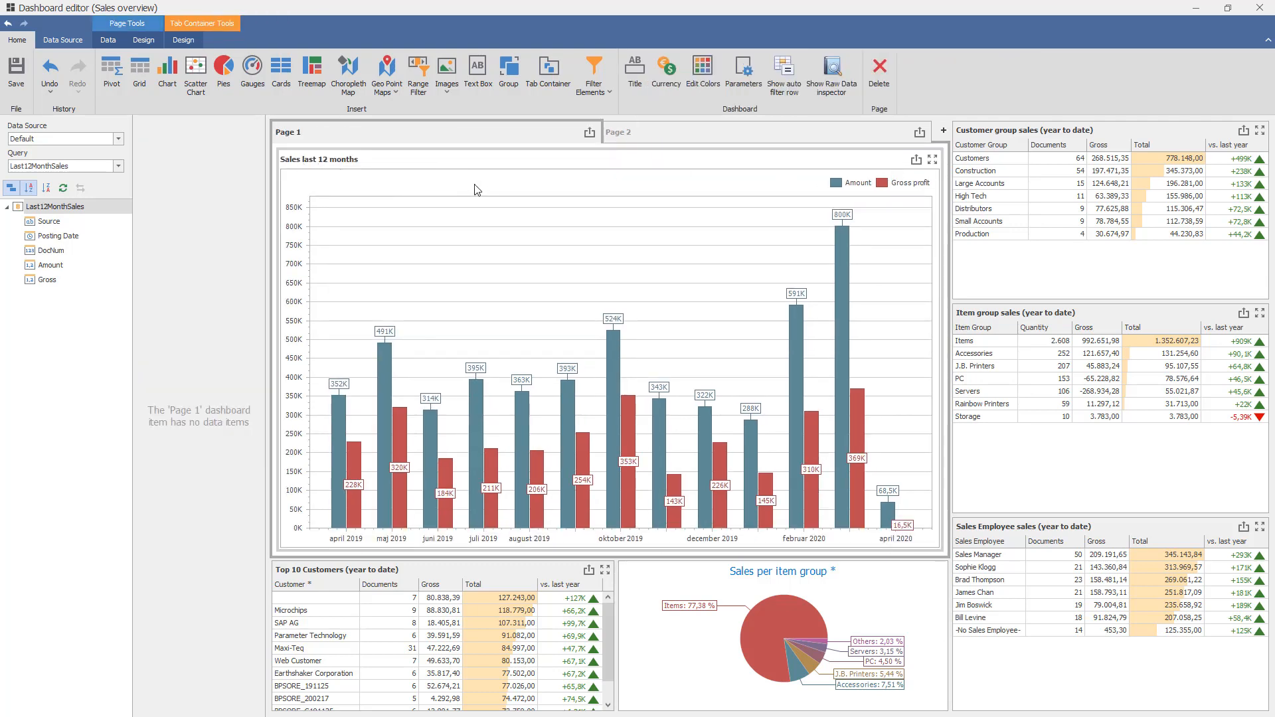
pyautogui.rightClick(474, 190)
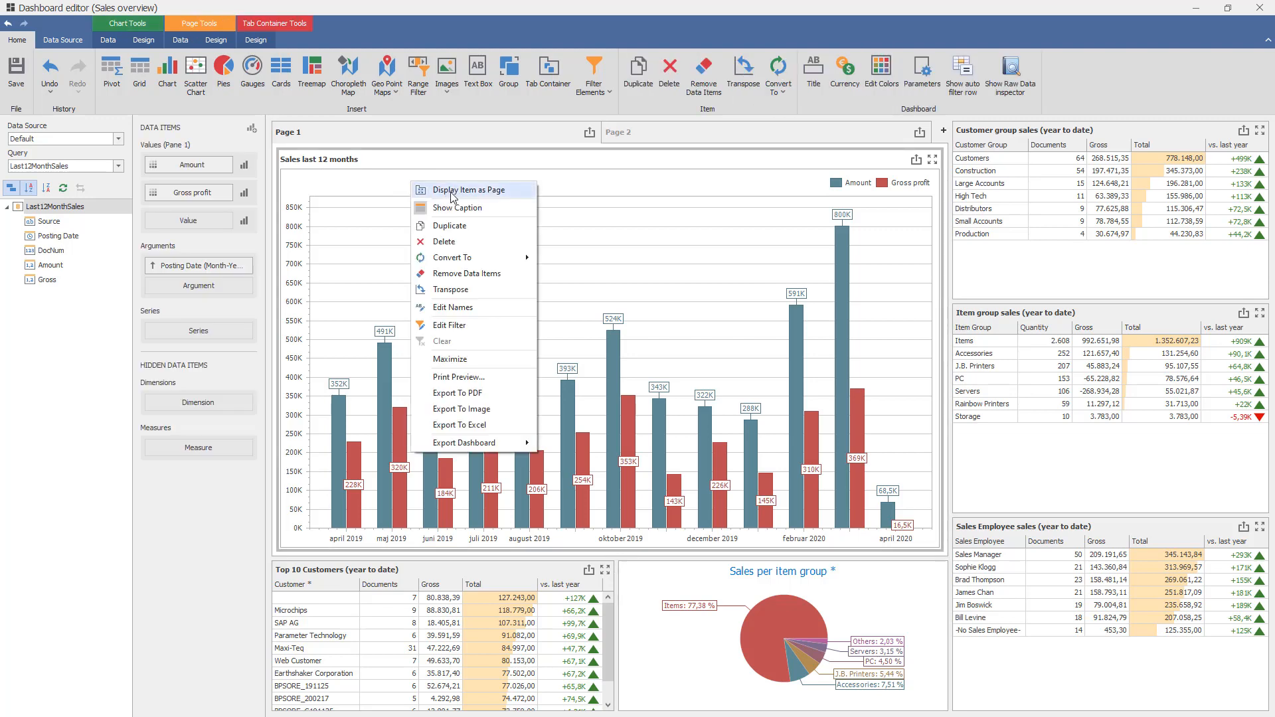
pyautogui.click(469, 189)
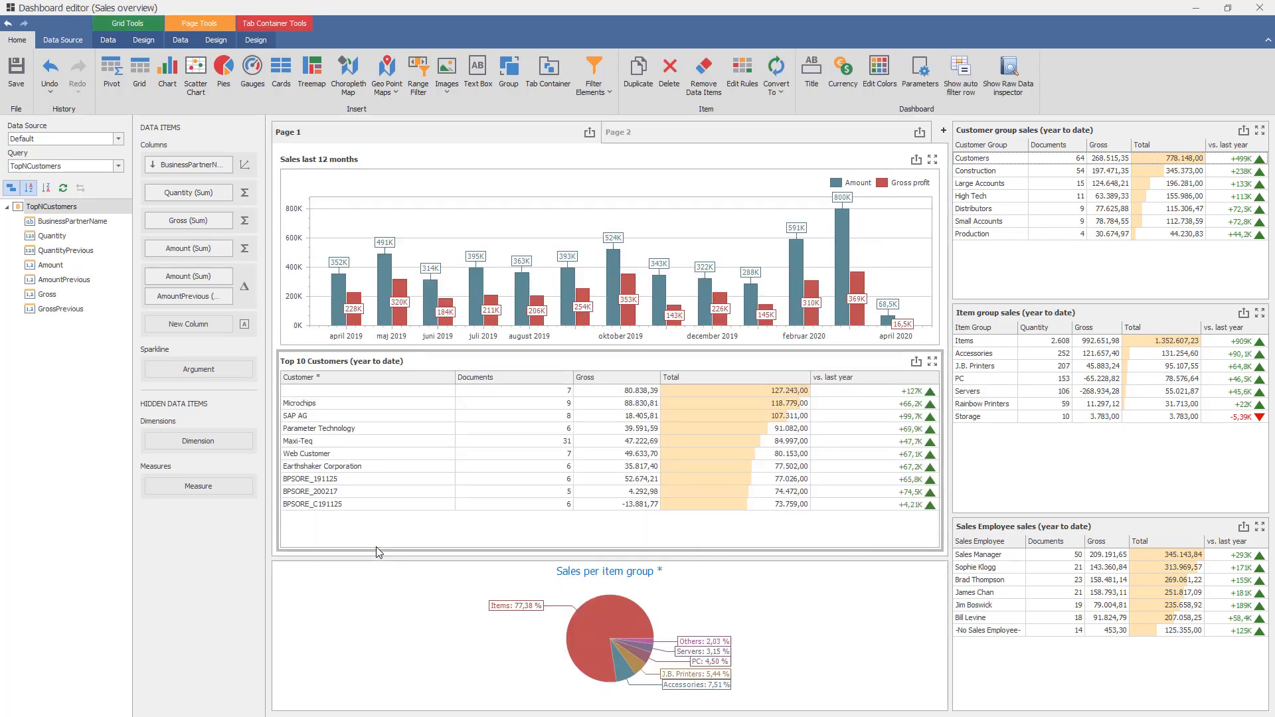
# Step: Place the Top 10 Customers table and Sales per item group pie into Page 1
pyautogui.click(608, 635)
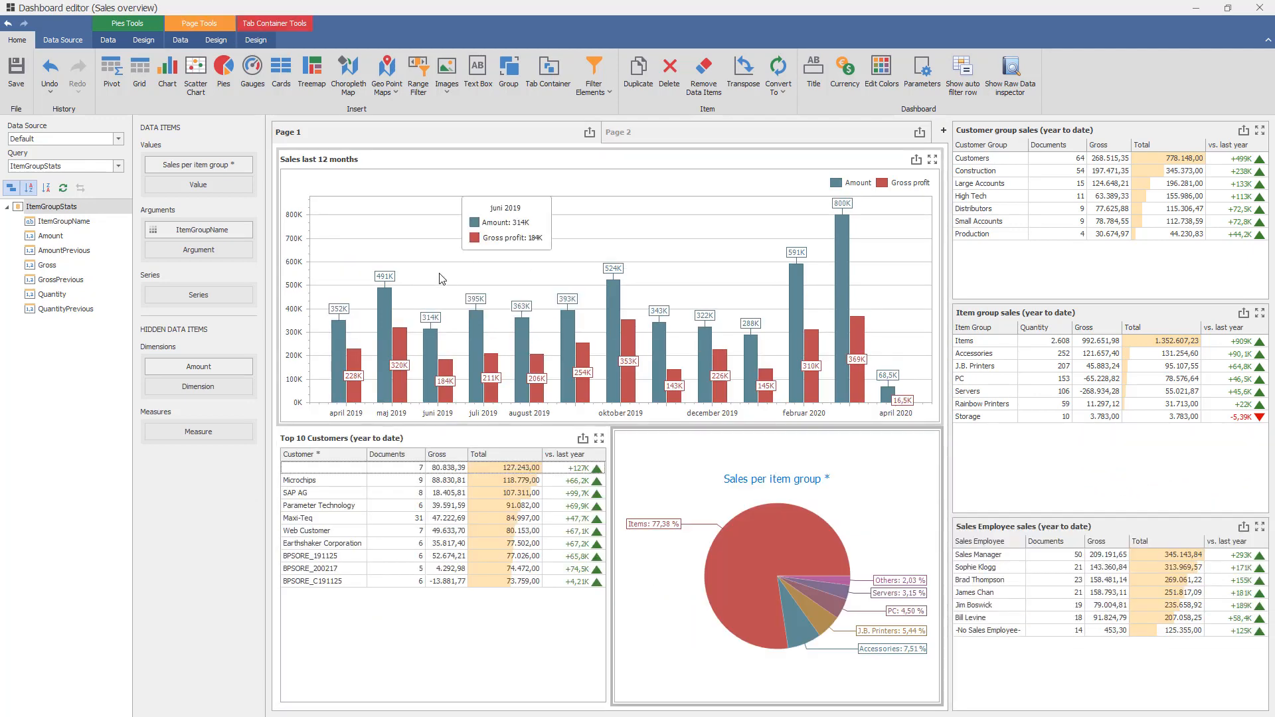
pyautogui.moveTo(364, 482)
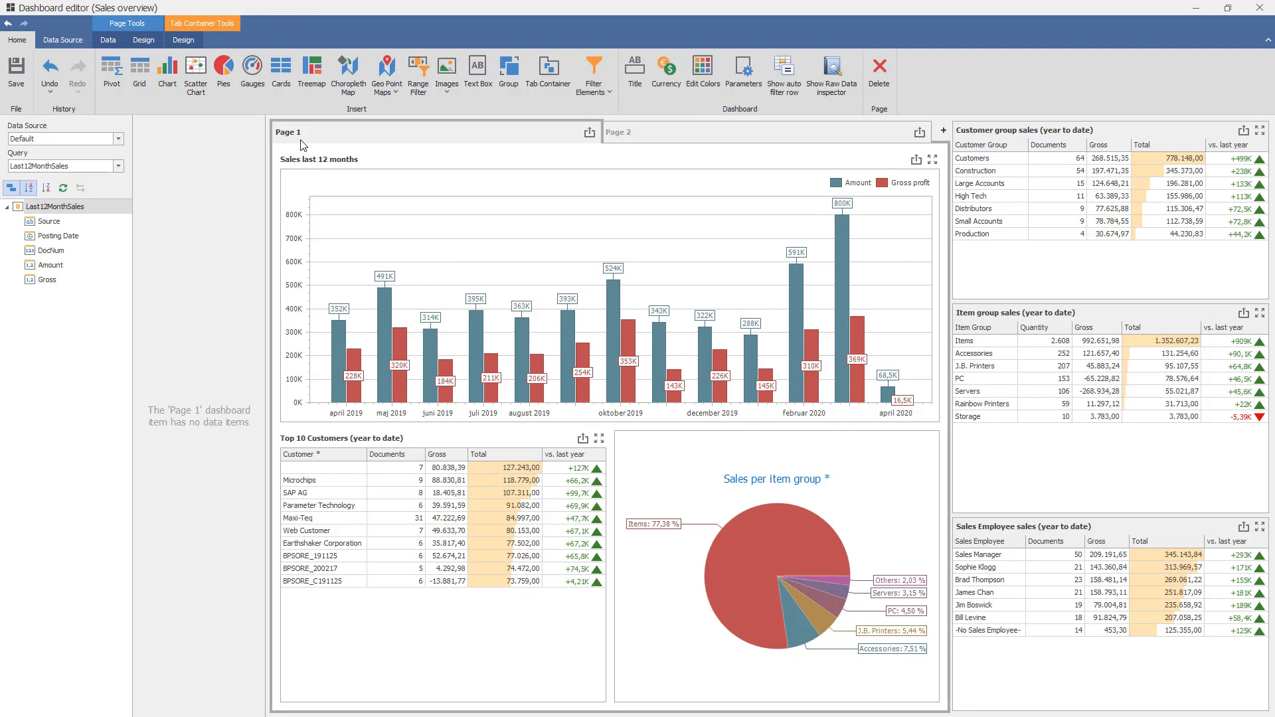
# Step: Rename the first page to 'Last 12 Months and Top Customers'
pyautogui.doubleClick(288, 131)
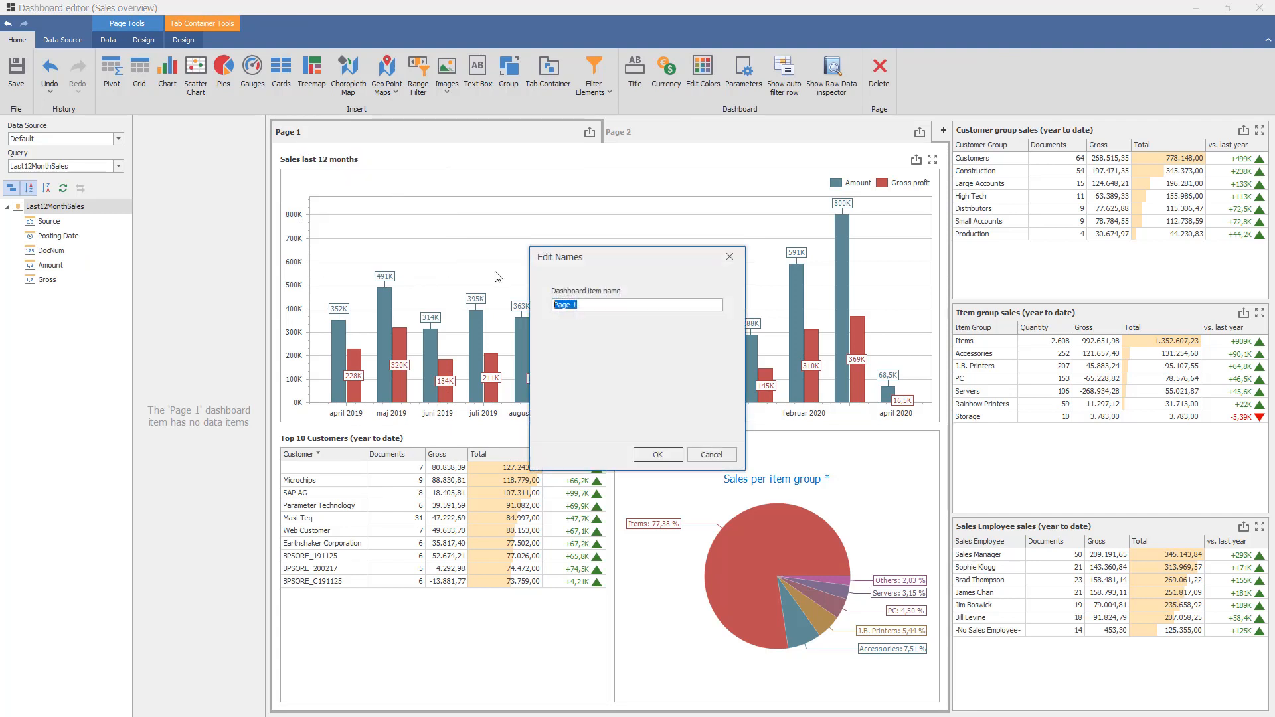
pyautogui.moveTo(563, 387)
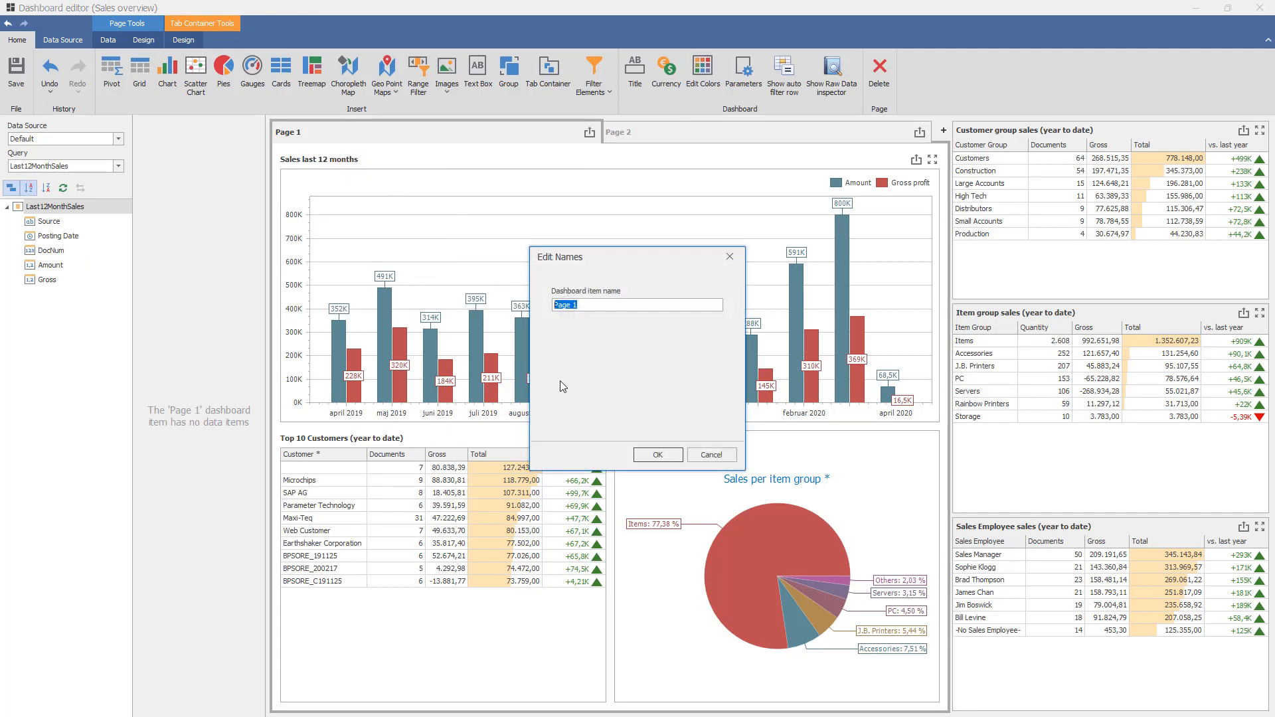
pyautogui.write('Top')
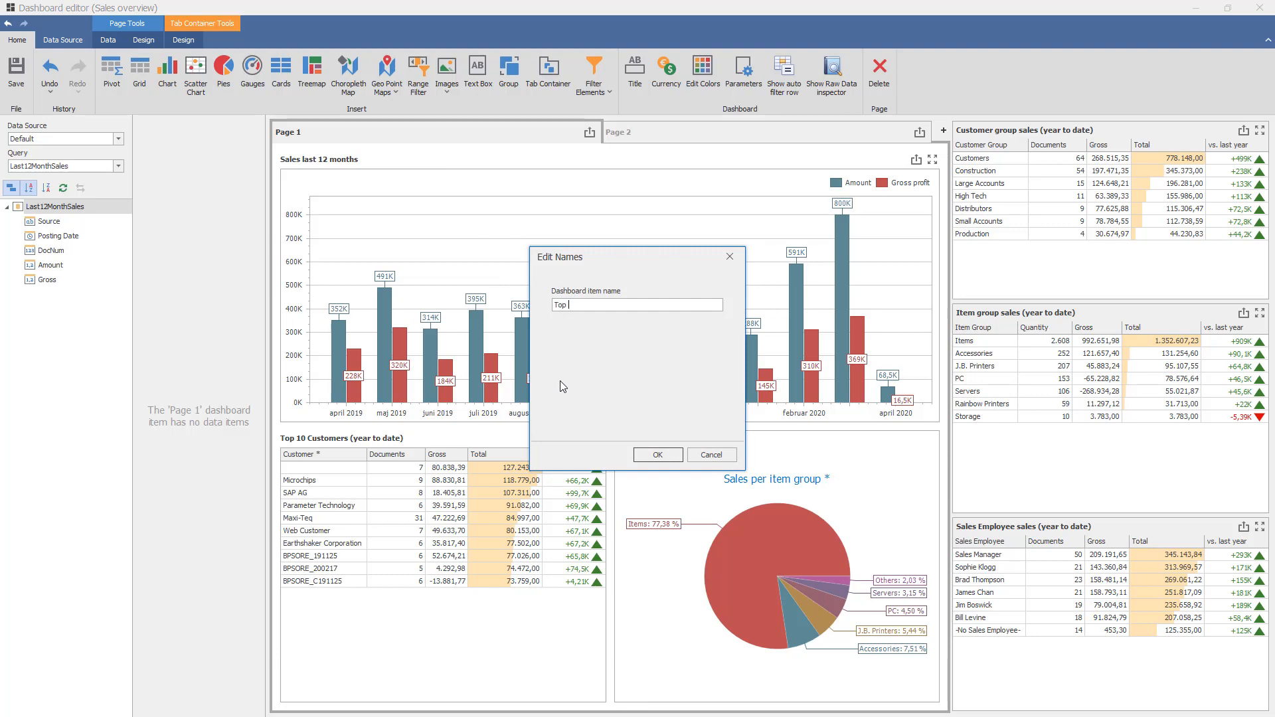
pyautogui.write('LA')
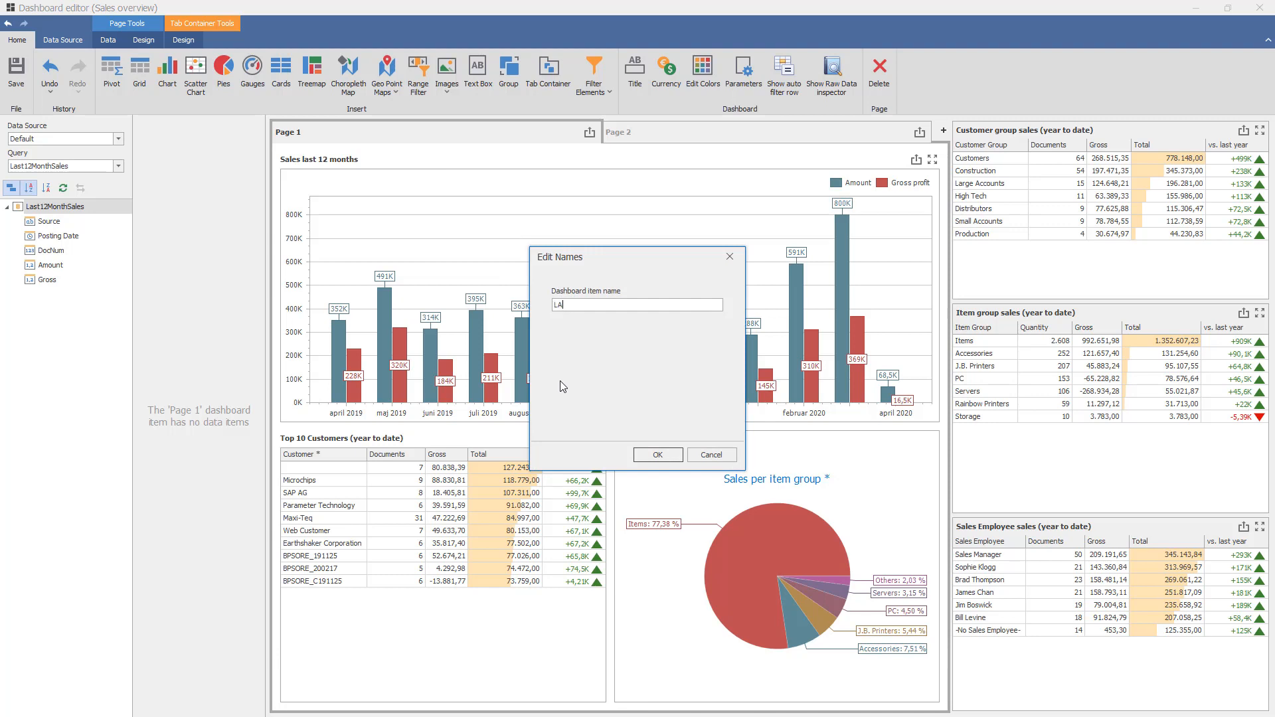
pyautogui.write('st 12')
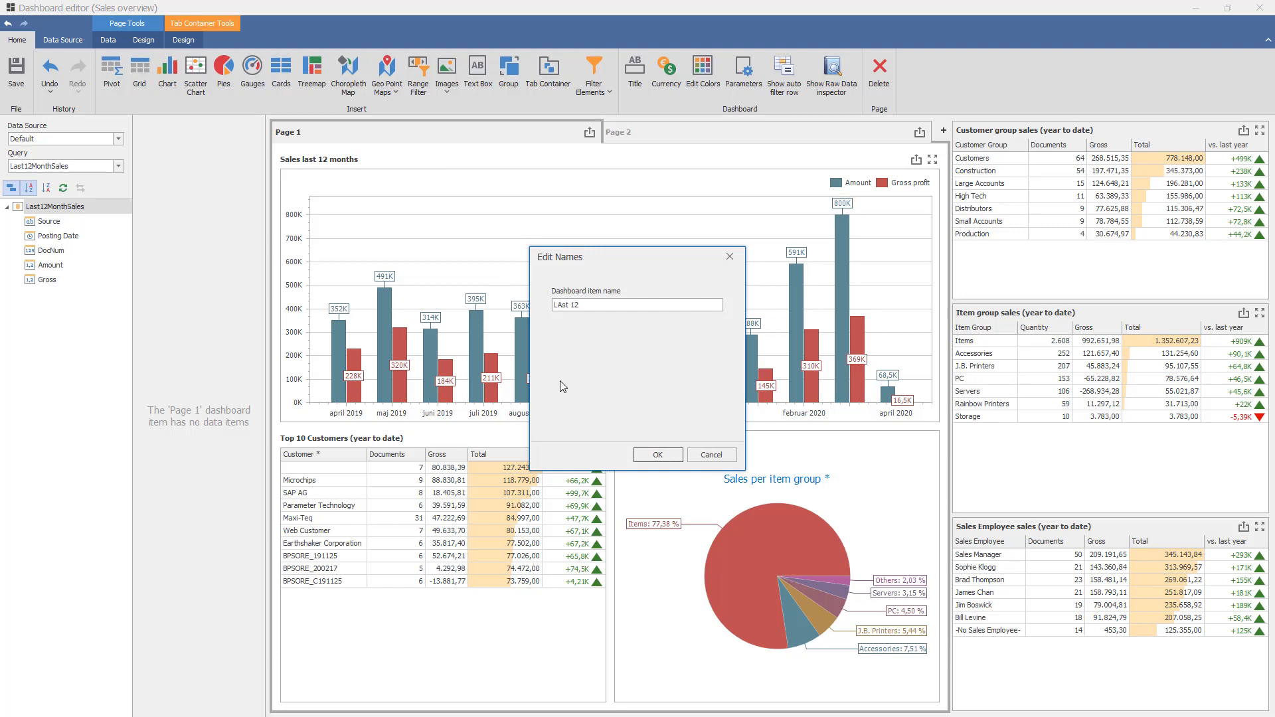
pyautogui.write('Months')
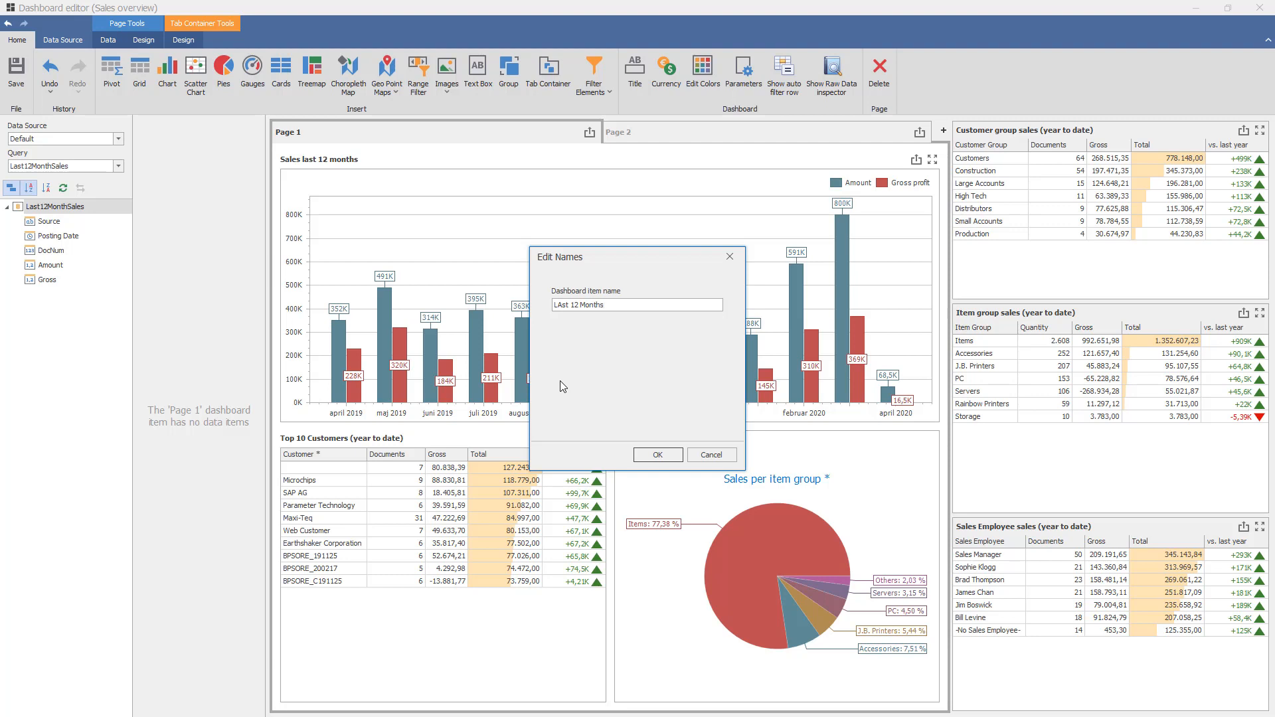
pyautogui.write('and To')
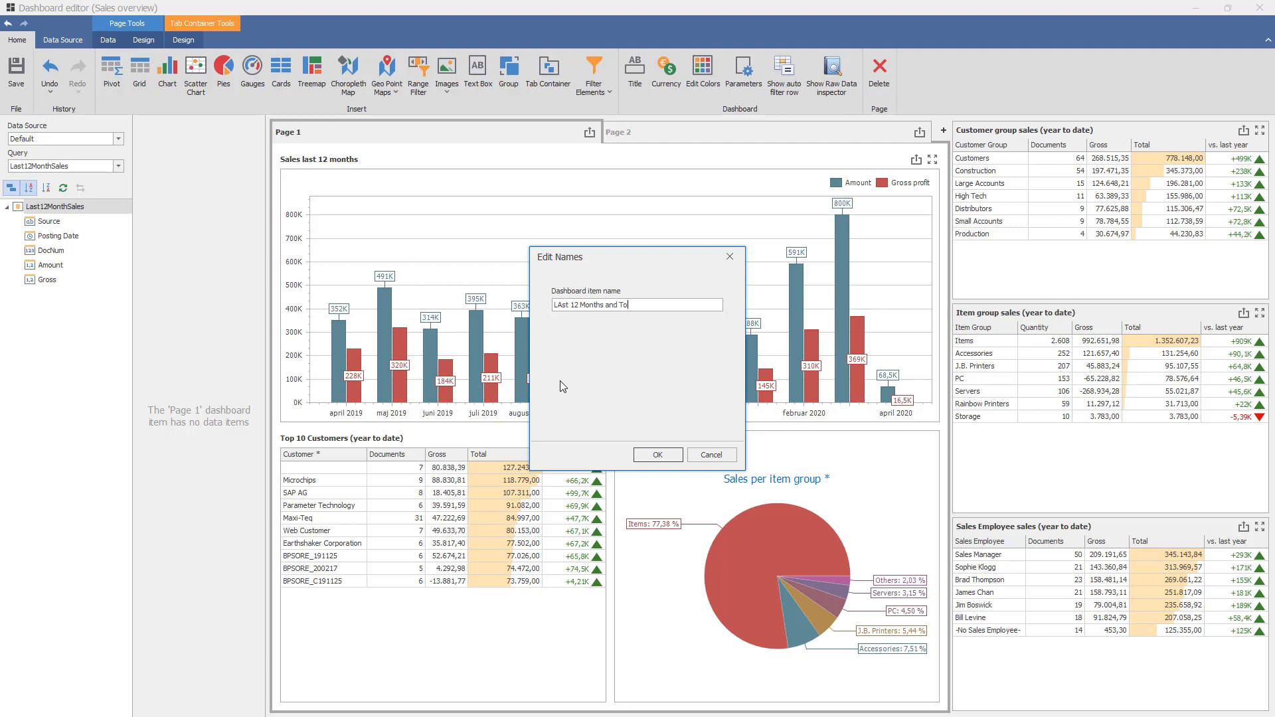
pyautogui.write('p Customr')
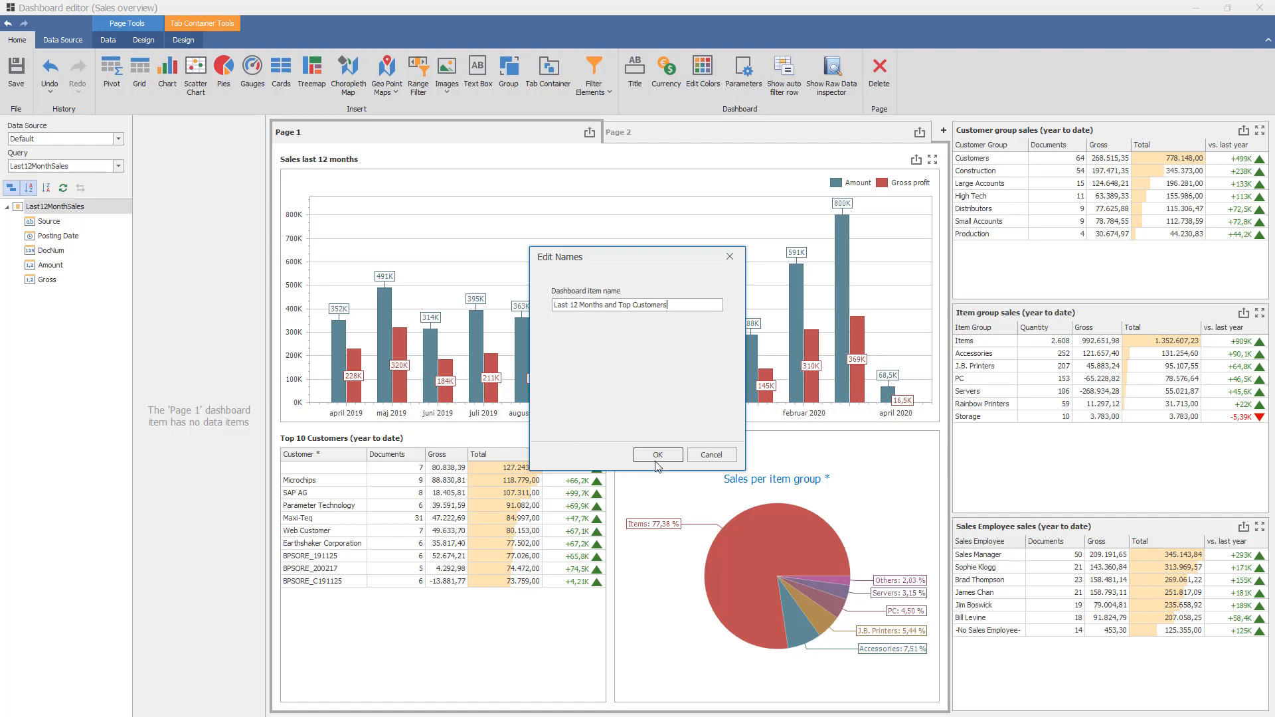
pyautogui.click(657, 454)
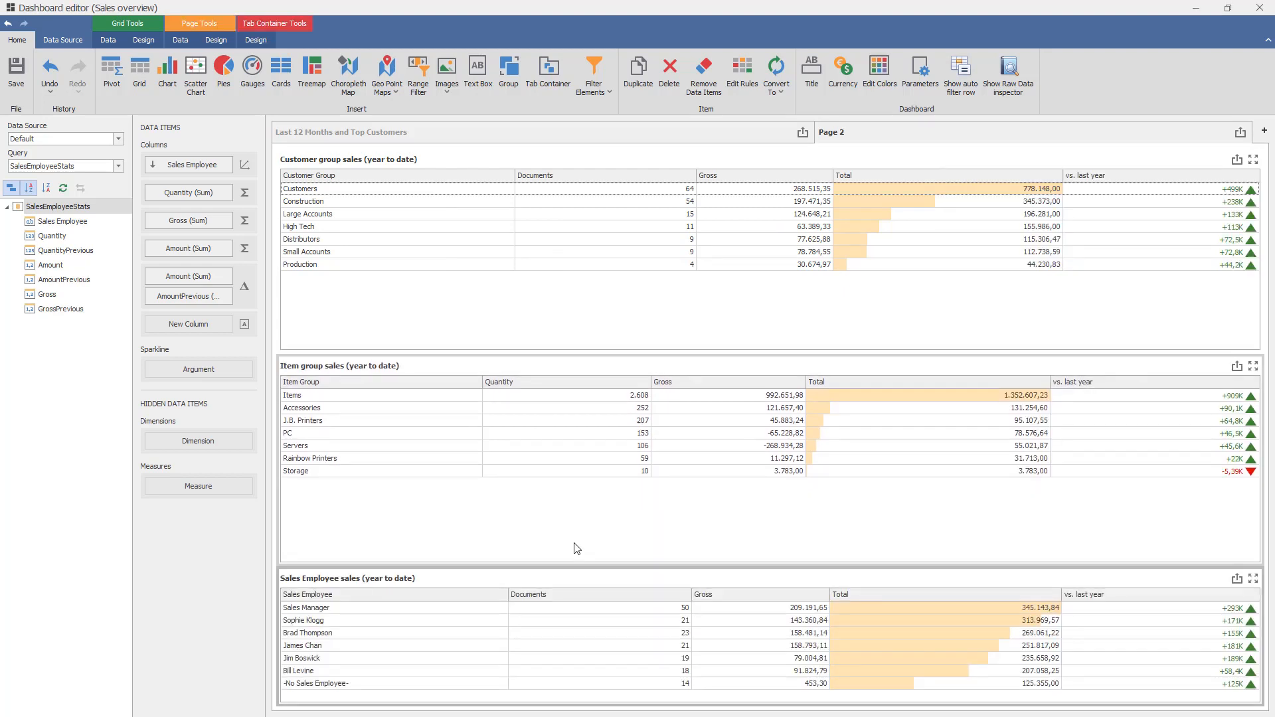
# Step: Rename the second page to 'Groups statistics' via Edit Names
pyautogui.rightClick(832, 132)
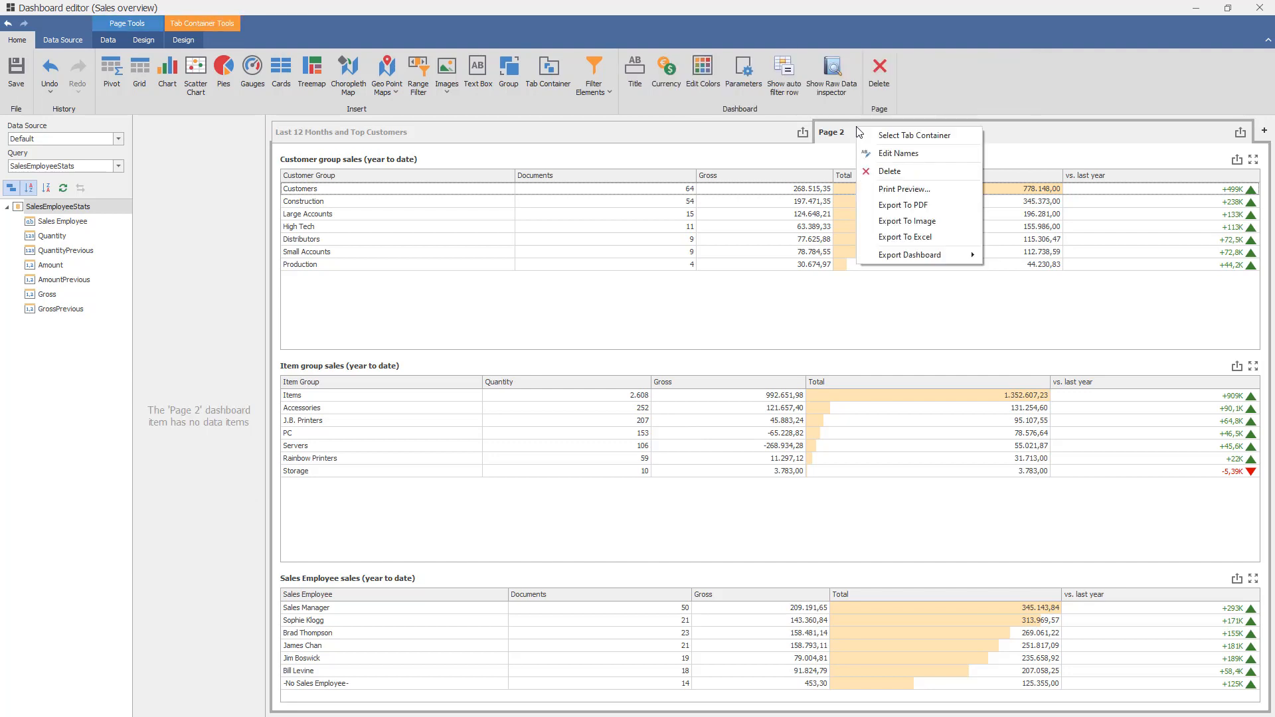
pyautogui.moveTo(871, 189)
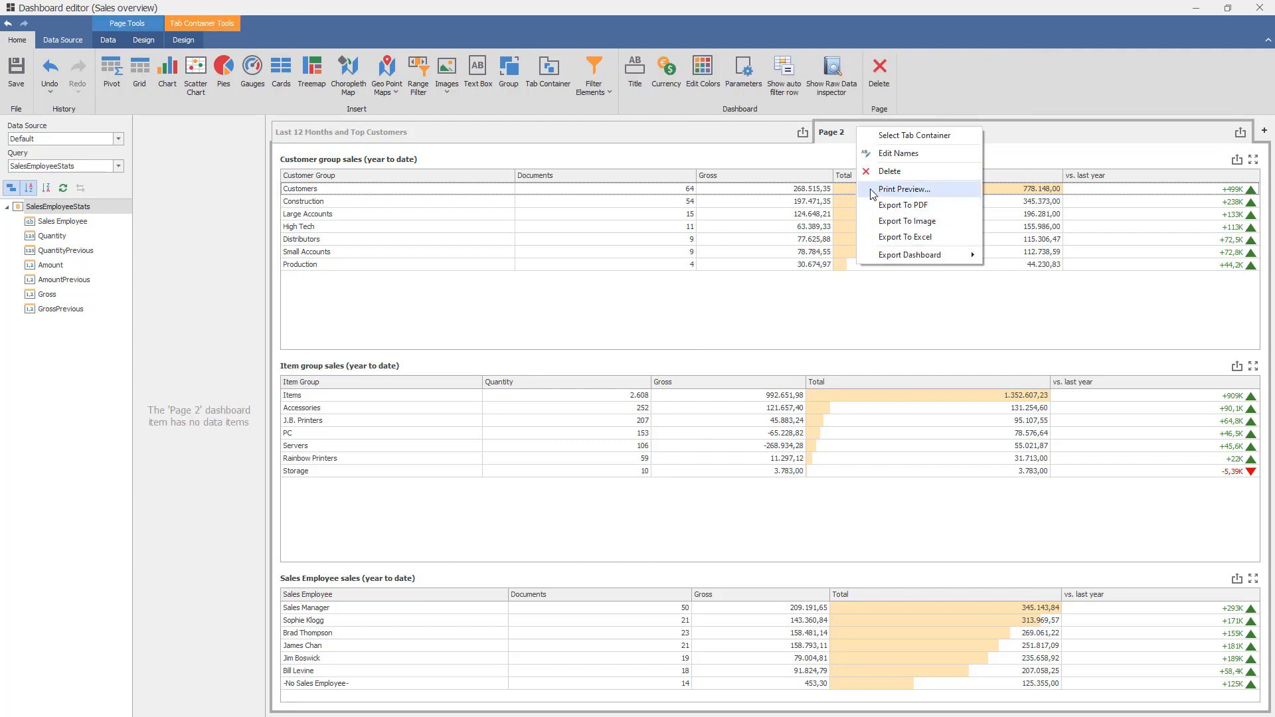
pyautogui.click(899, 153)
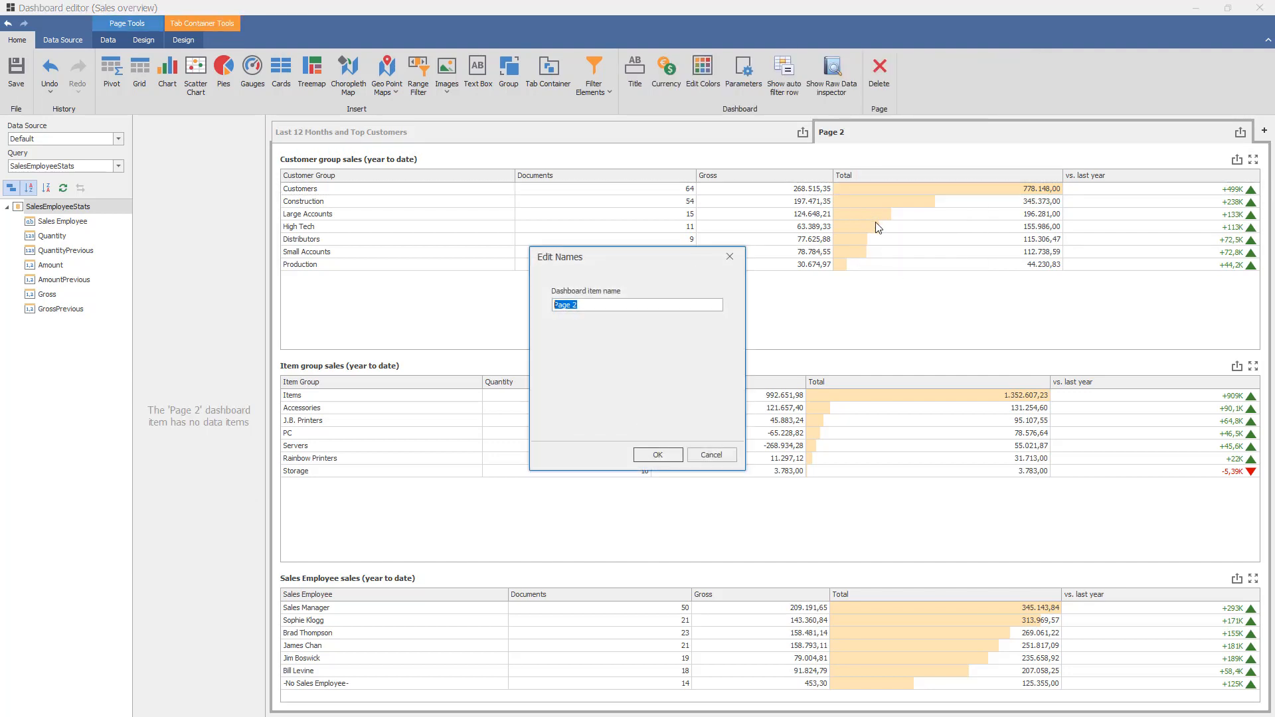
pyautogui.write('Groups s')
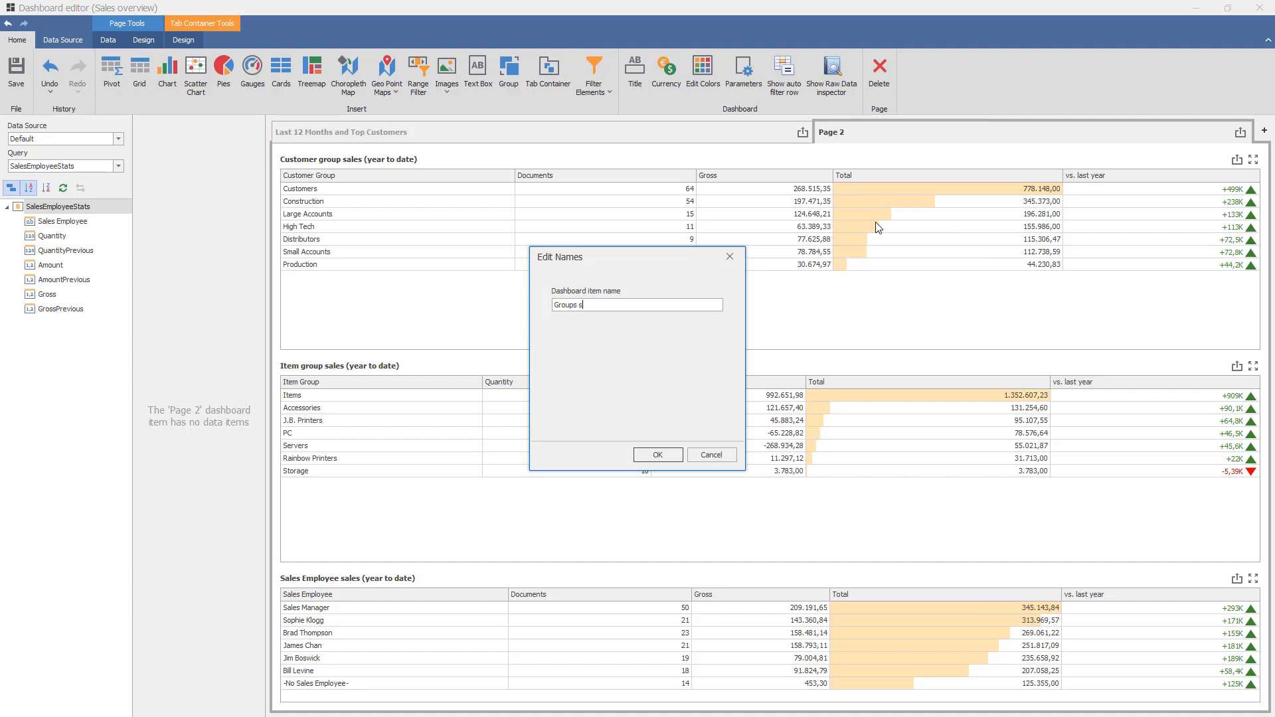
pyautogui.write('tatis')
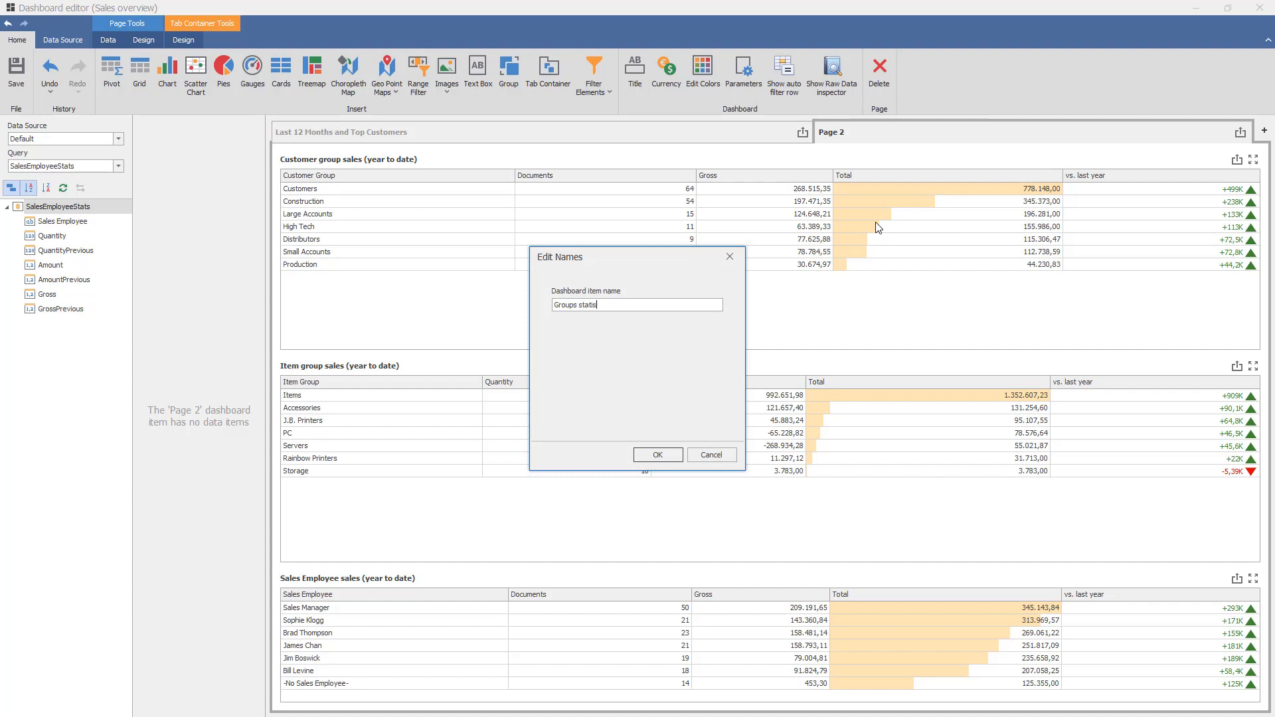
pyautogui.write('tics')
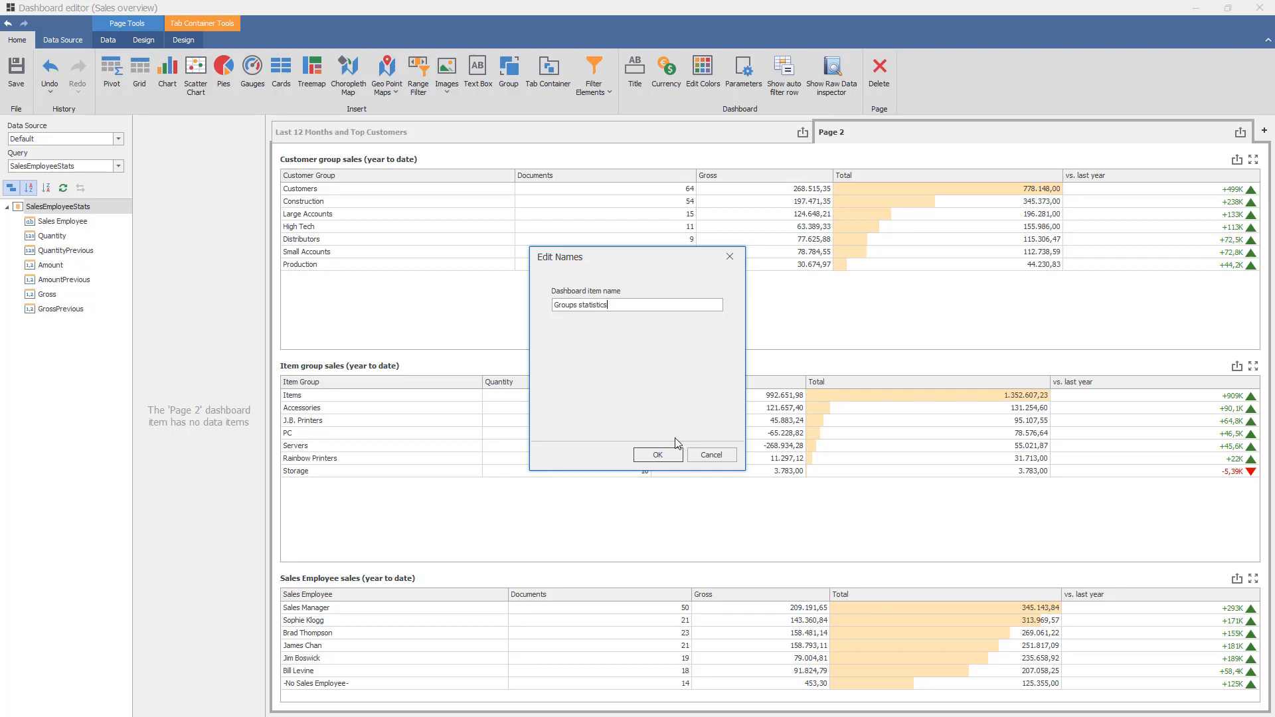
pyautogui.click(657, 454)
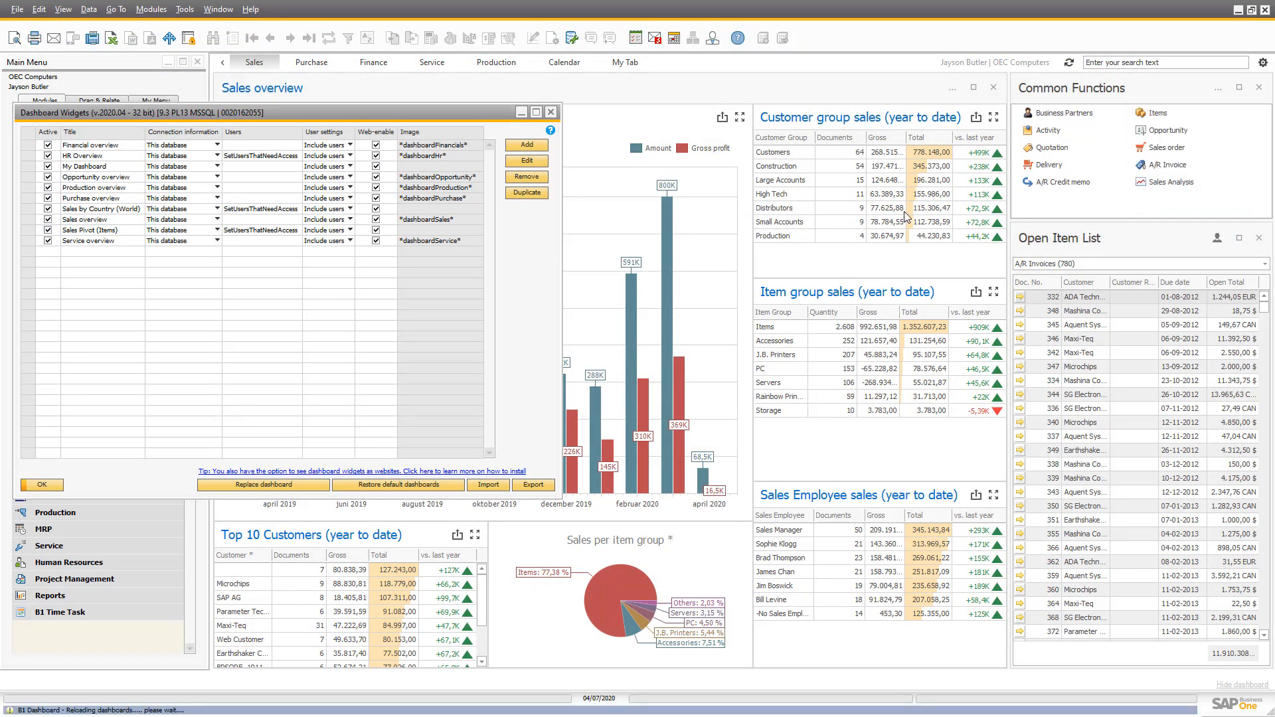
# Step: View the Sales overview, switch to the Groups statistics page, then leave for another cockpit page
pyautogui.click(41, 485)
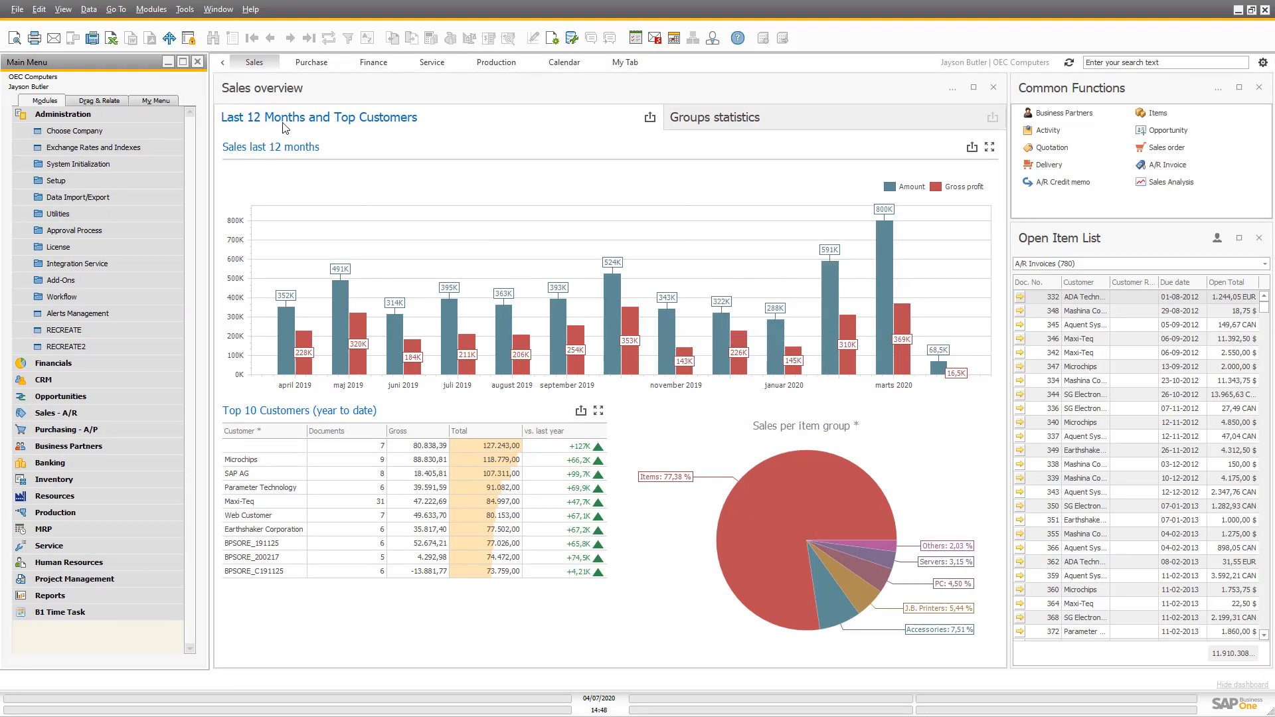
pyautogui.moveTo(756, 522)
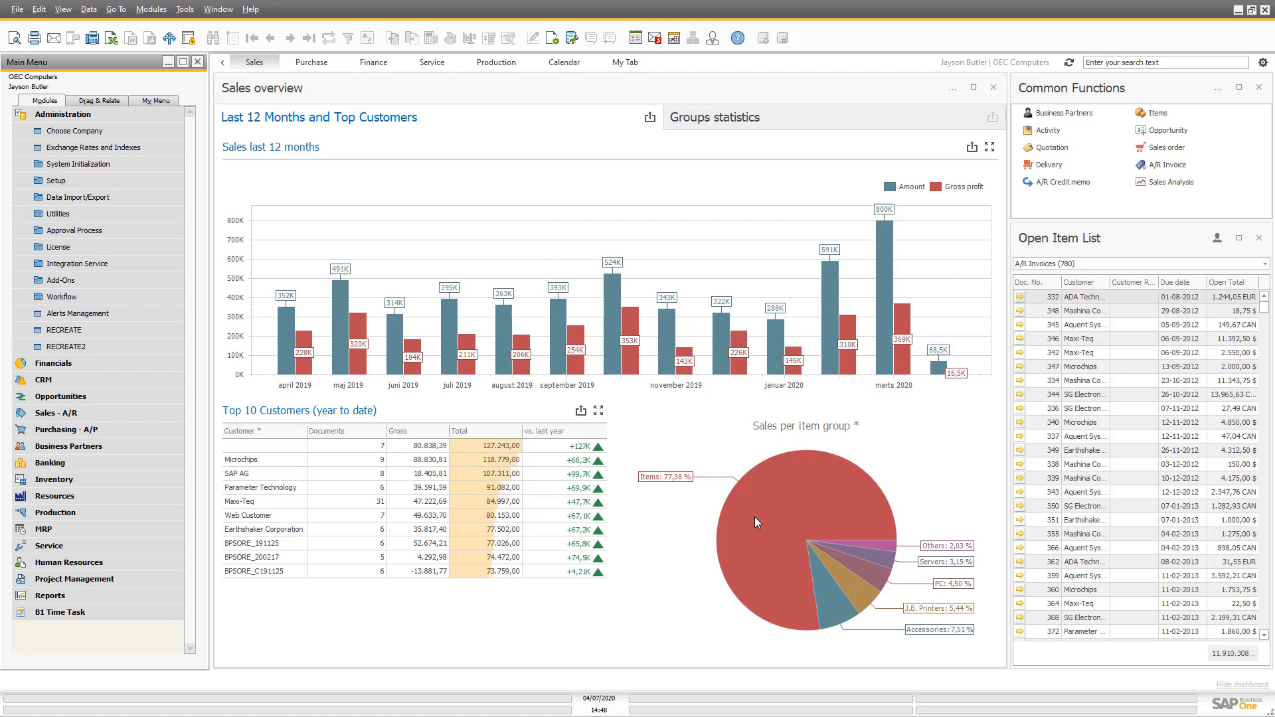
pyautogui.moveTo(713, 127)
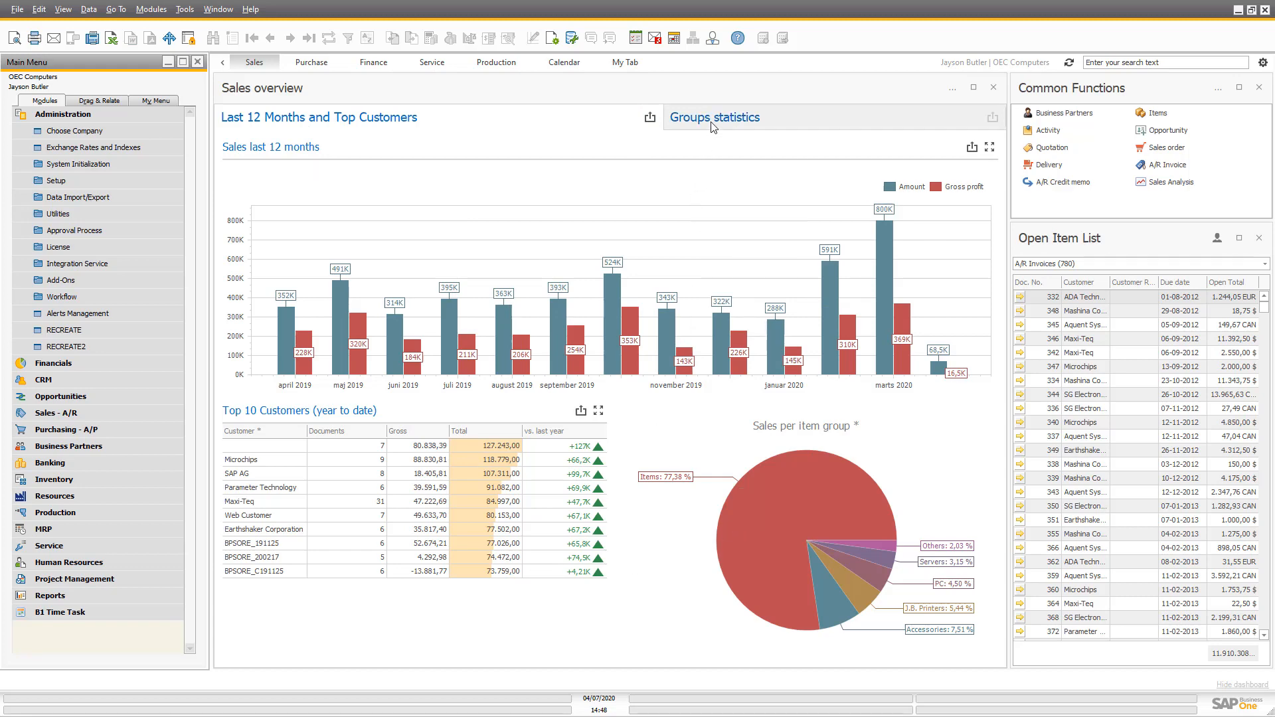
pyautogui.click(714, 117)
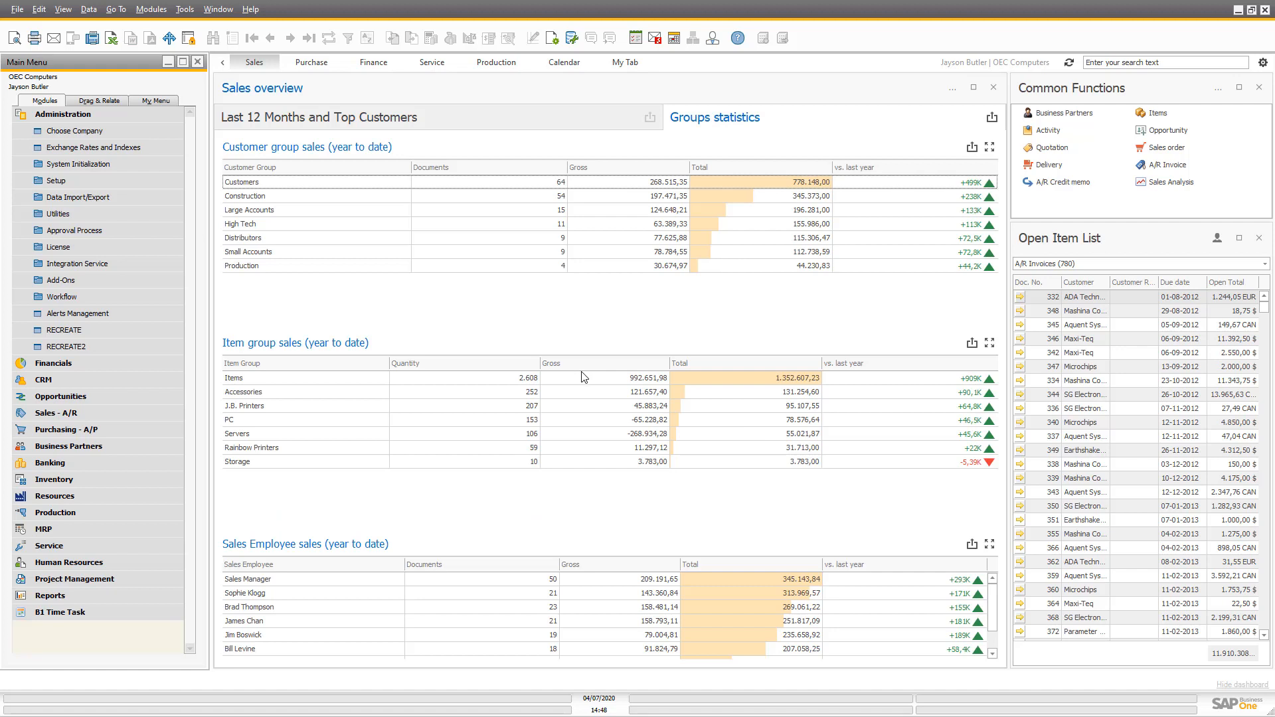
pyautogui.moveTo(618, 418)
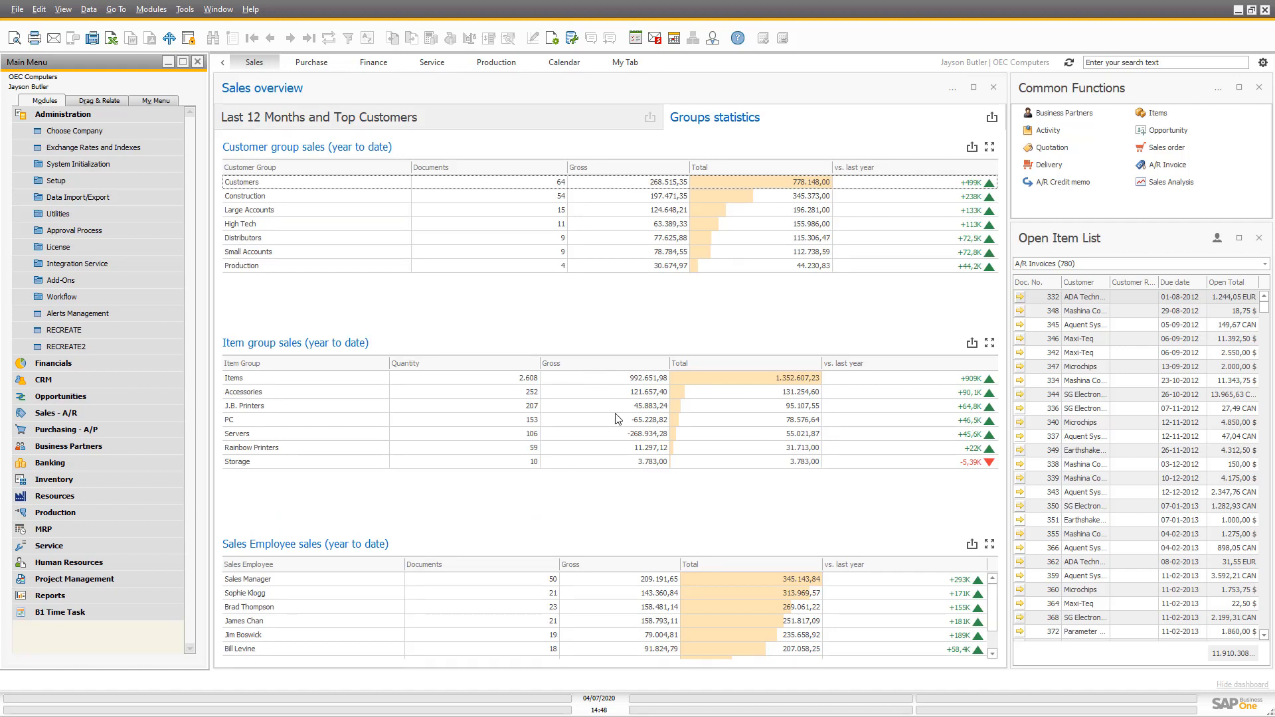
pyautogui.moveTo(892, 238)
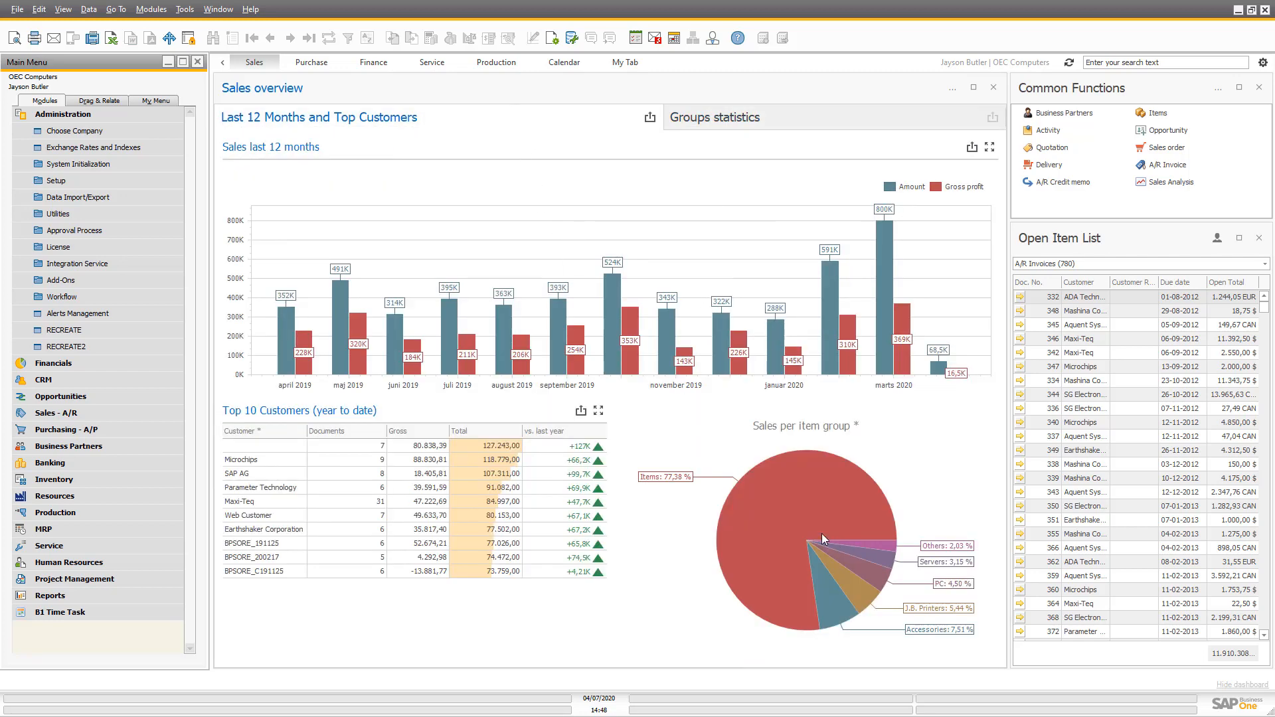
pyautogui.moveTo(831, 584)
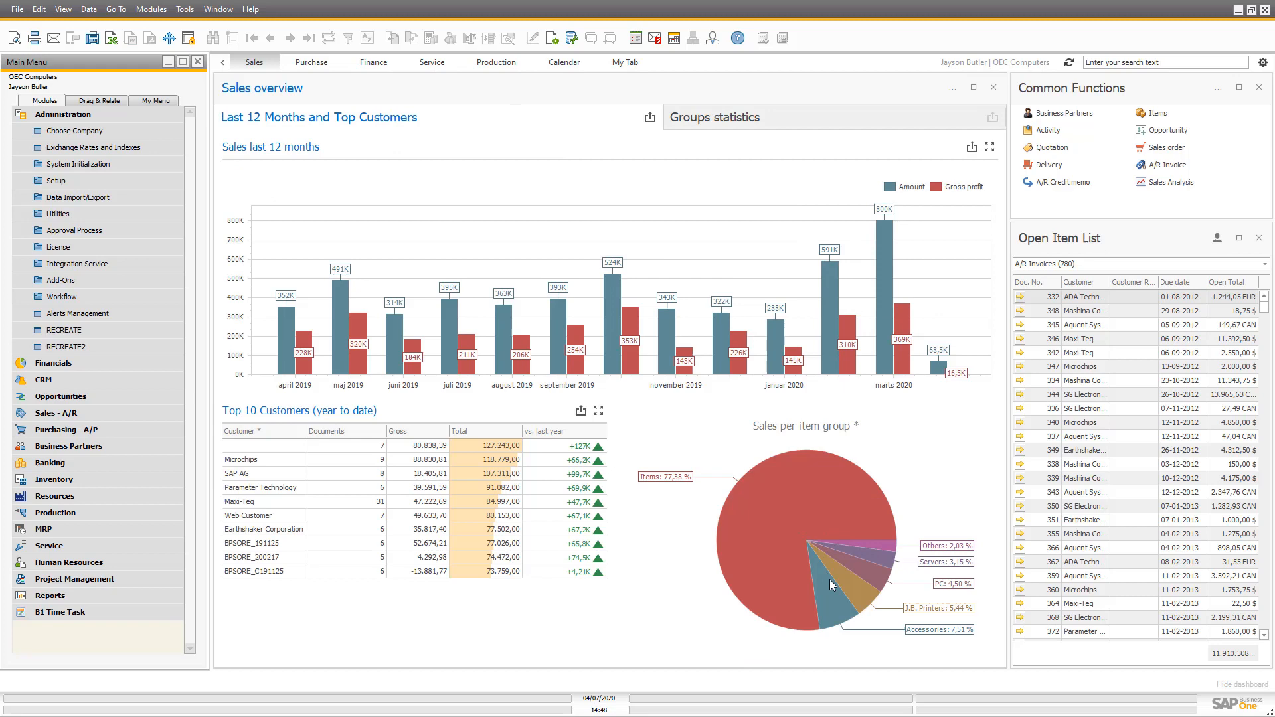
pyautogui.moveTo(729, 122)
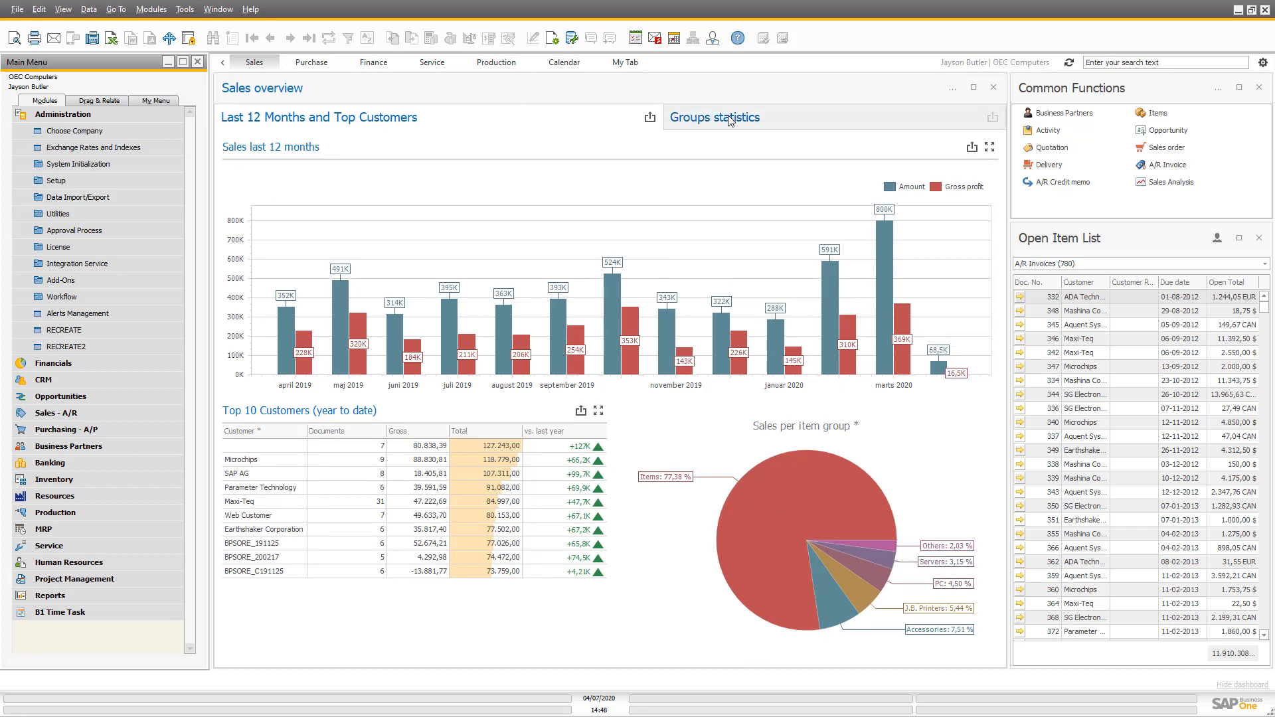
pyautogui.click(714, 117)
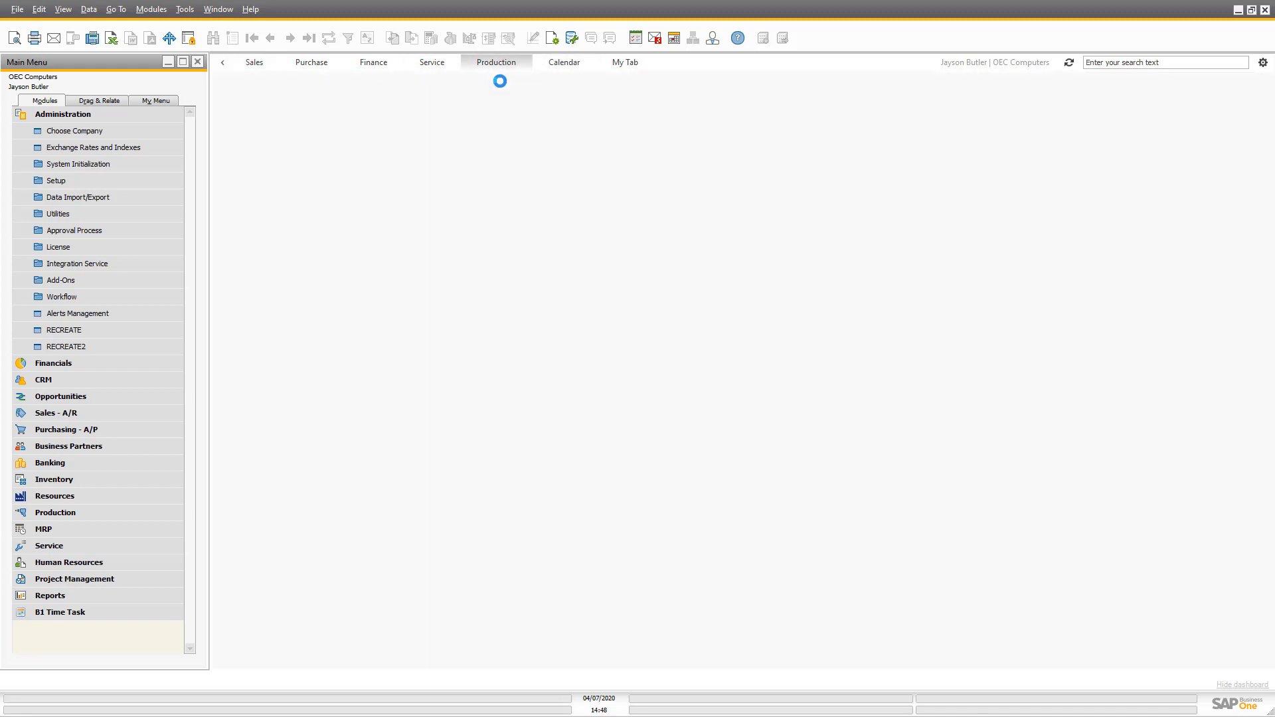
# Step: From the Service cockpit, open the Service overview dashboard in the Dashboard editor via its options menu
pyautogui.click(430, 63)
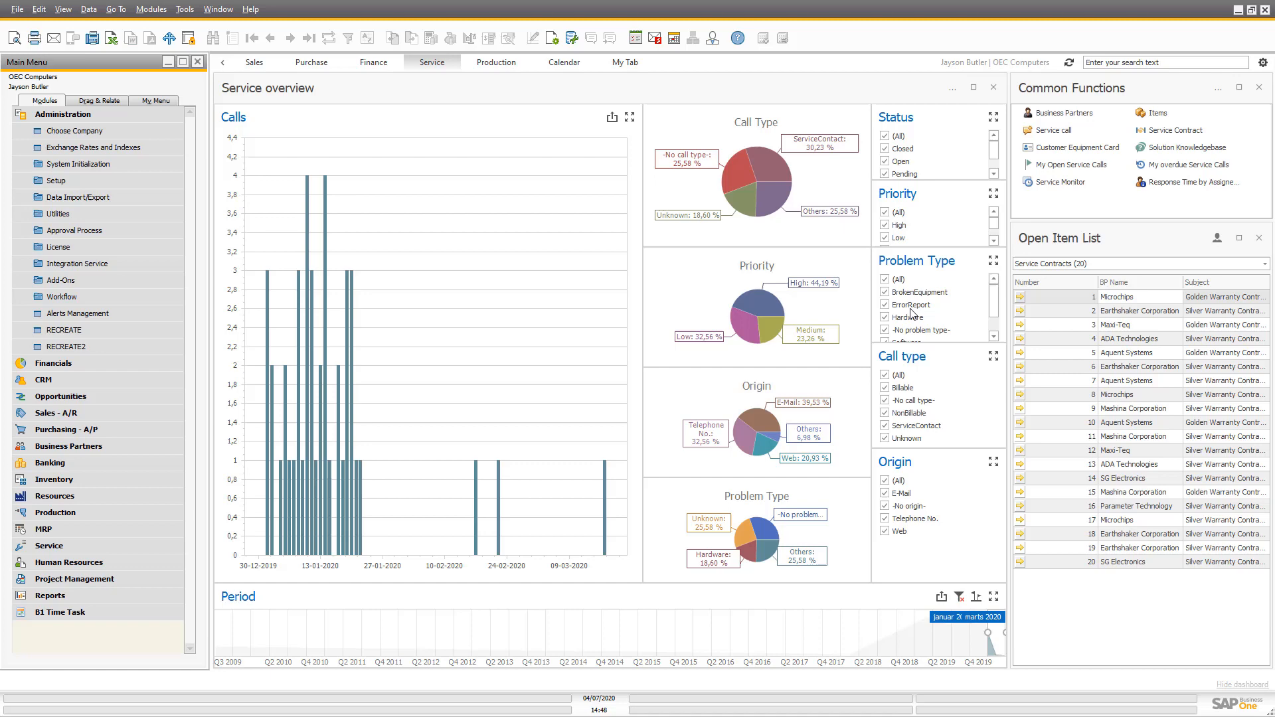
pyautogui.click(898, 136)
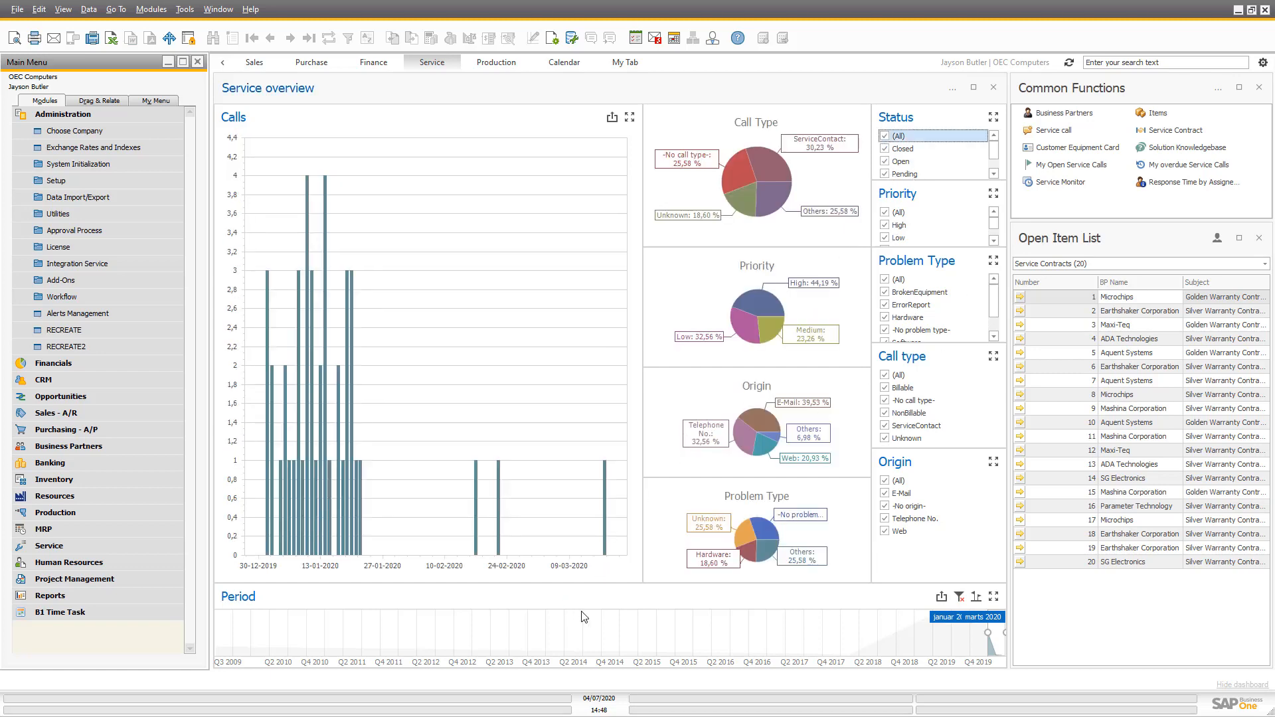
pyautogui.moveTo(587, 437)
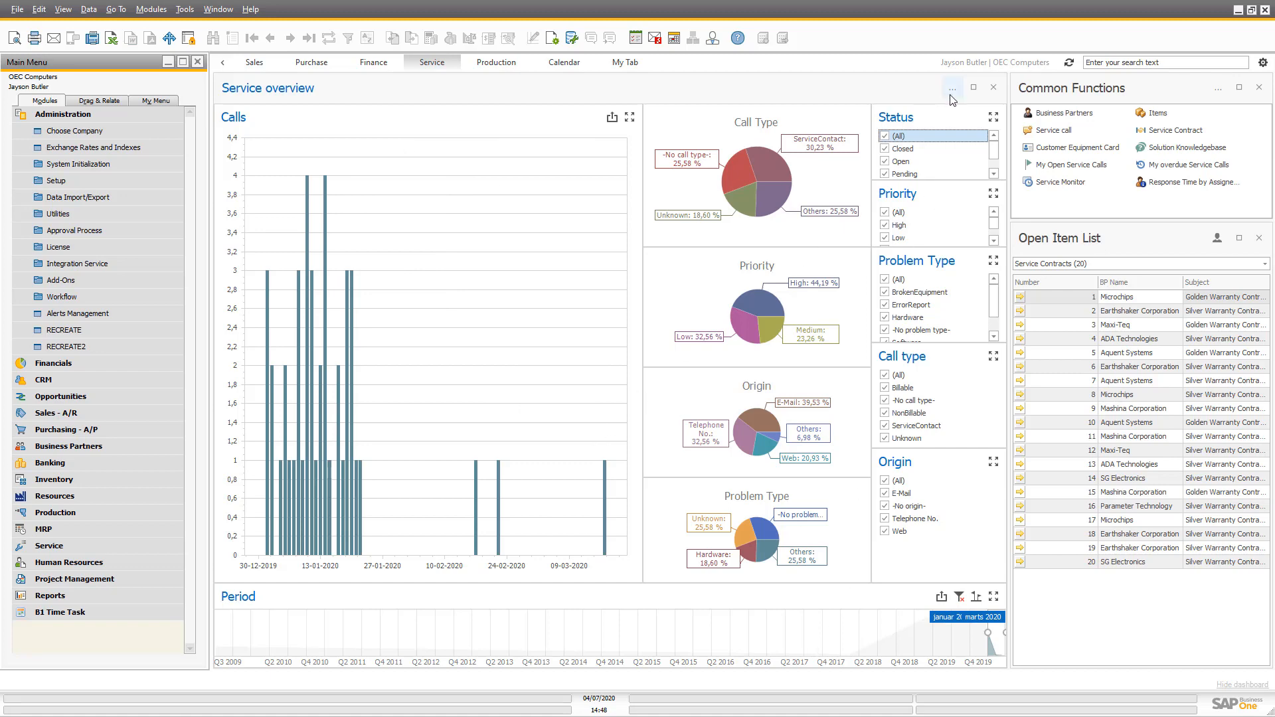
pyautogui.click(951, 88)
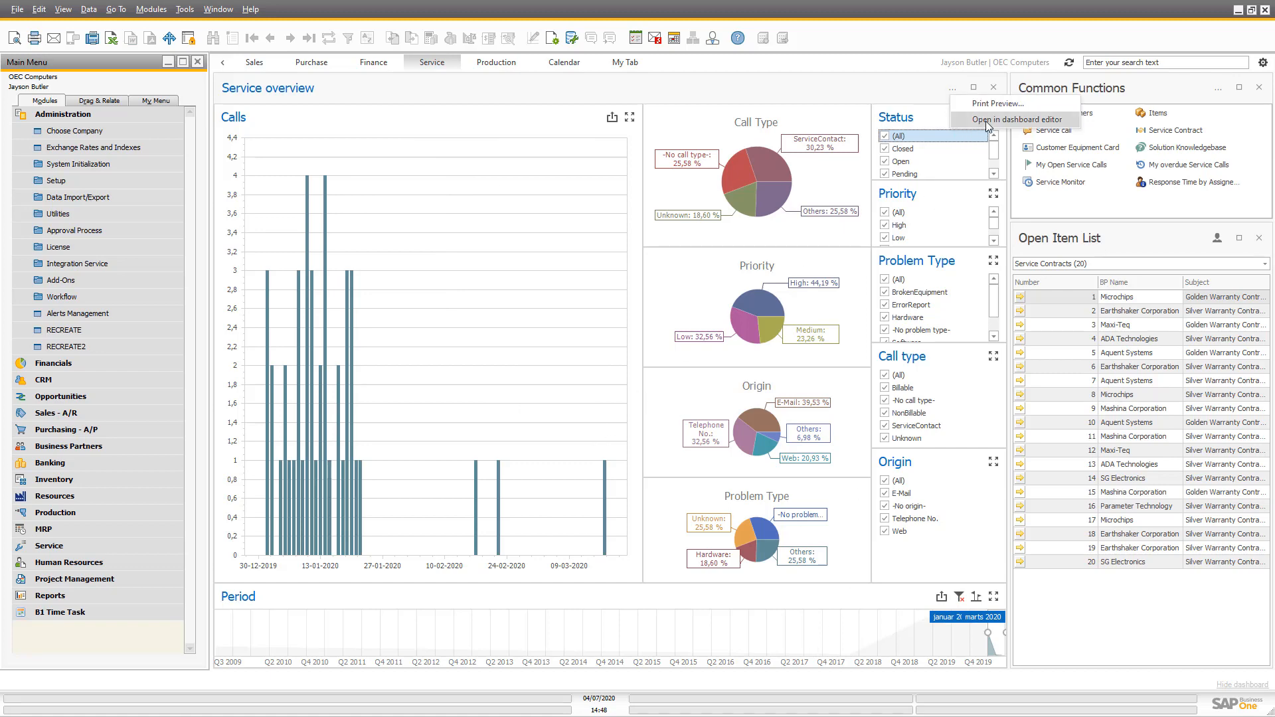
pyautogui.click(1014, 119)
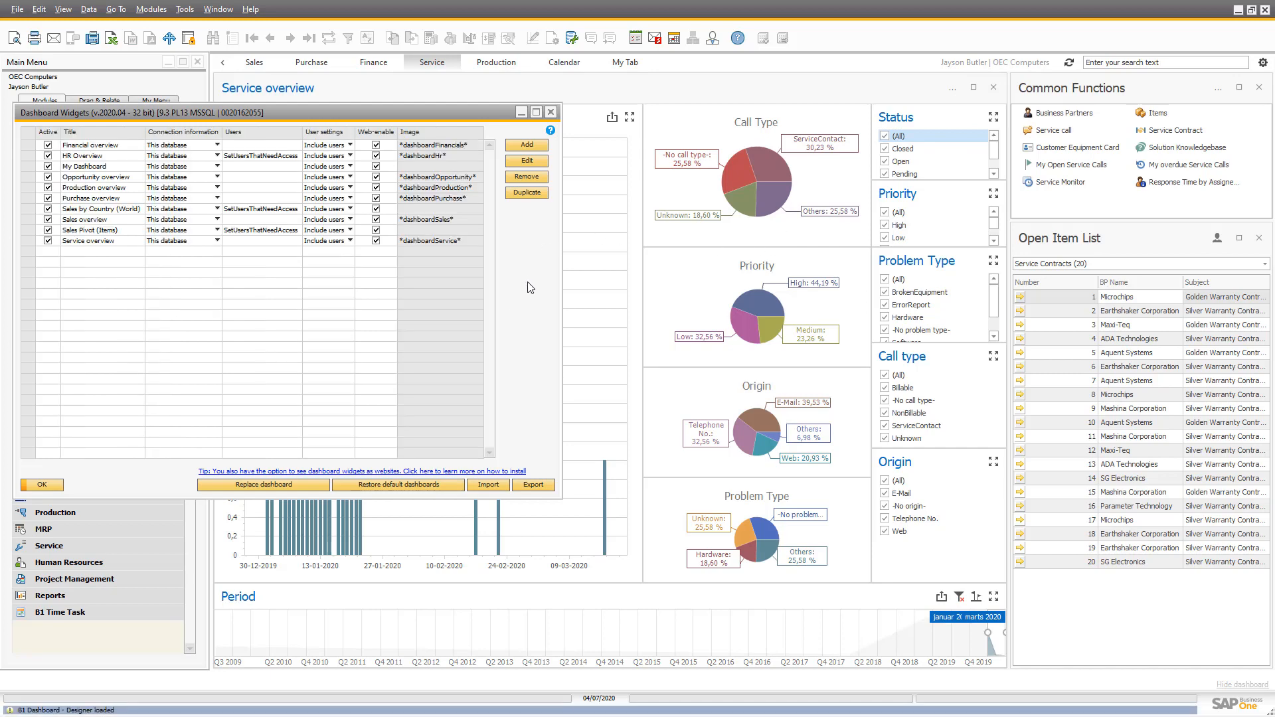
pyautogui.click(525, 160)
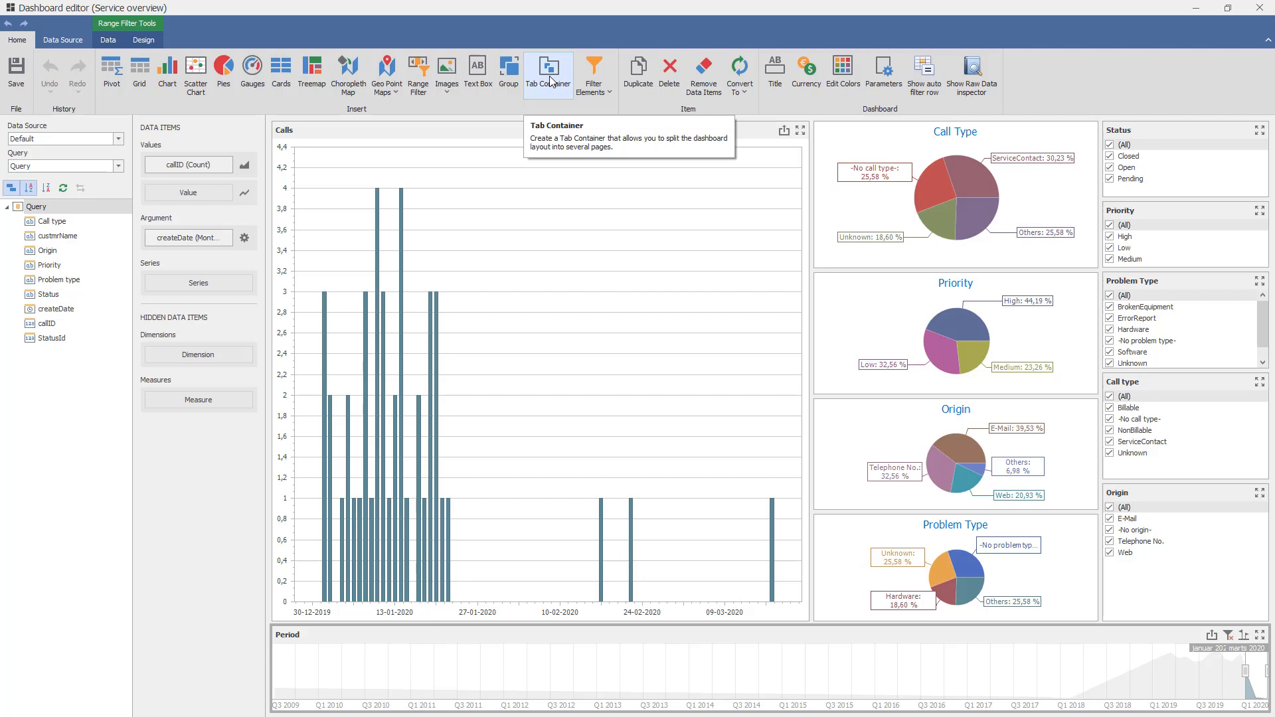
# Step: Insert a tab container with three pages and name the first page Calls
pyautogui.click(547, 73)
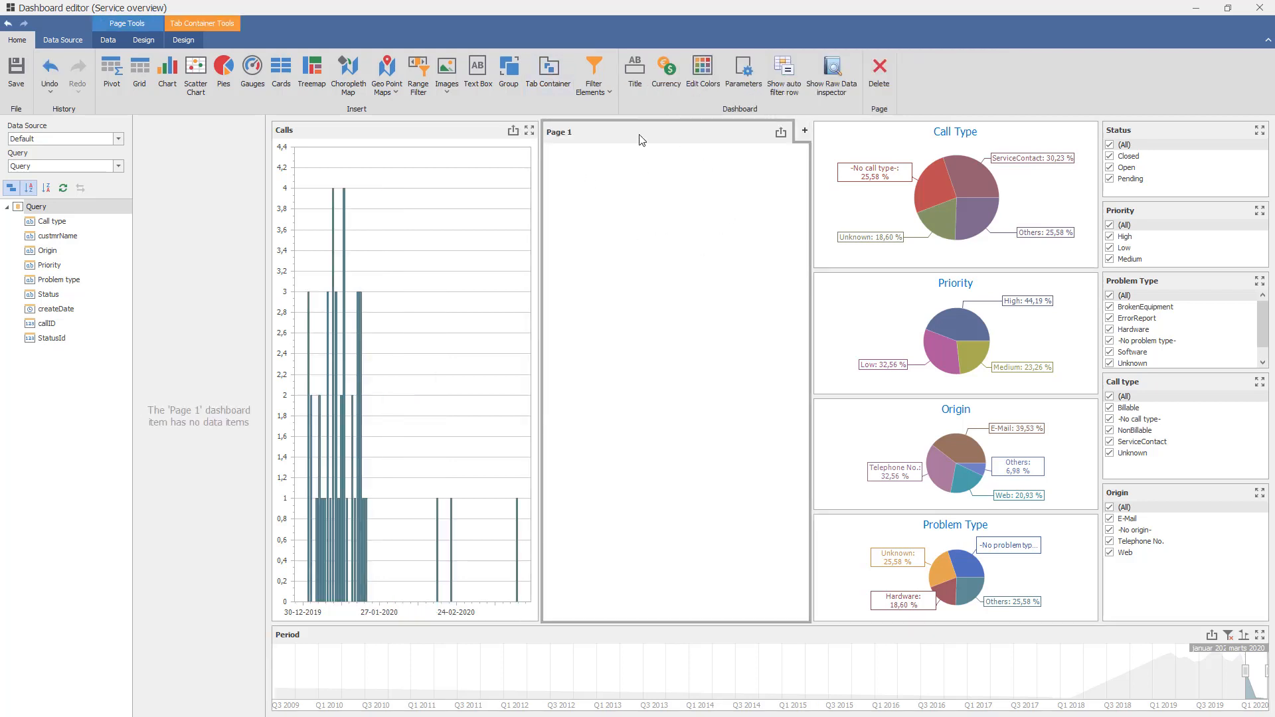
pyautogui.click(804, 131)
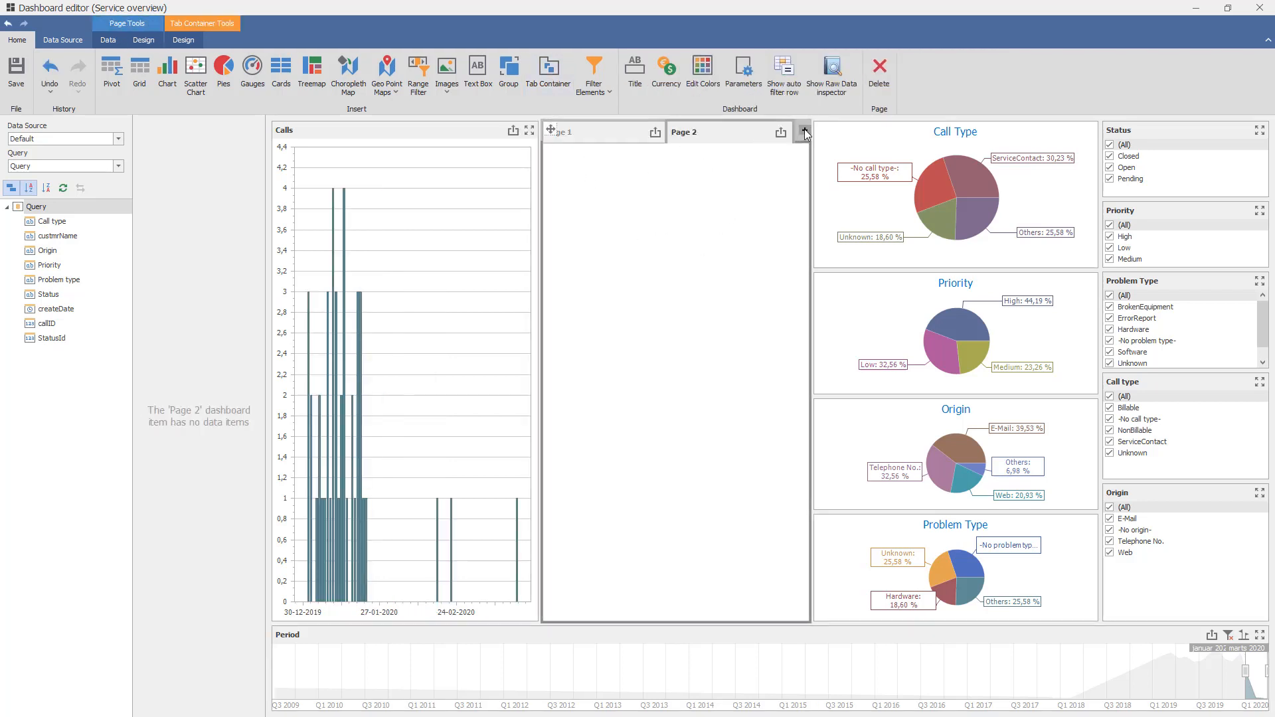
pyautogui.click(805, 132)
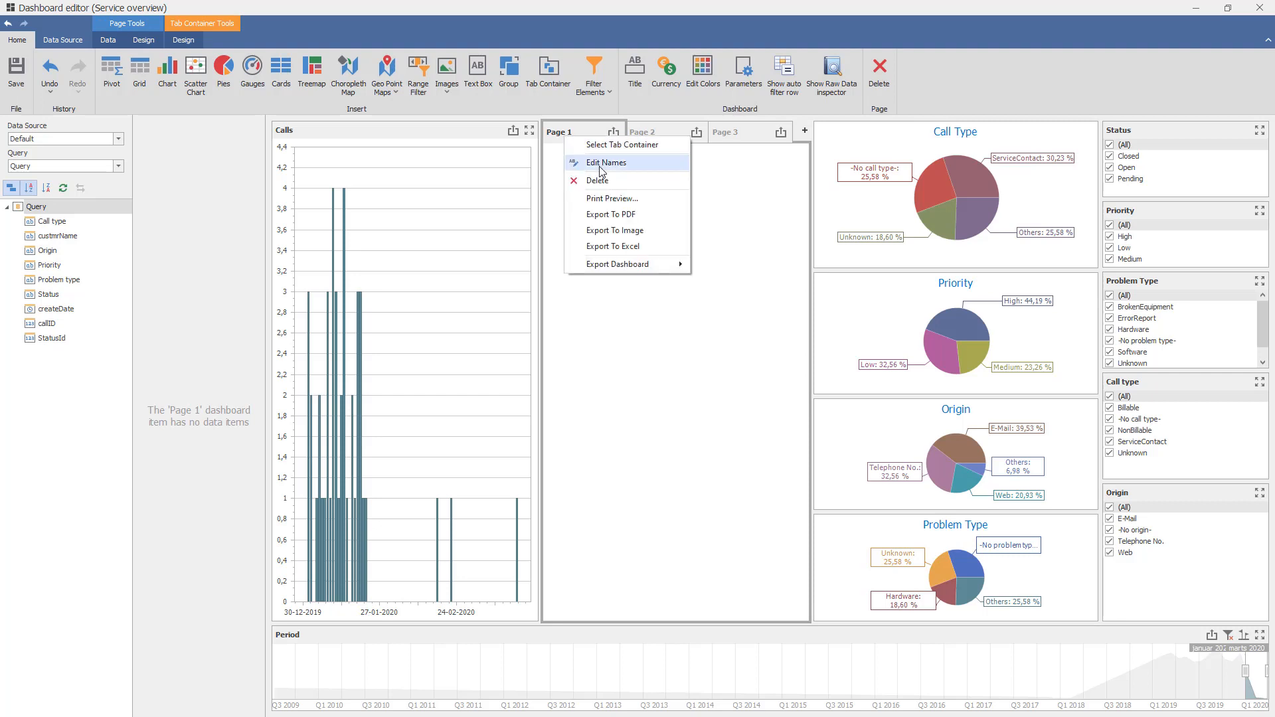
pyautogui.click(606, 162)
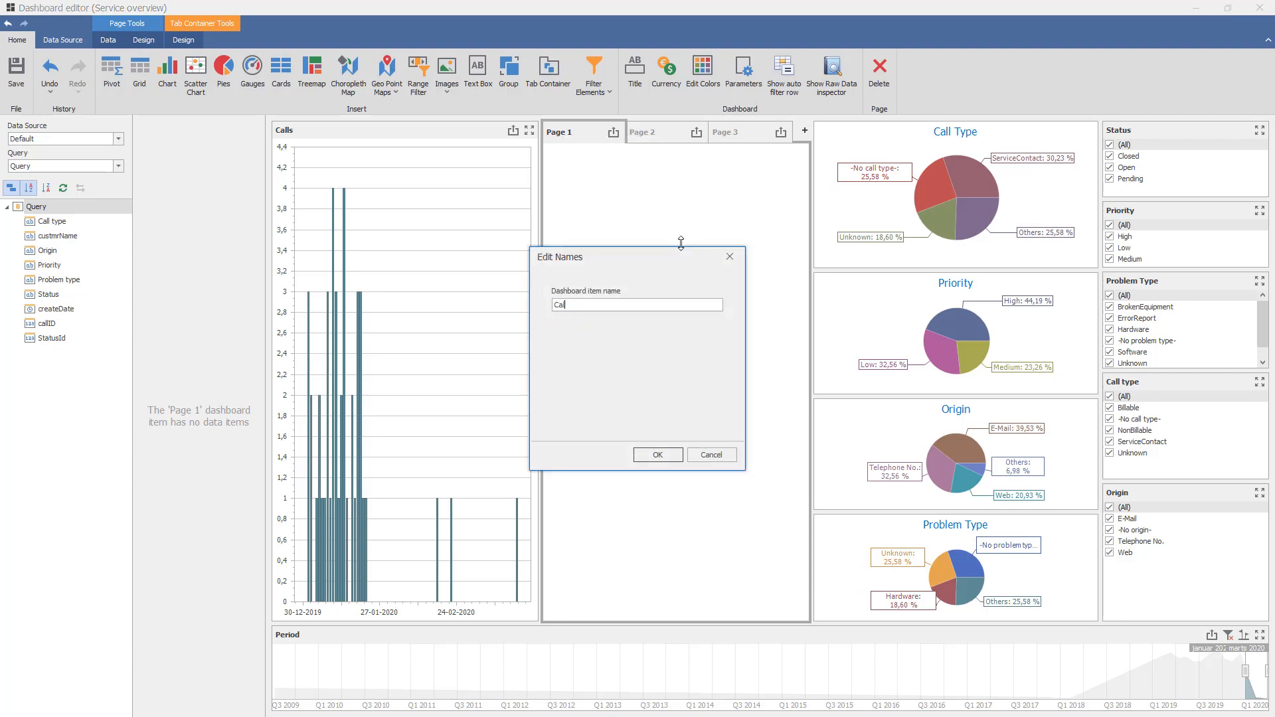
pyautogui.click(657, 455)
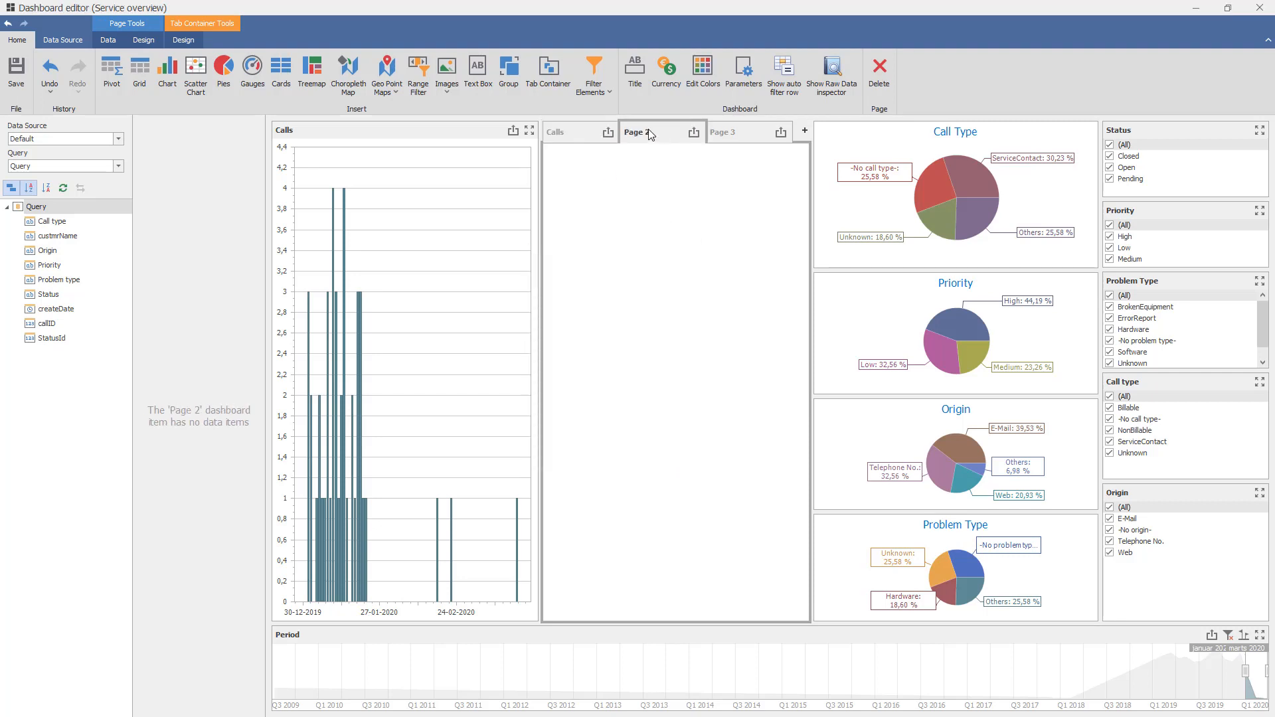
# Step: Name the second page Distribution and the third page Selection Criteria
pyautogui.doubleClick(638, 132)
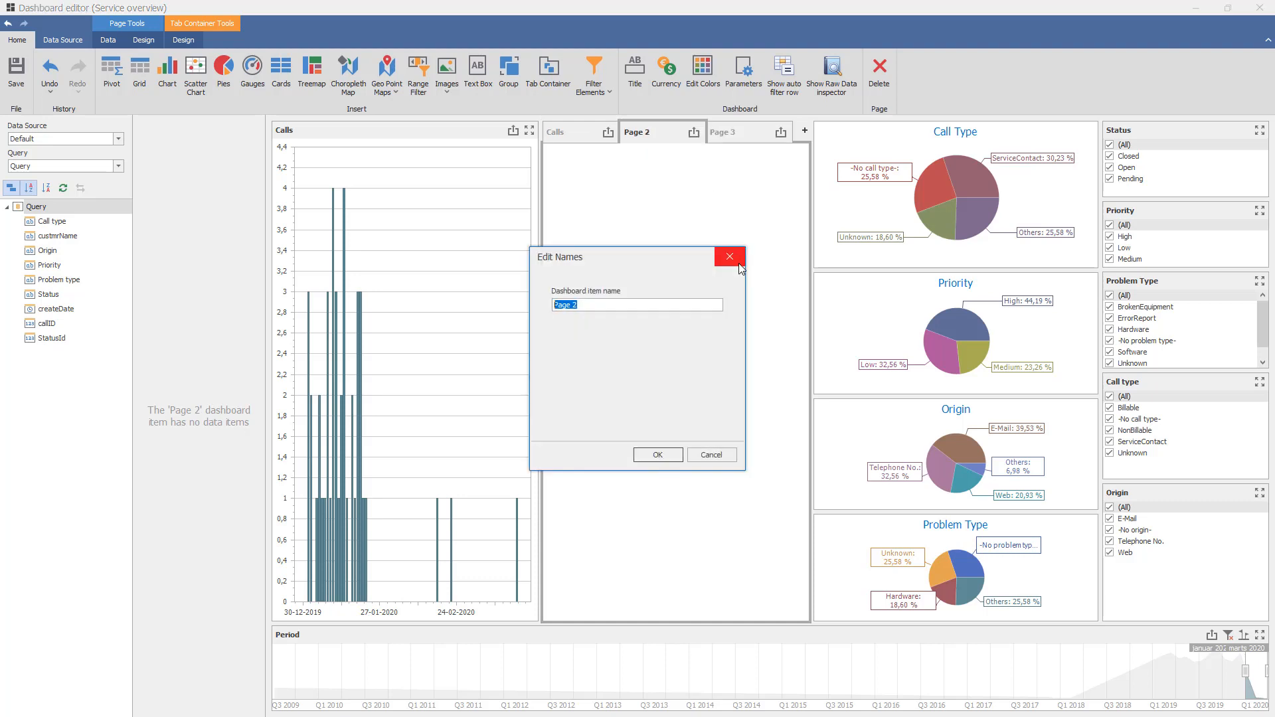
pyautogui.write('Dstribution')
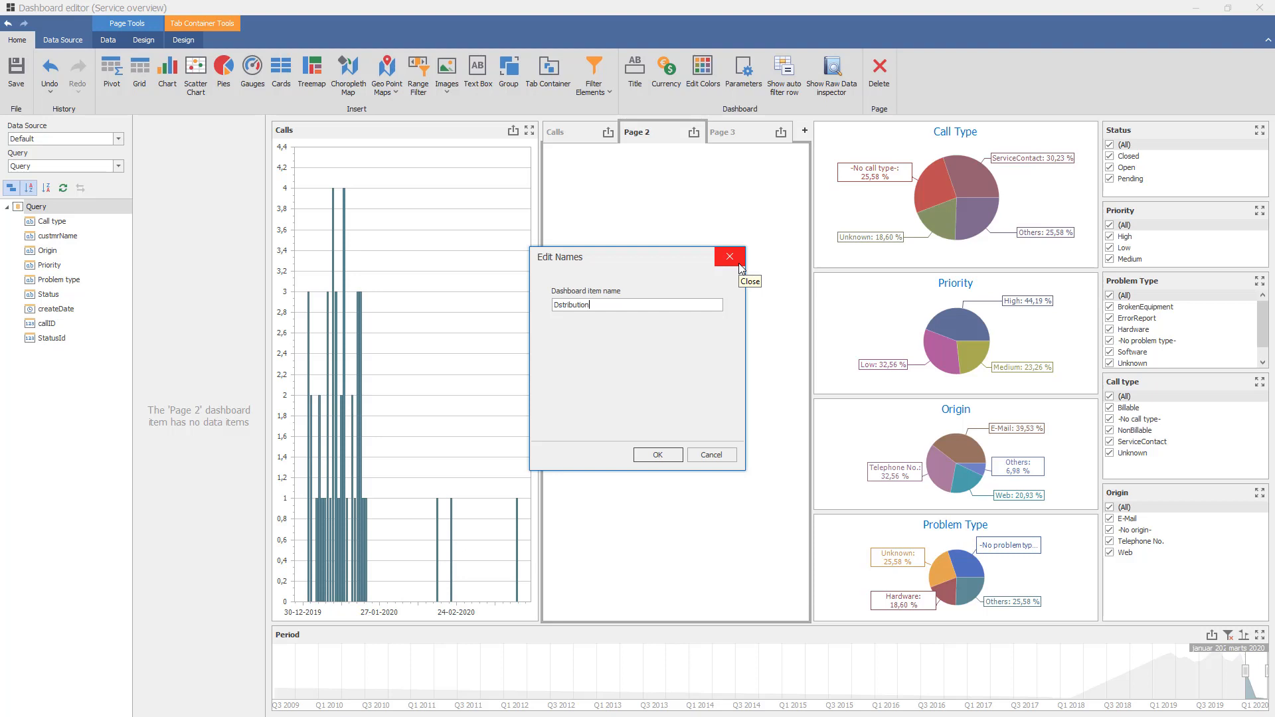
pyautogui.click(658, 454)
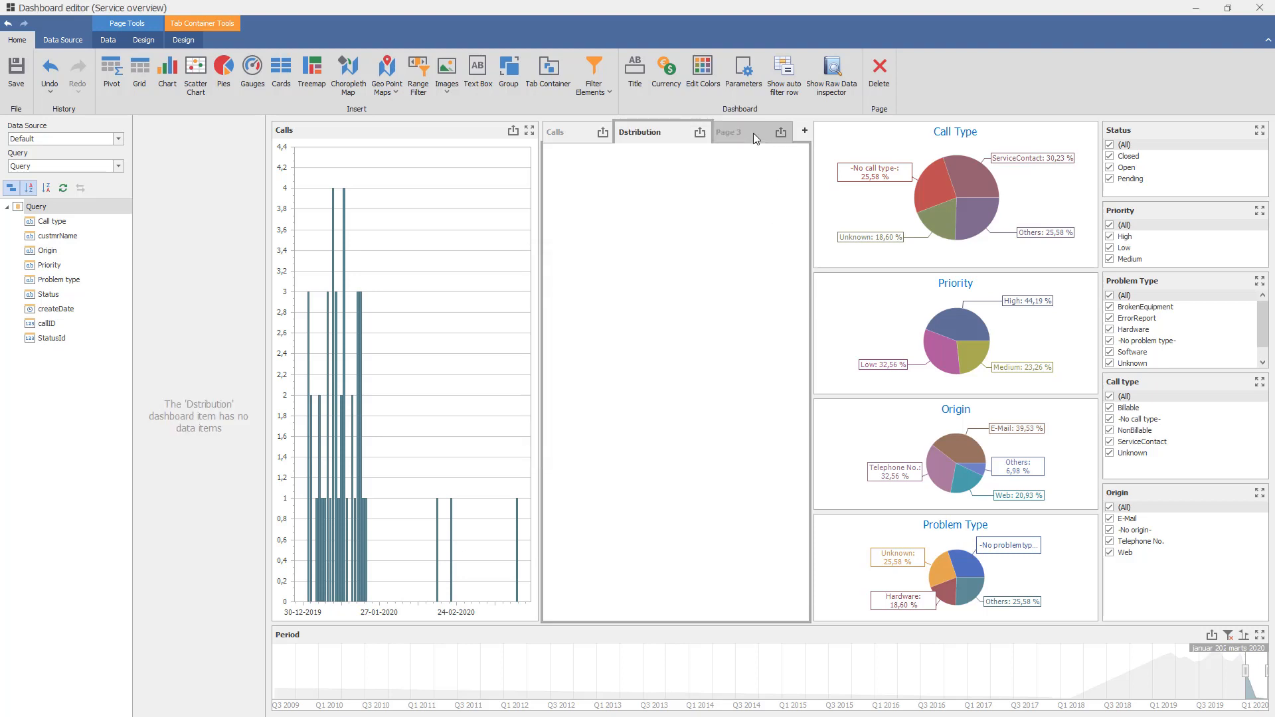
pyautogui.doubleClick(729, 132)
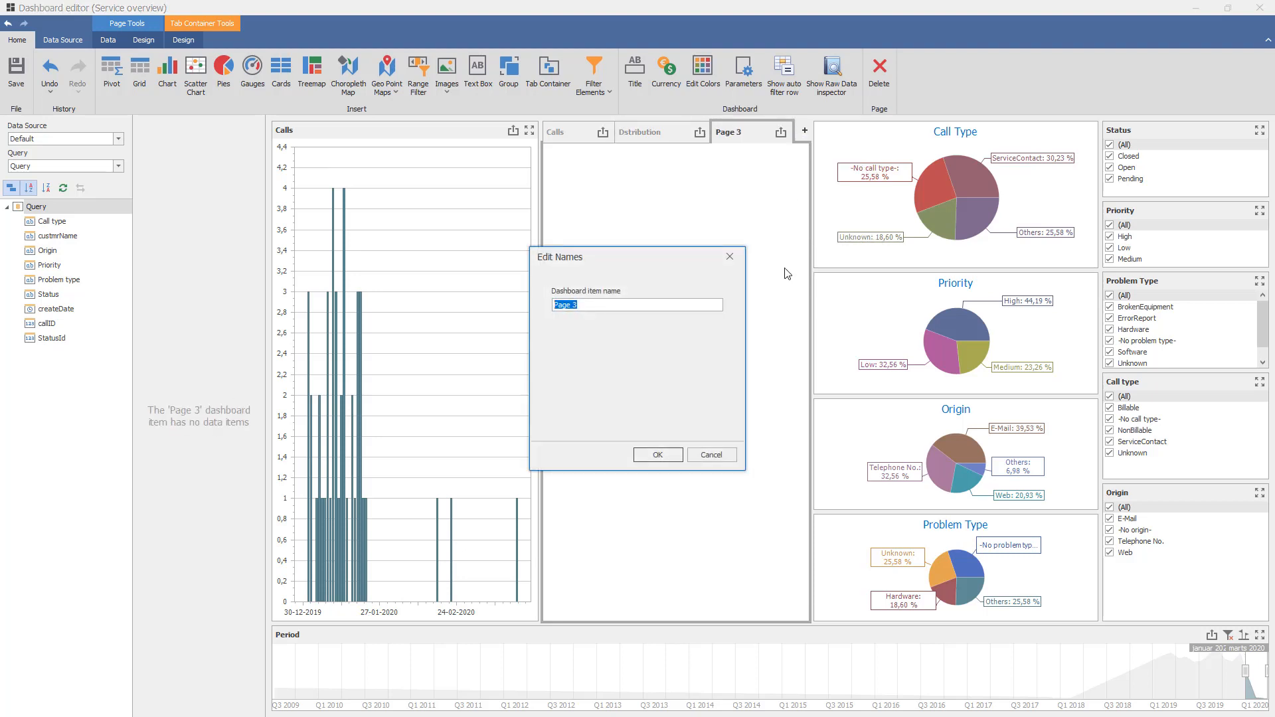
pyautogui.write('Selection')
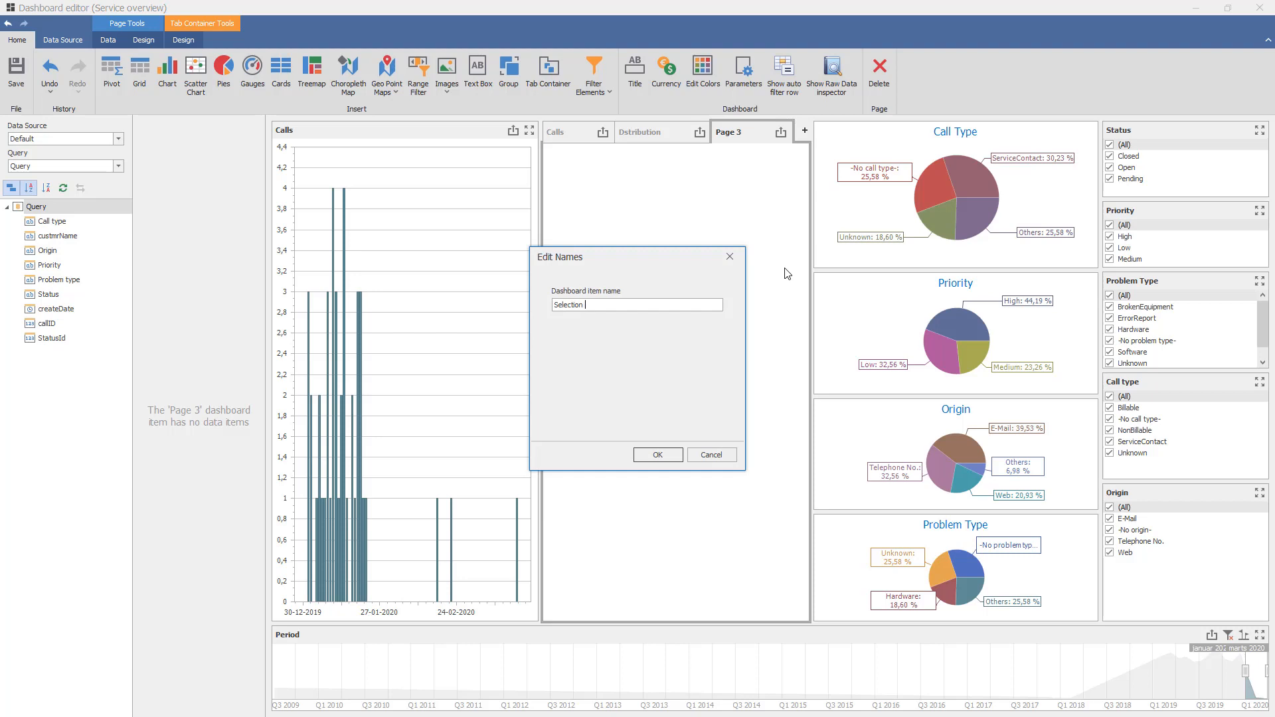
pyautogui.write('Criteria')
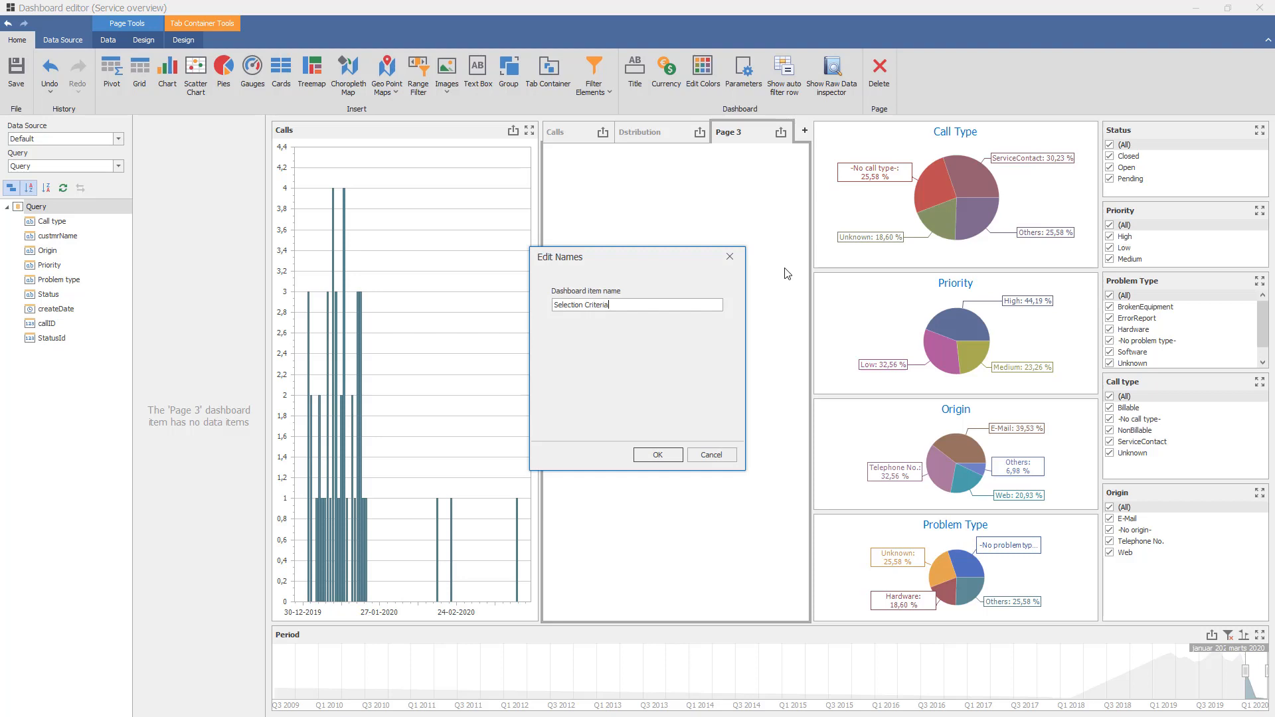
pyautogui.click(657, 454)
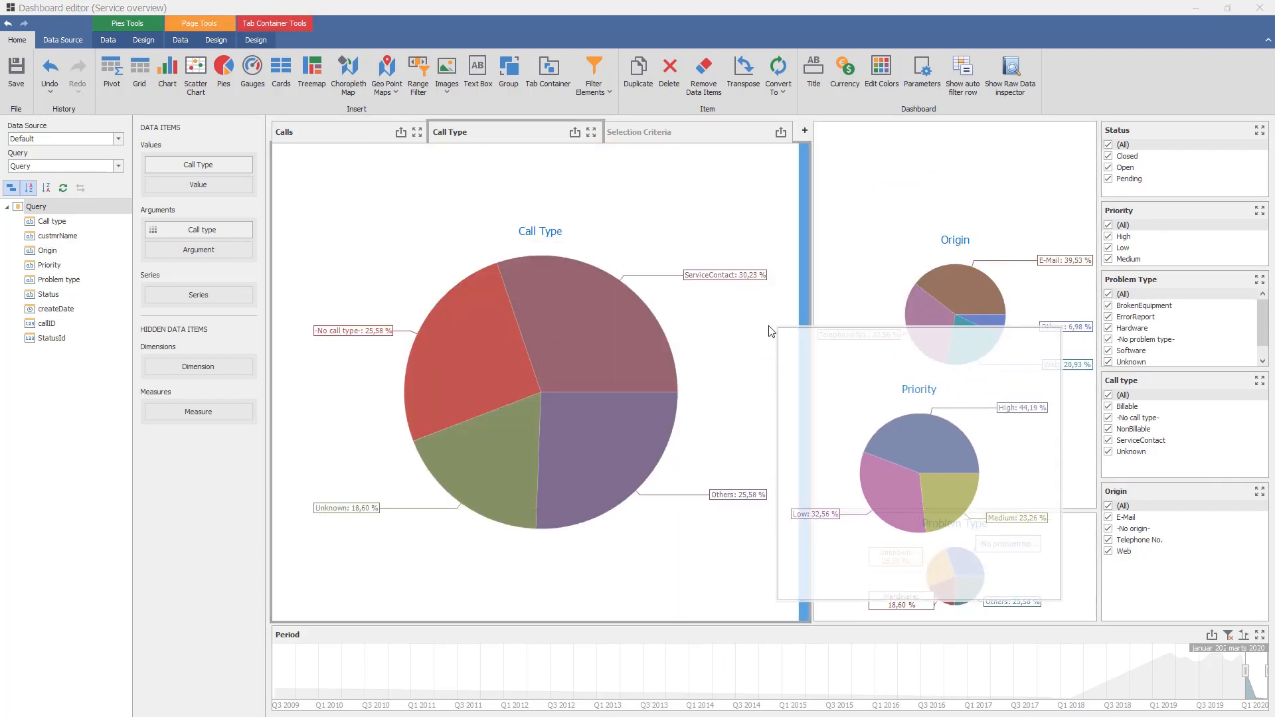
# Step: Move the four pie charts onto the Distribution page and the calls chart onto the Calls page
pyautogui.click(805, 132)
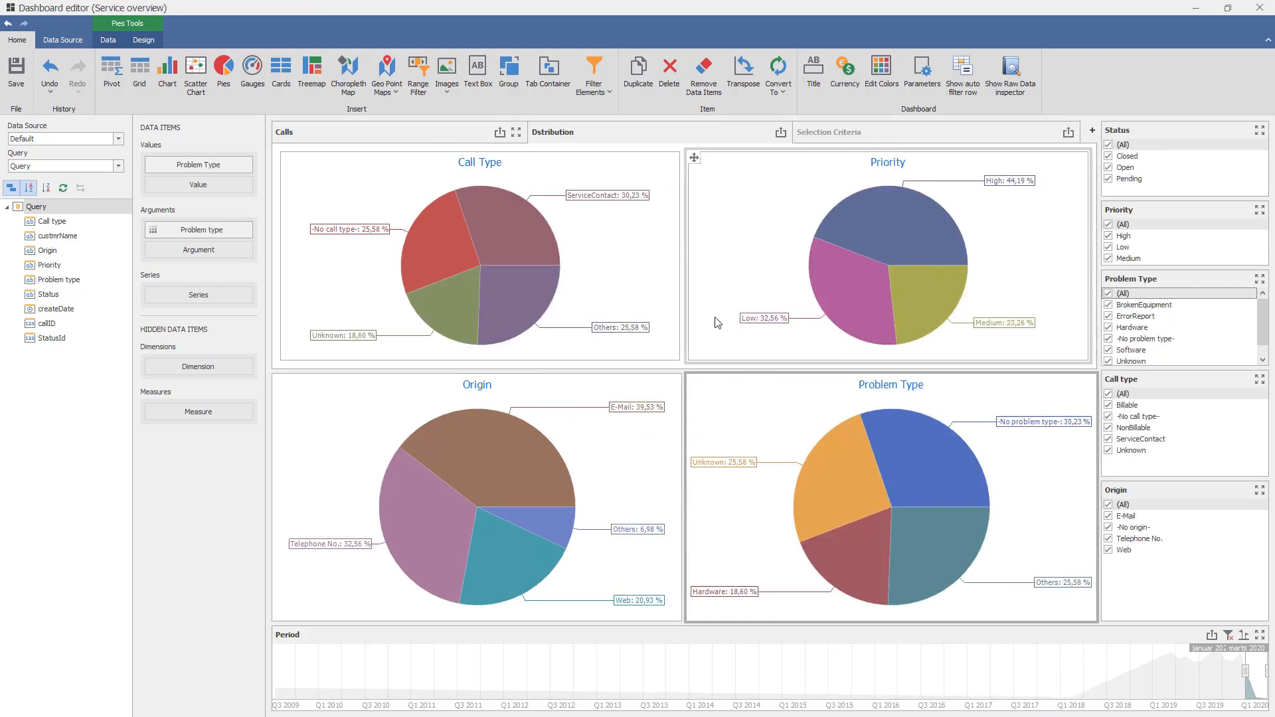
pyautogui.moveTo(871, 452)
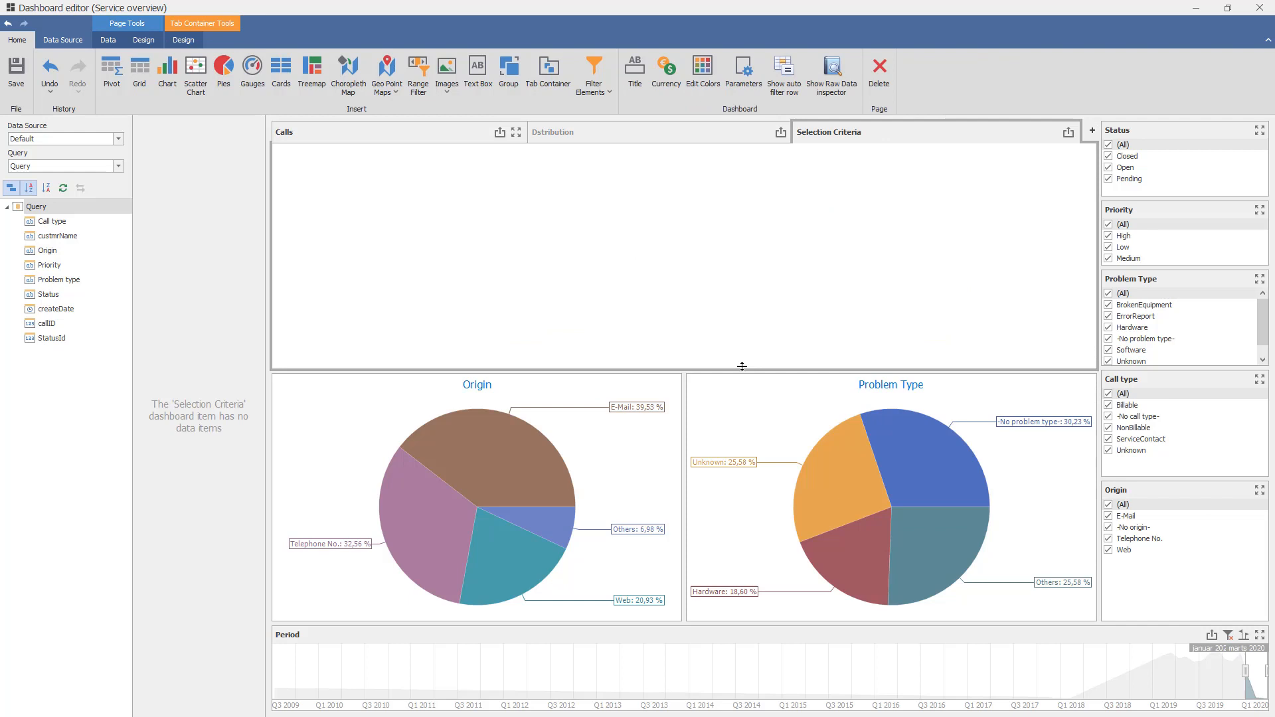
pyautogui.moveTo(808, 140)
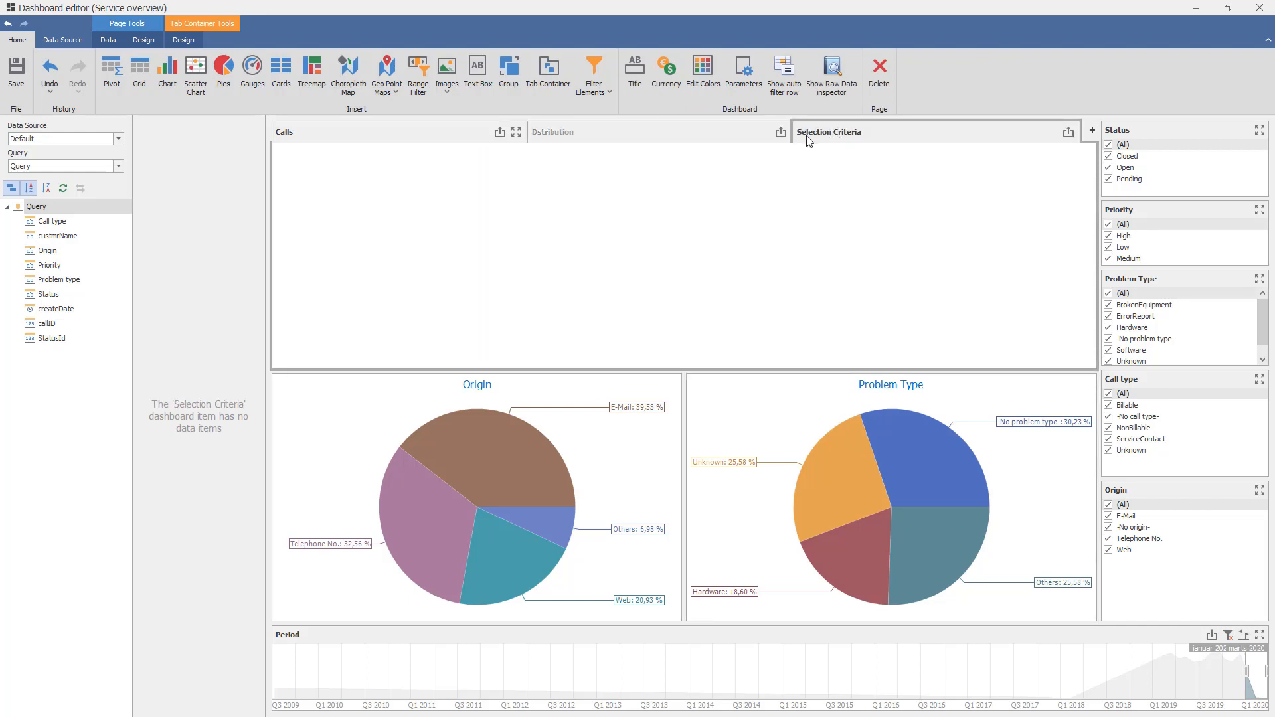
pyautogui.moveTo(708, 365)
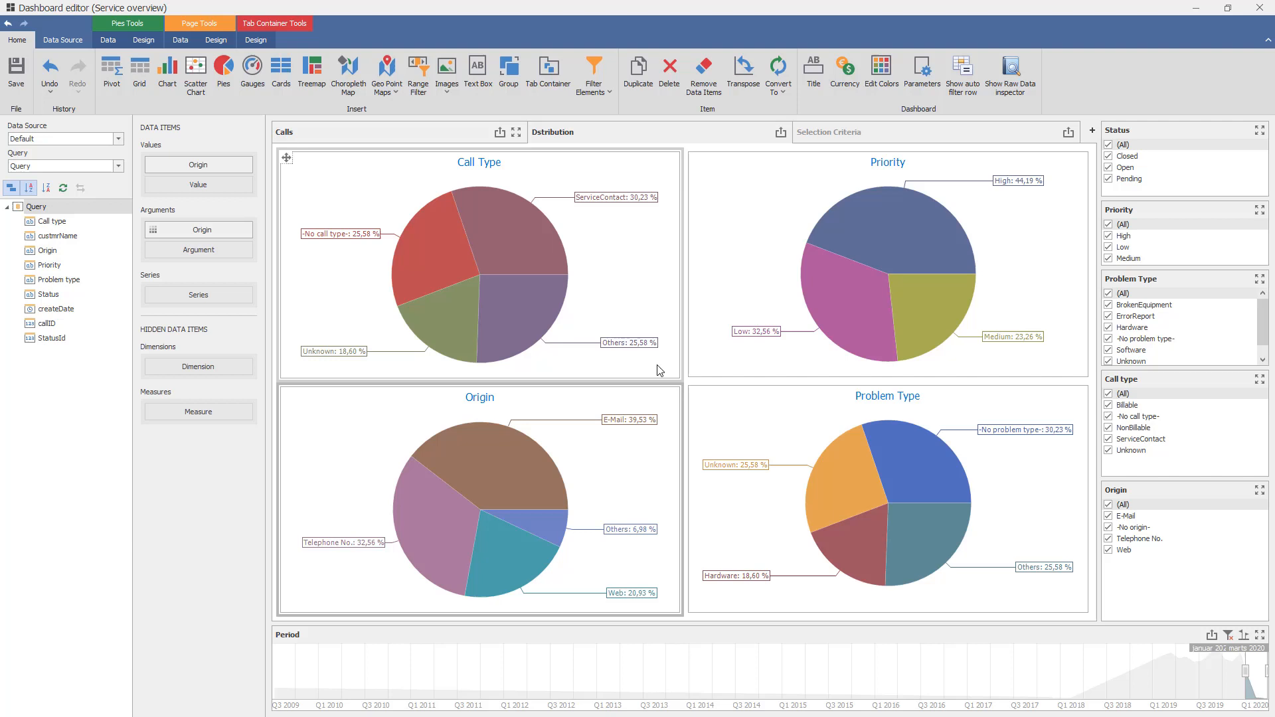
pyautogui.click(829, 131)
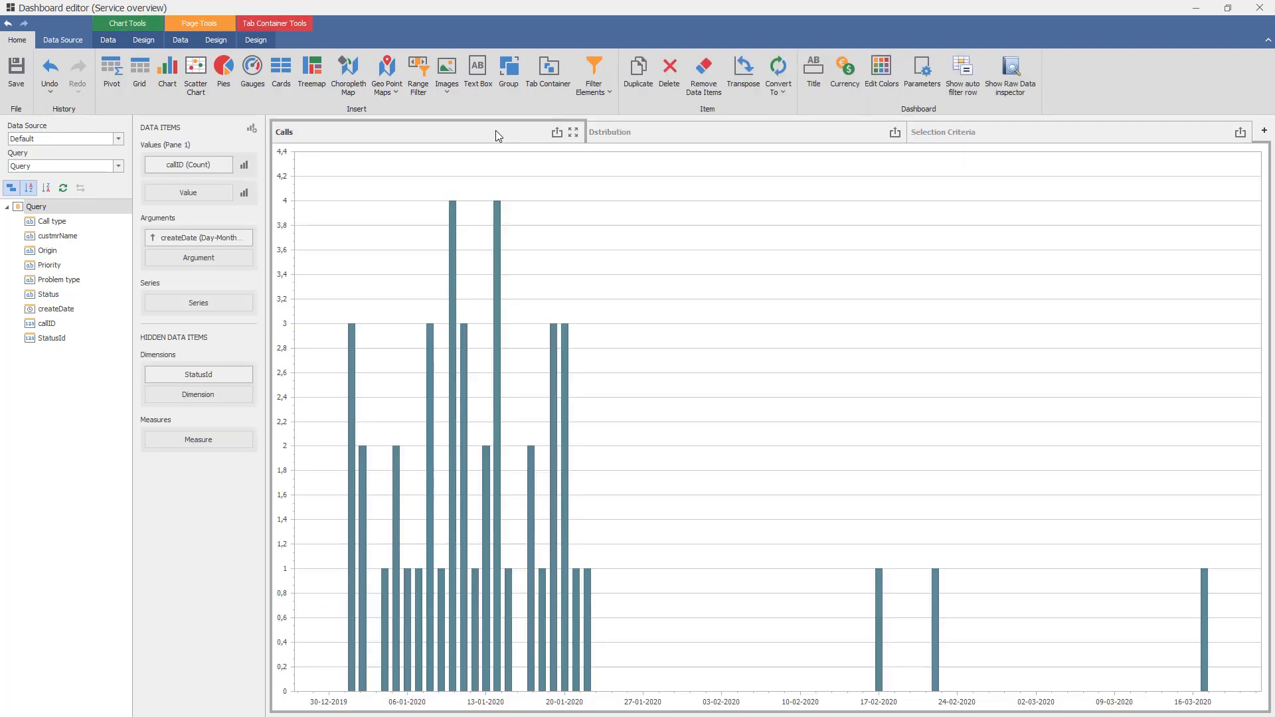
pyautogui.click(610, 132)
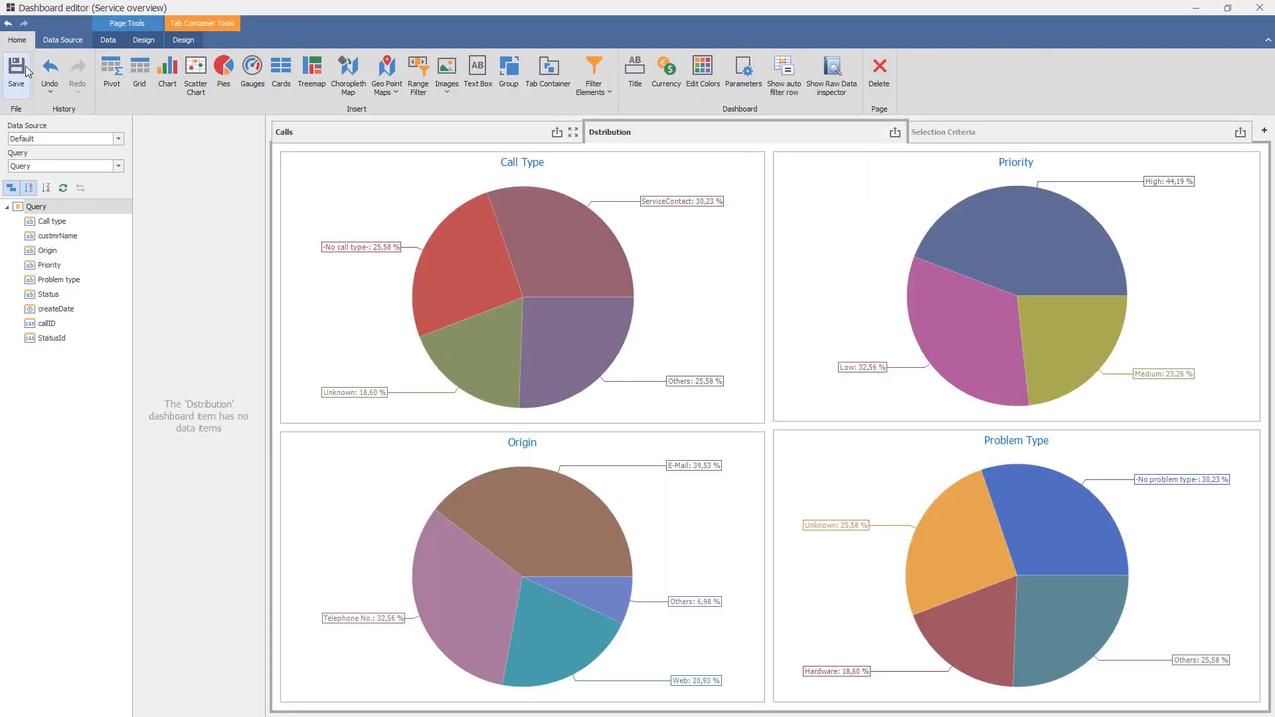
pyautogui.moveTo(1259, 8)
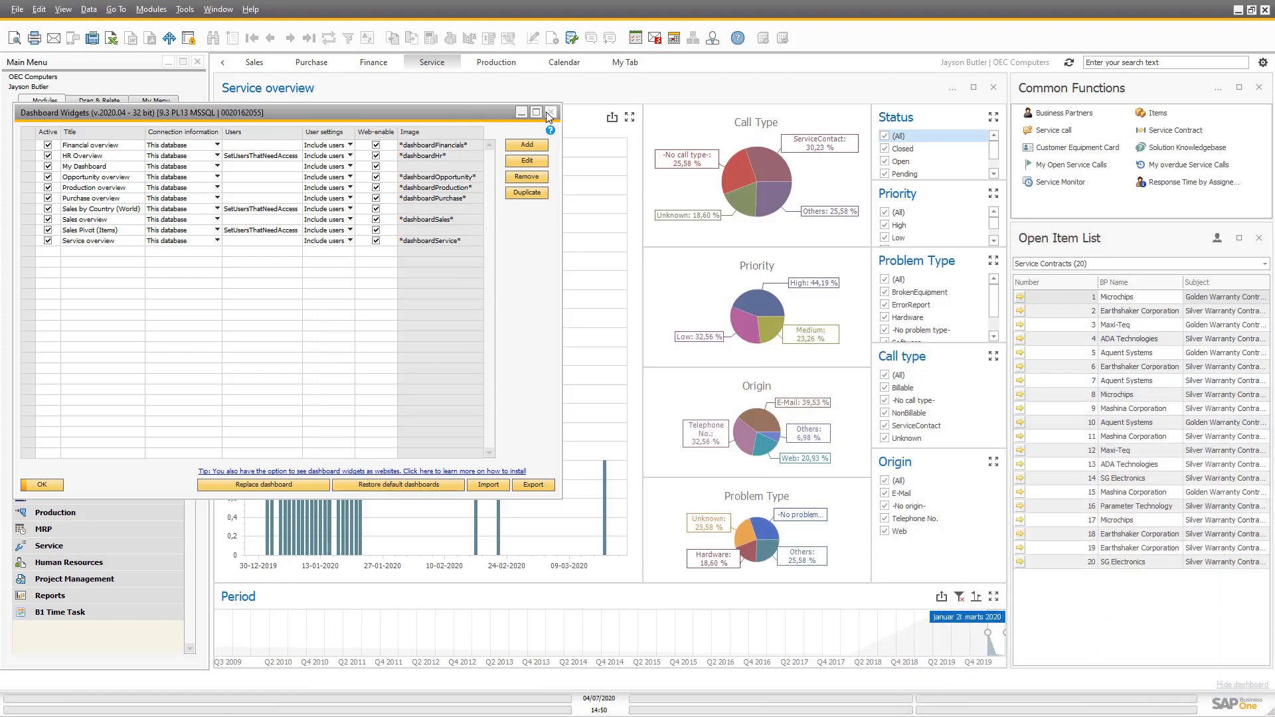
# Step: Close the dashboard widgets list and check the Selection Criteria and Calls tabs switch pages
pyautogui.click(1263, 63)
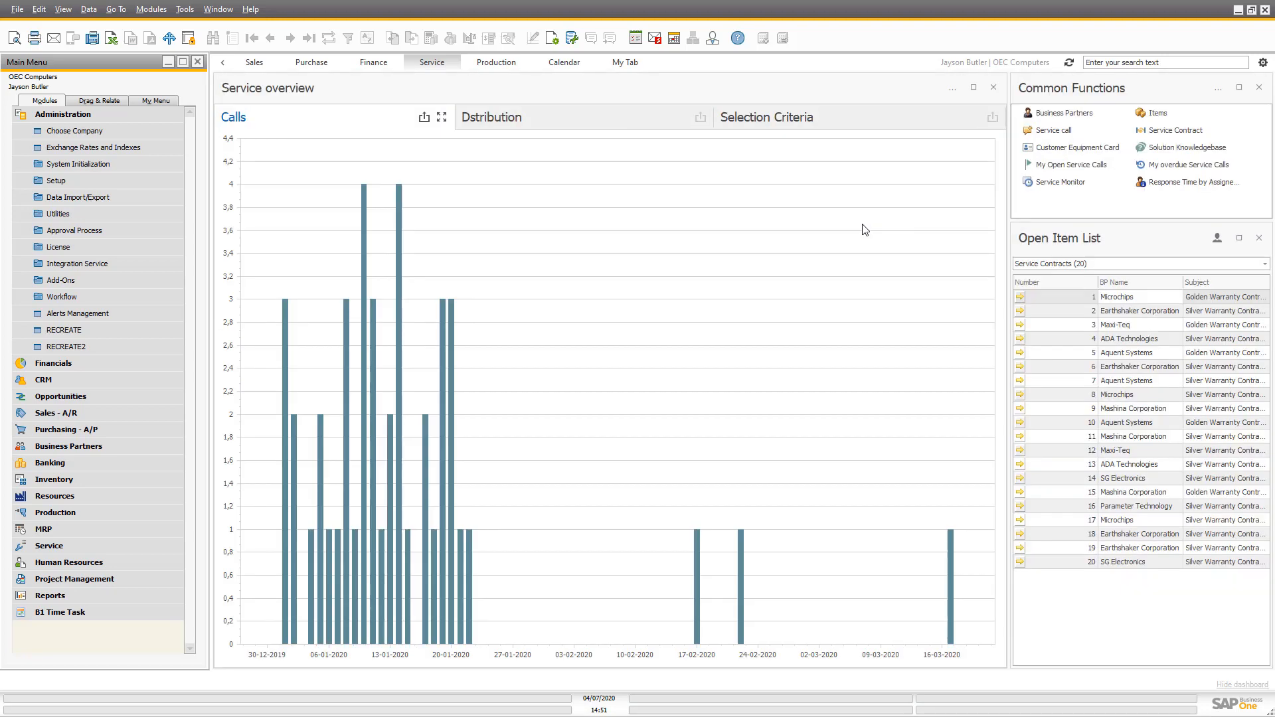
pyautogui.moveTo(497, 140)
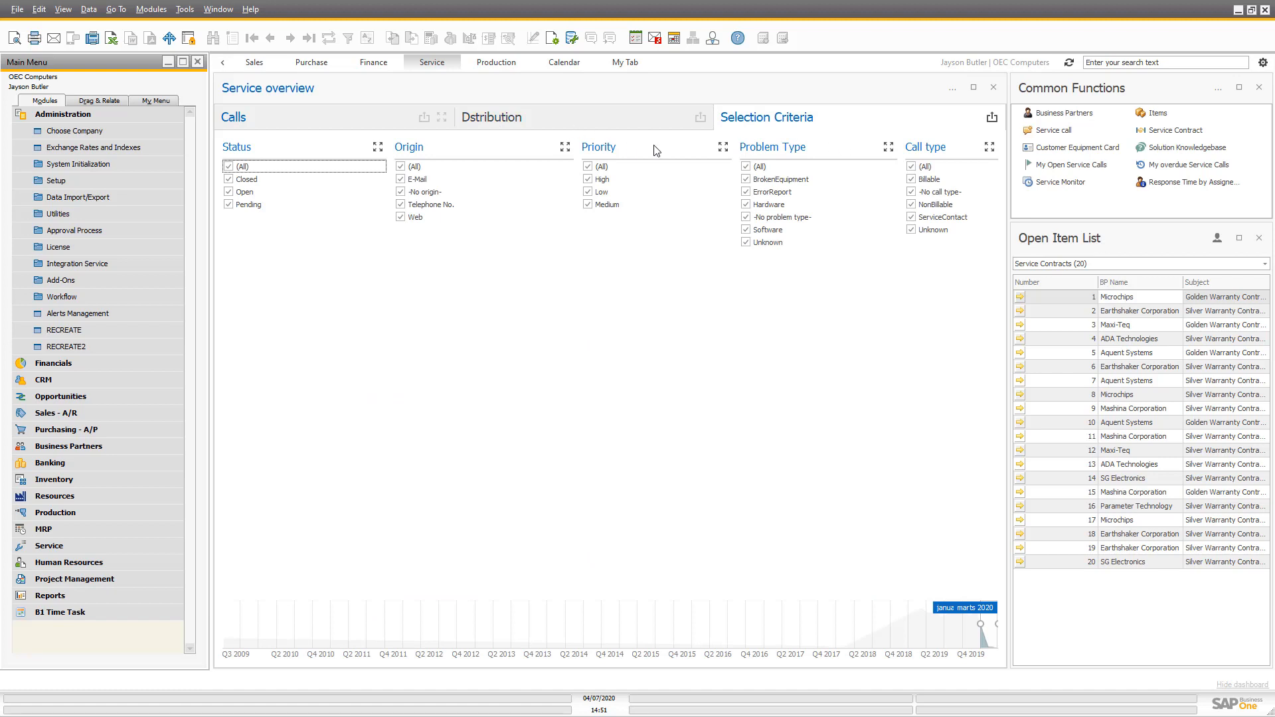
pyautogui.click(490, 117)
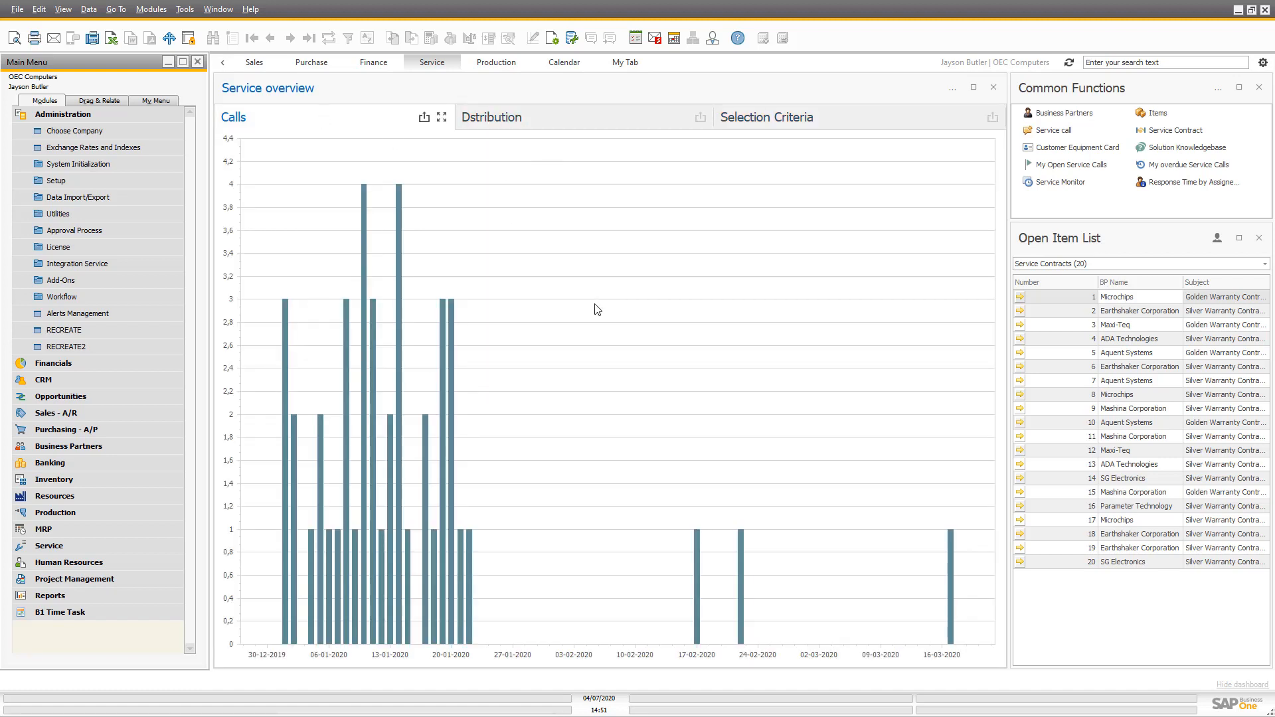
pyautogui.moveTo(418, 311)
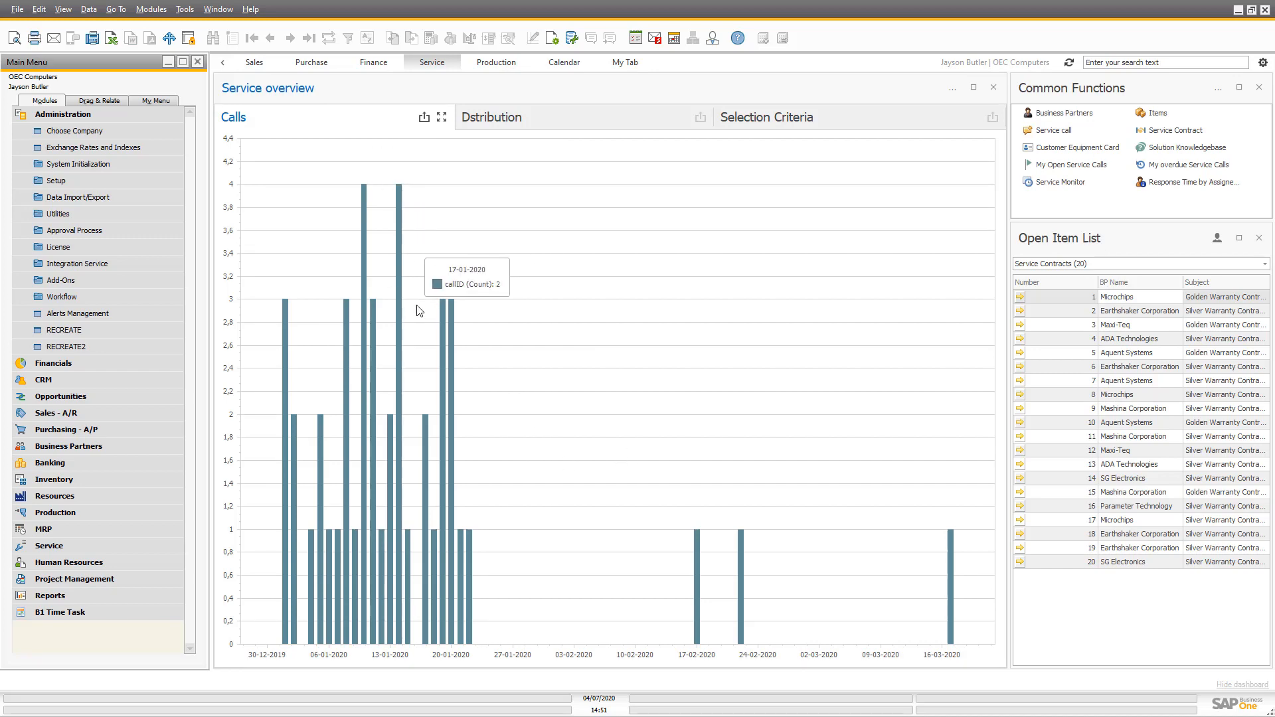
pyautogui.moveTo(522, 623)
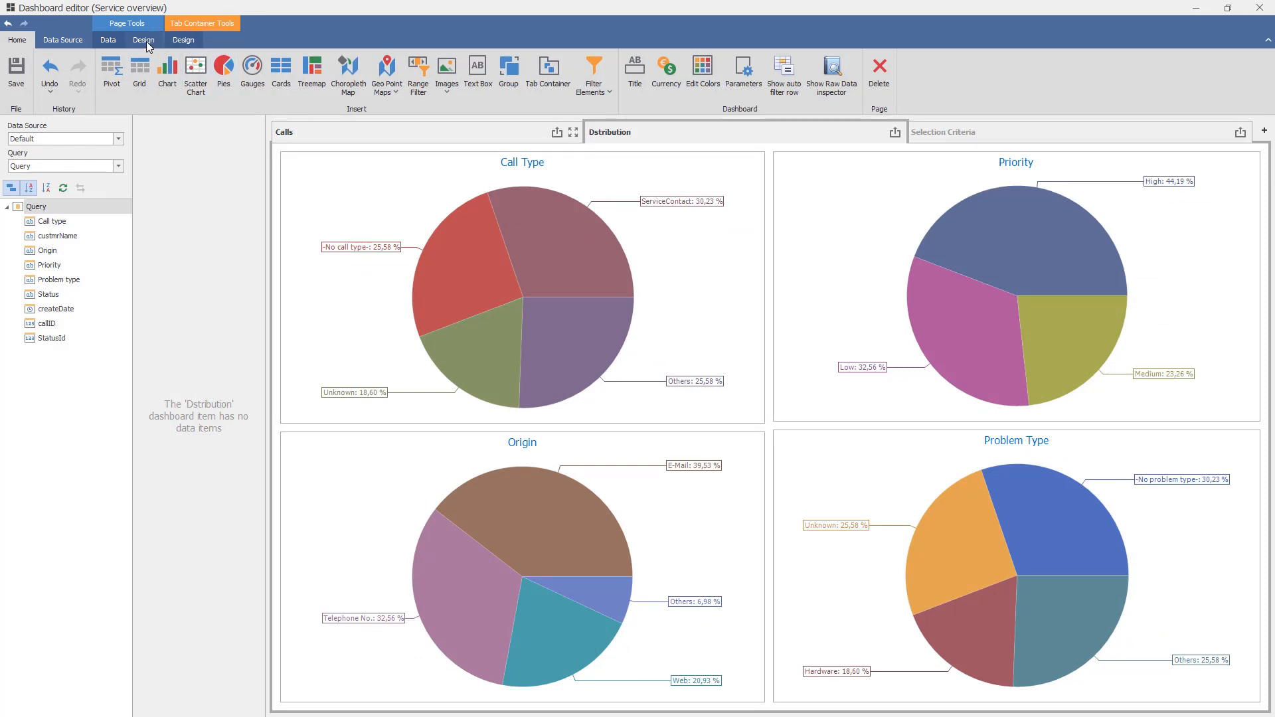
# Step: Rename the misspelled Dstribution tab to Distribution
pyautogui.click(183, 40)
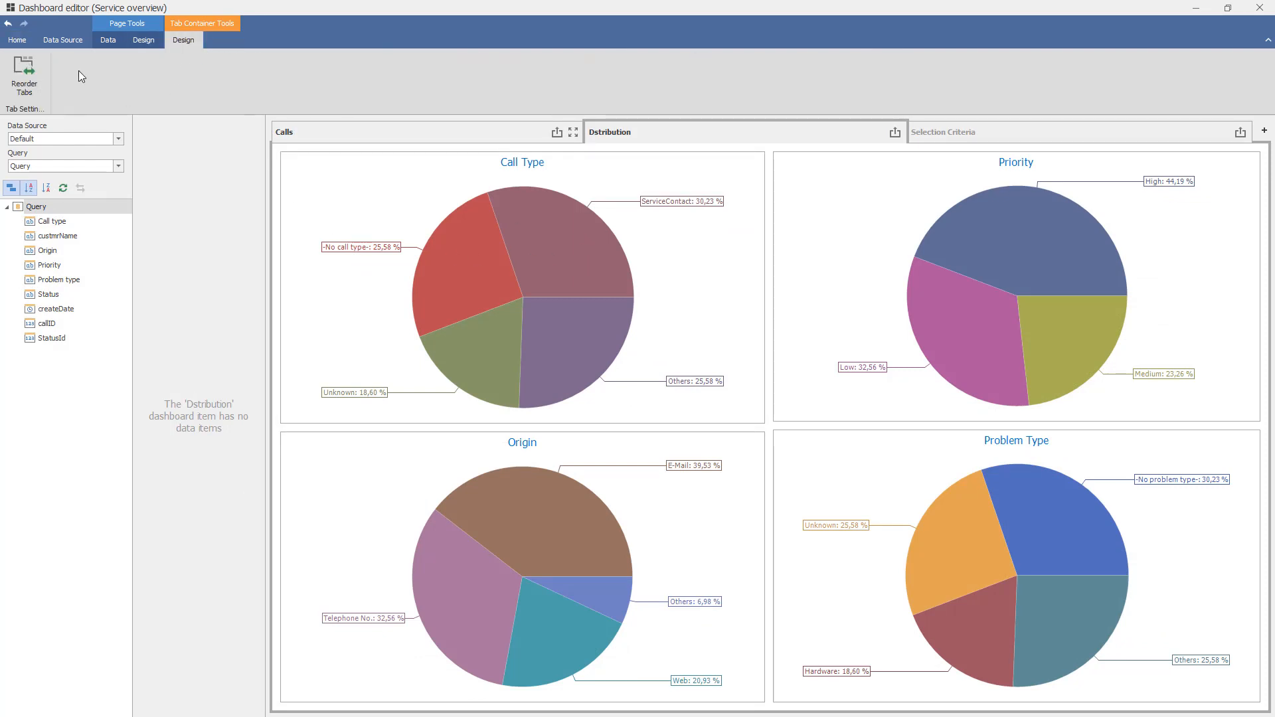
pyautogui.click(24, 77)
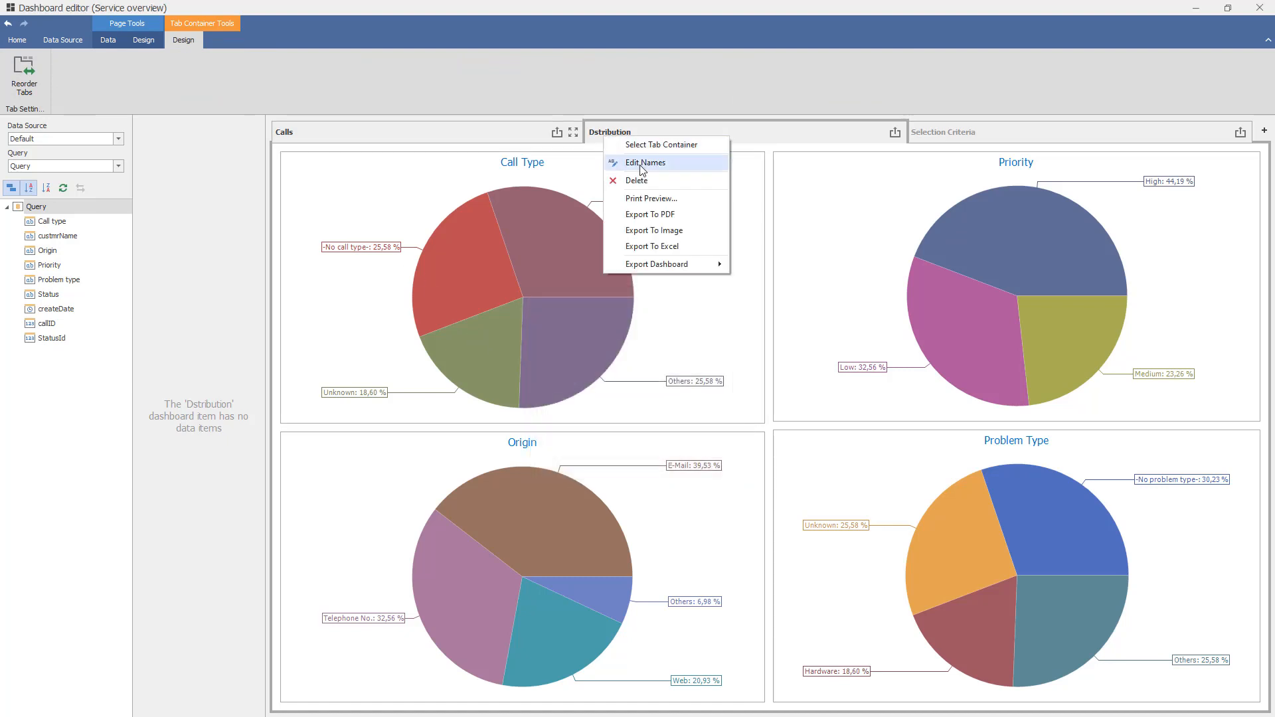
pyautogui.click(645, 162)
pyautogui.write('Distribution')
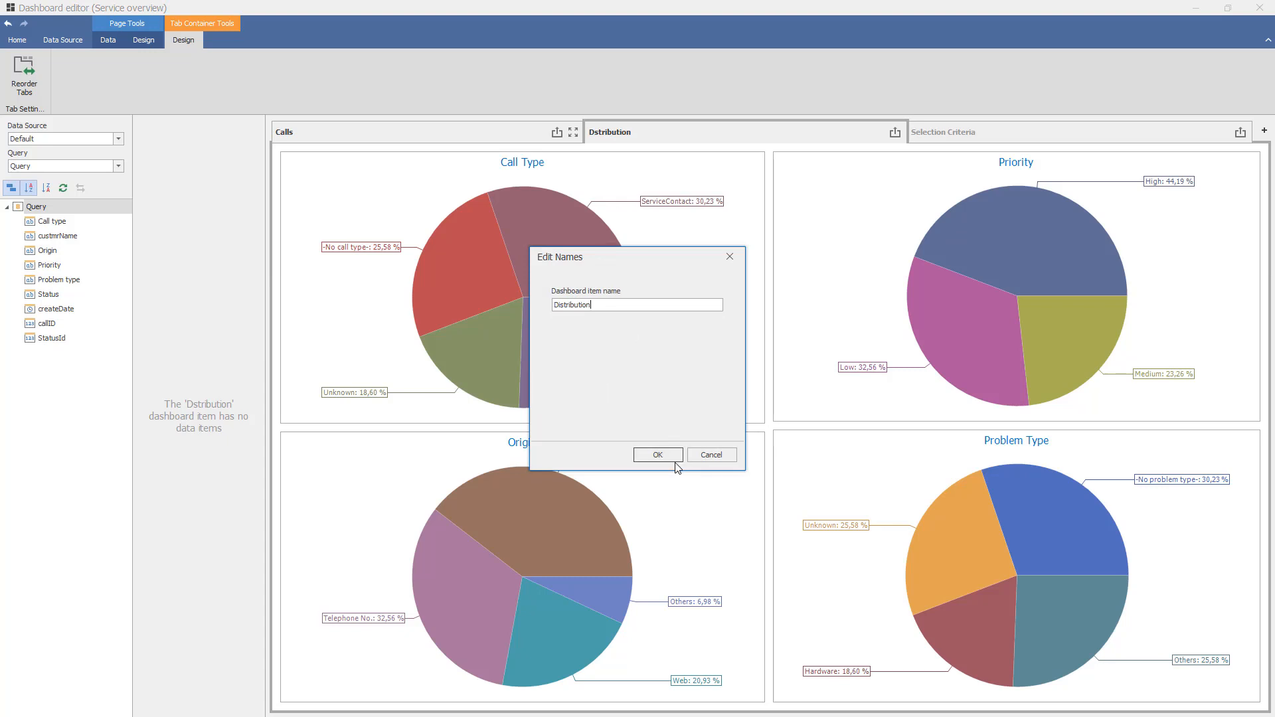
pyautogui.click(657, 454)
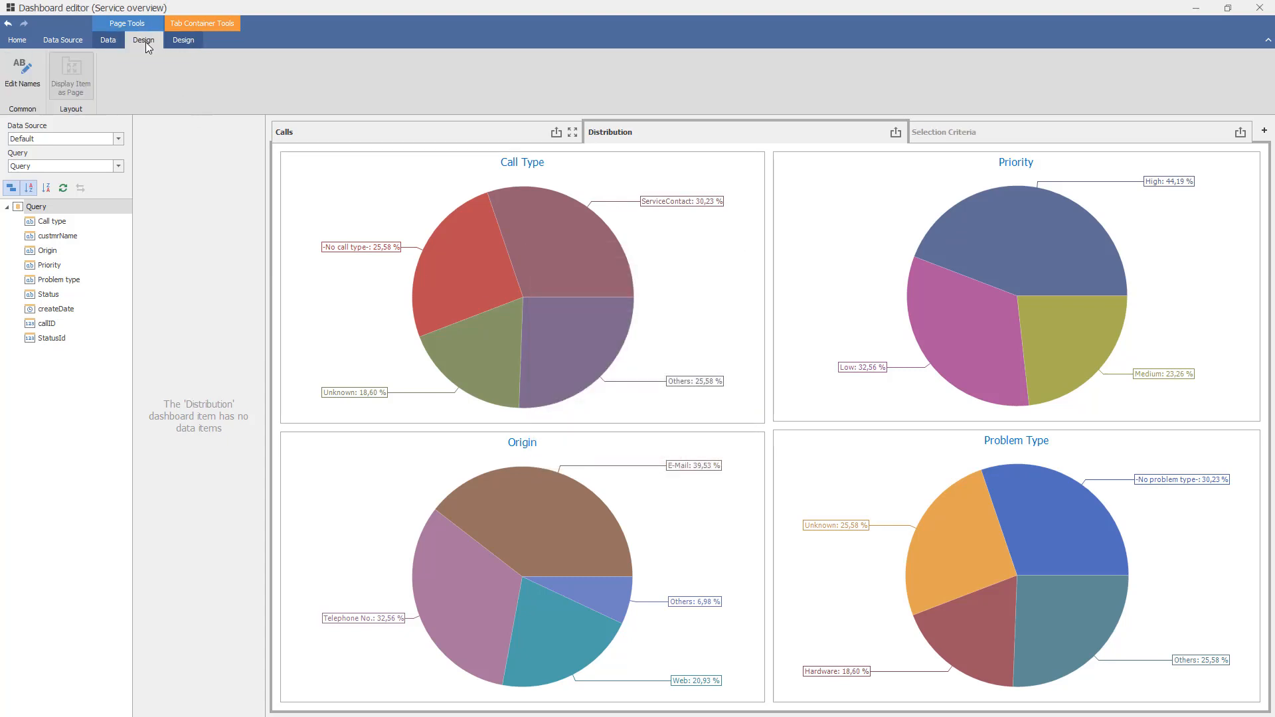
# Step: Review the page's Master Filter interactivity settings and return to the Calls page design view
pyautogui.click(22, 73)
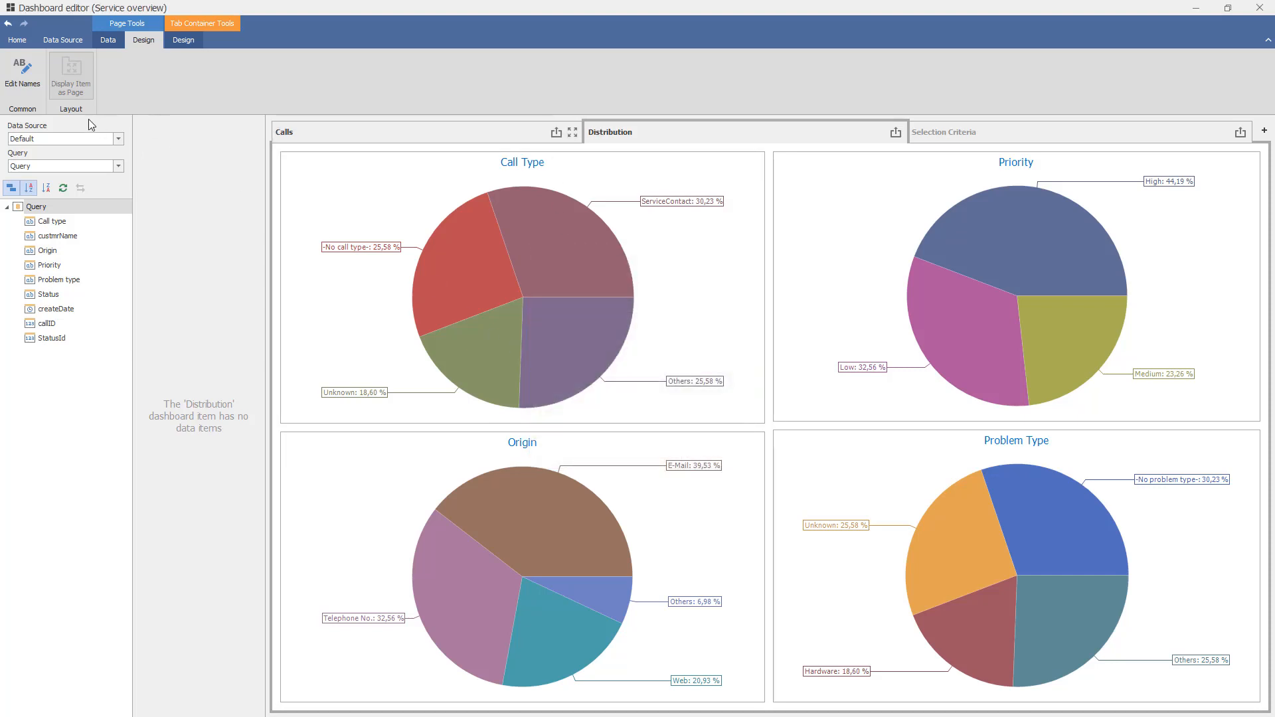
pyautogui.click(107, 40)
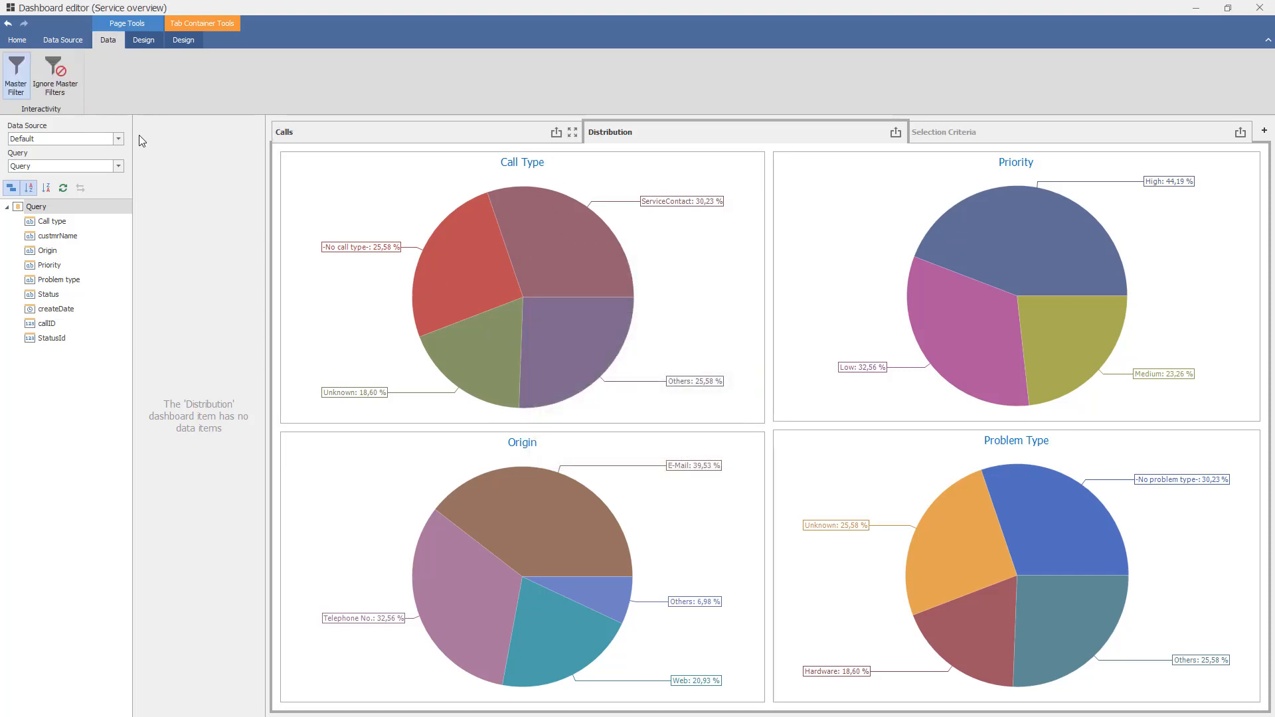
pyautogui.moveTo(55, 73)
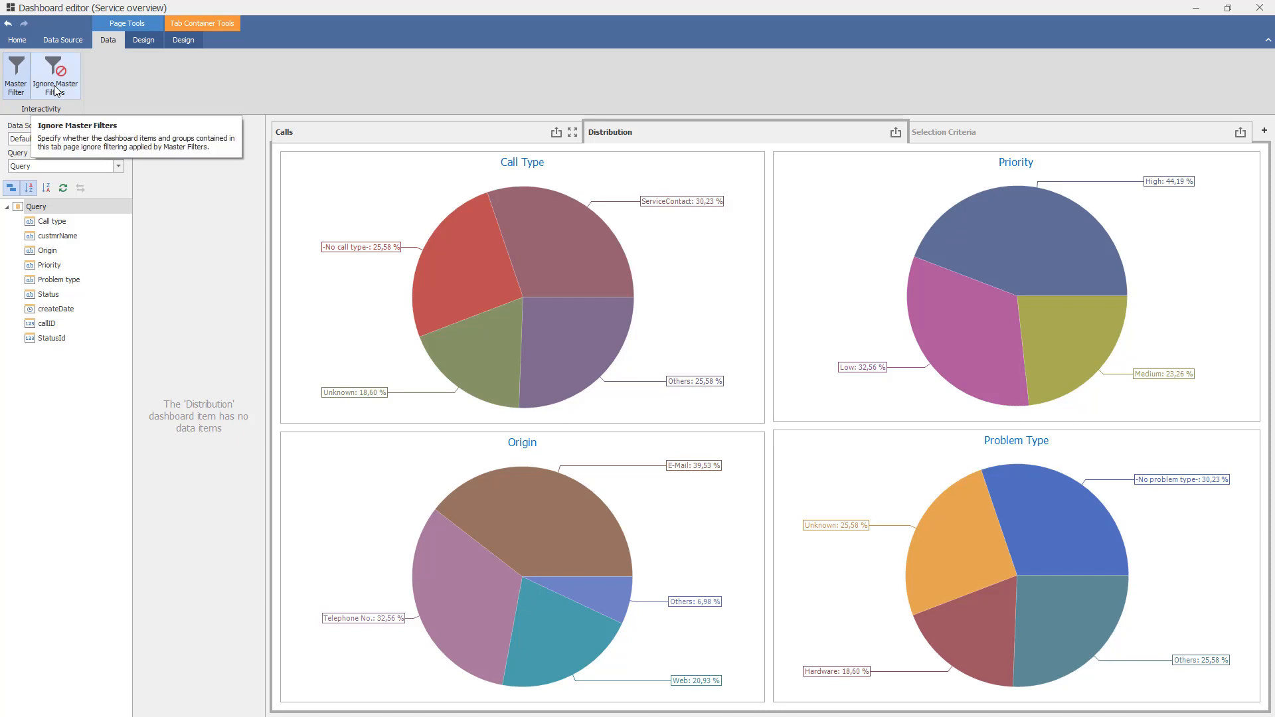
pyautogui.moveTo(714, 147)
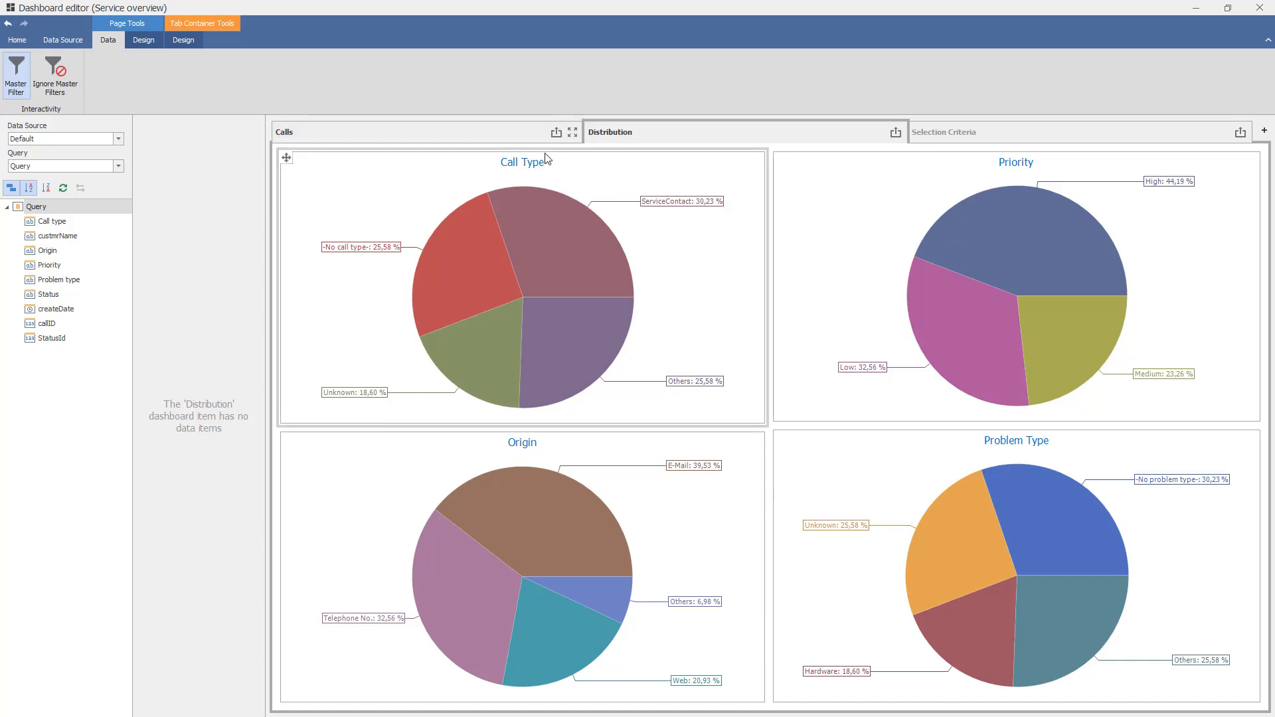
pyautogui.moveTo(400, 213)
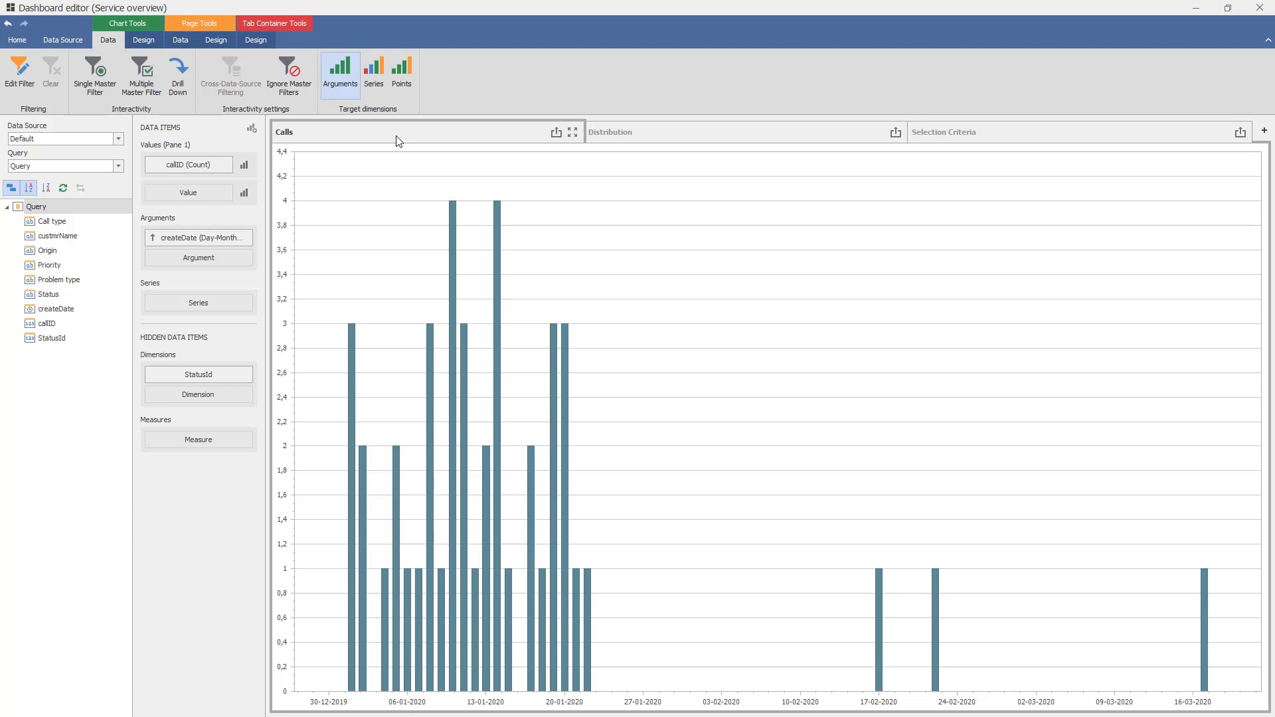
pyautogui.moveTo(20, 69)
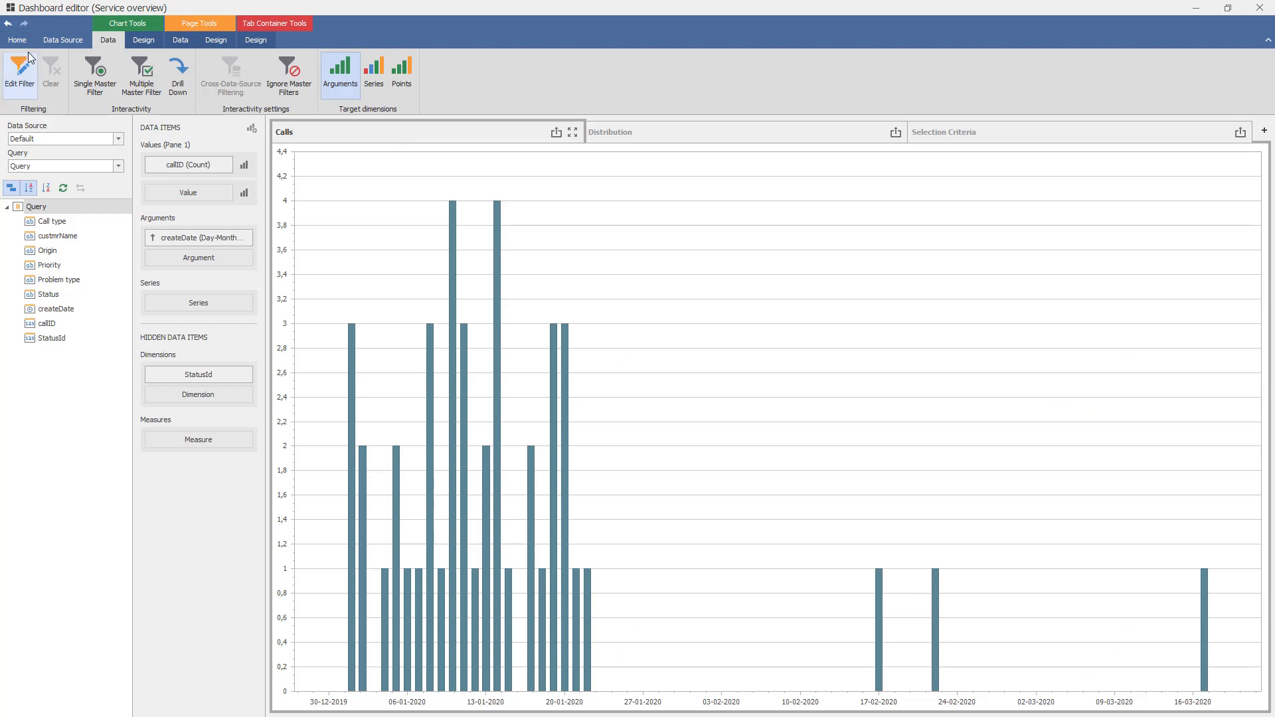
pyautogui.moveTo(383, 170)
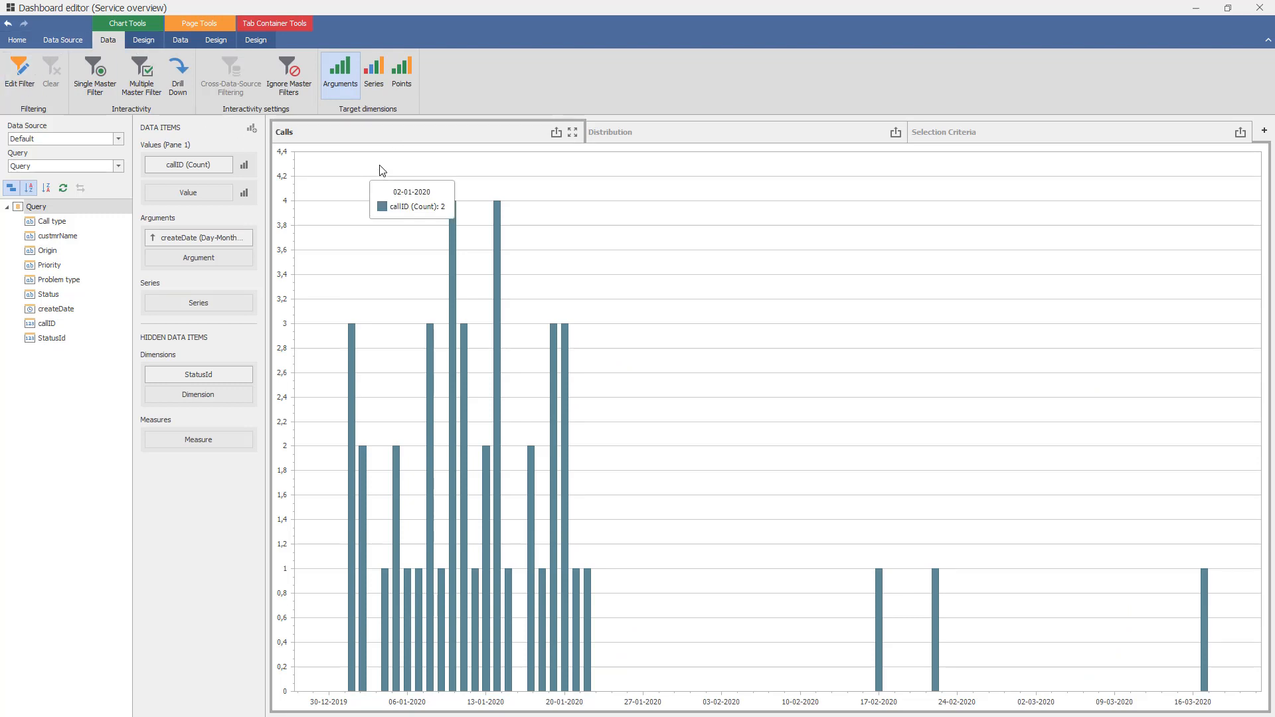
pyautogui.click(180, 40)
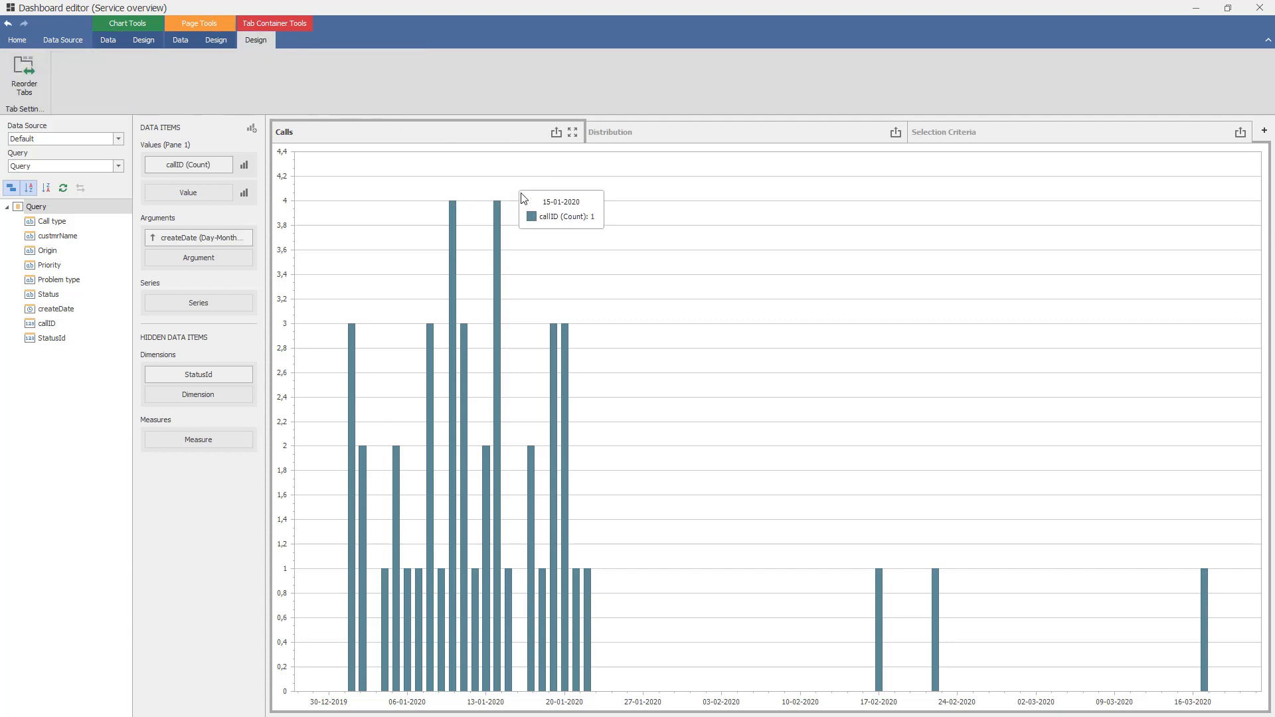
pyautogui.rightClick(352, 146)
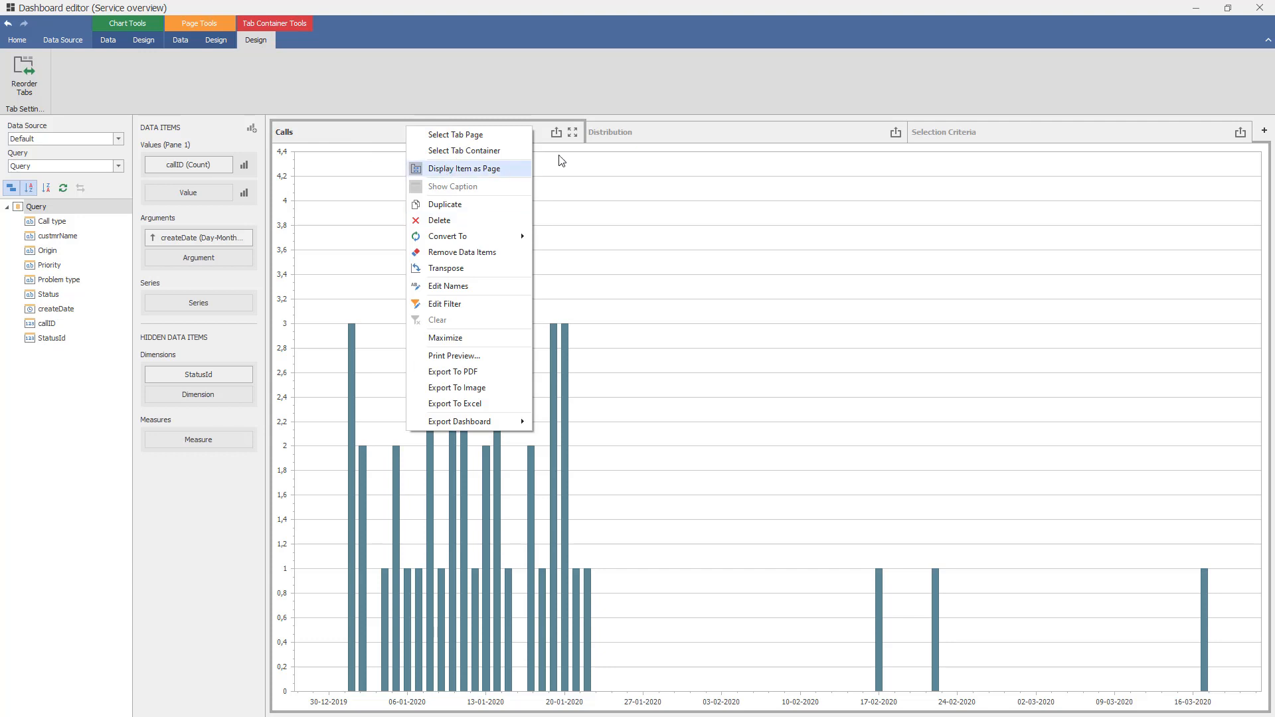
pyautogui.moveTo(462, 176)
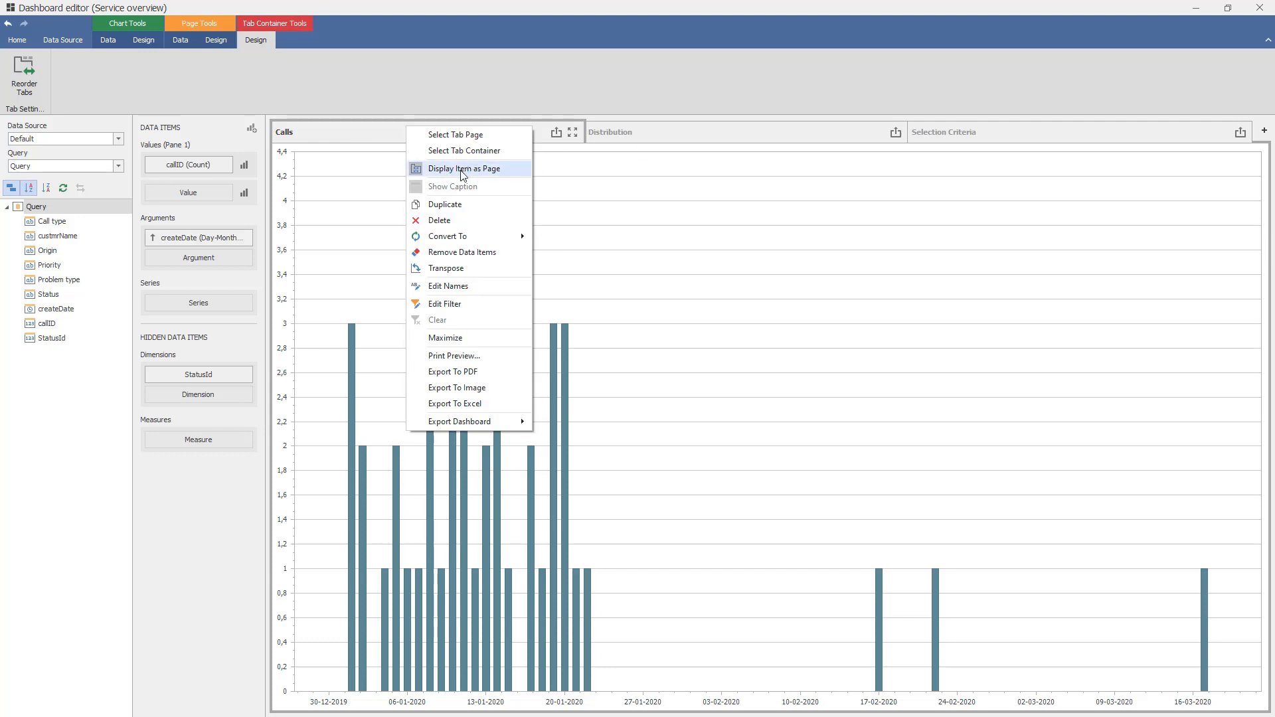
pyautogui.moveTo(440, 171)
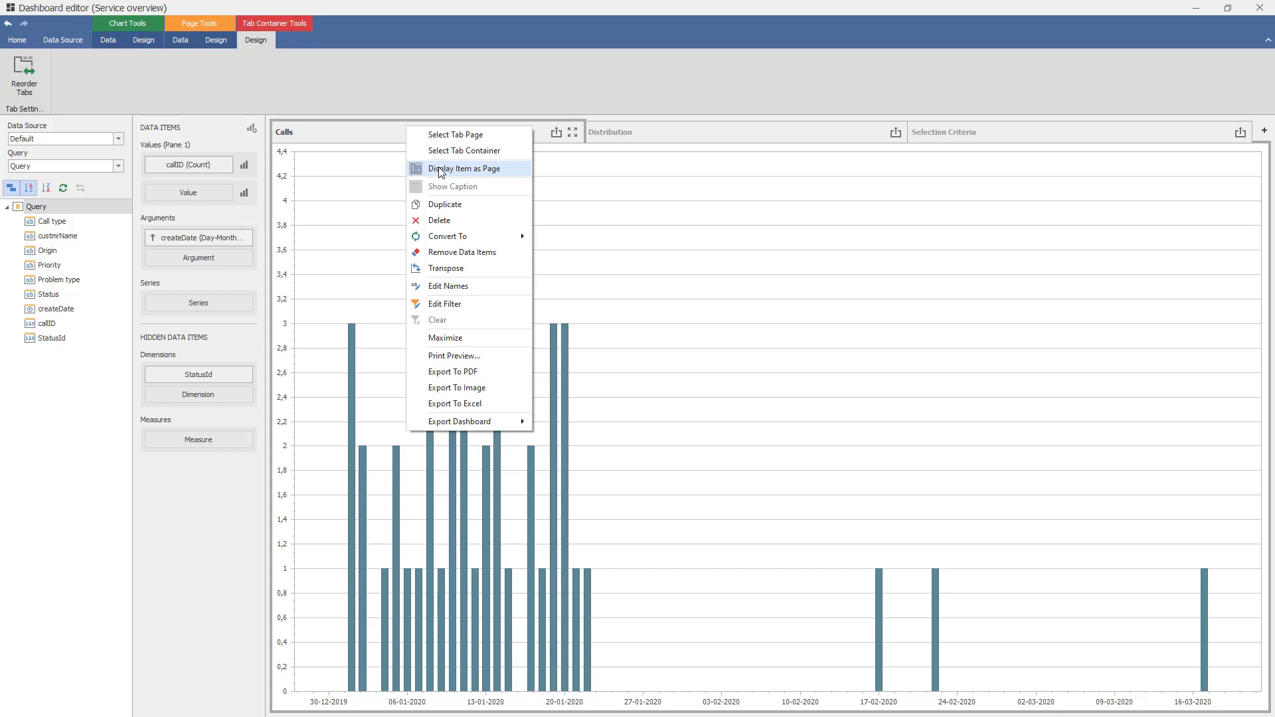
pyautogui.click(462, 169)
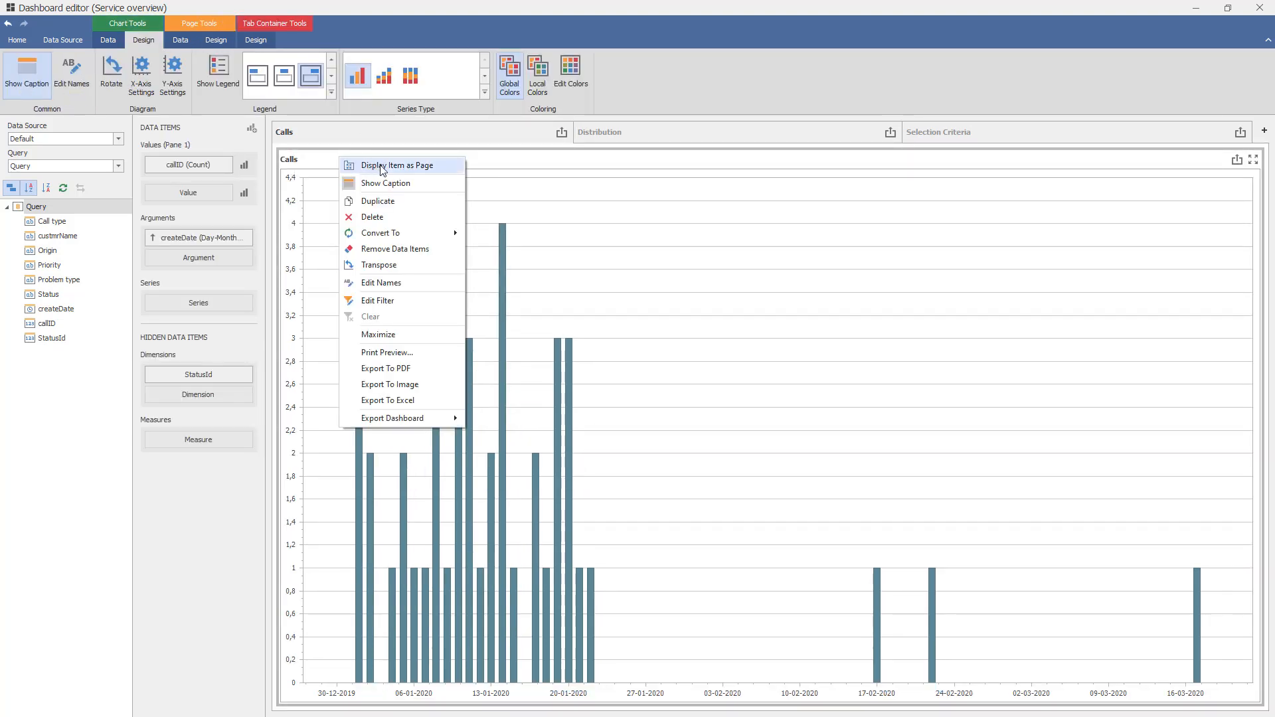
pyautogui.click(397, 165)
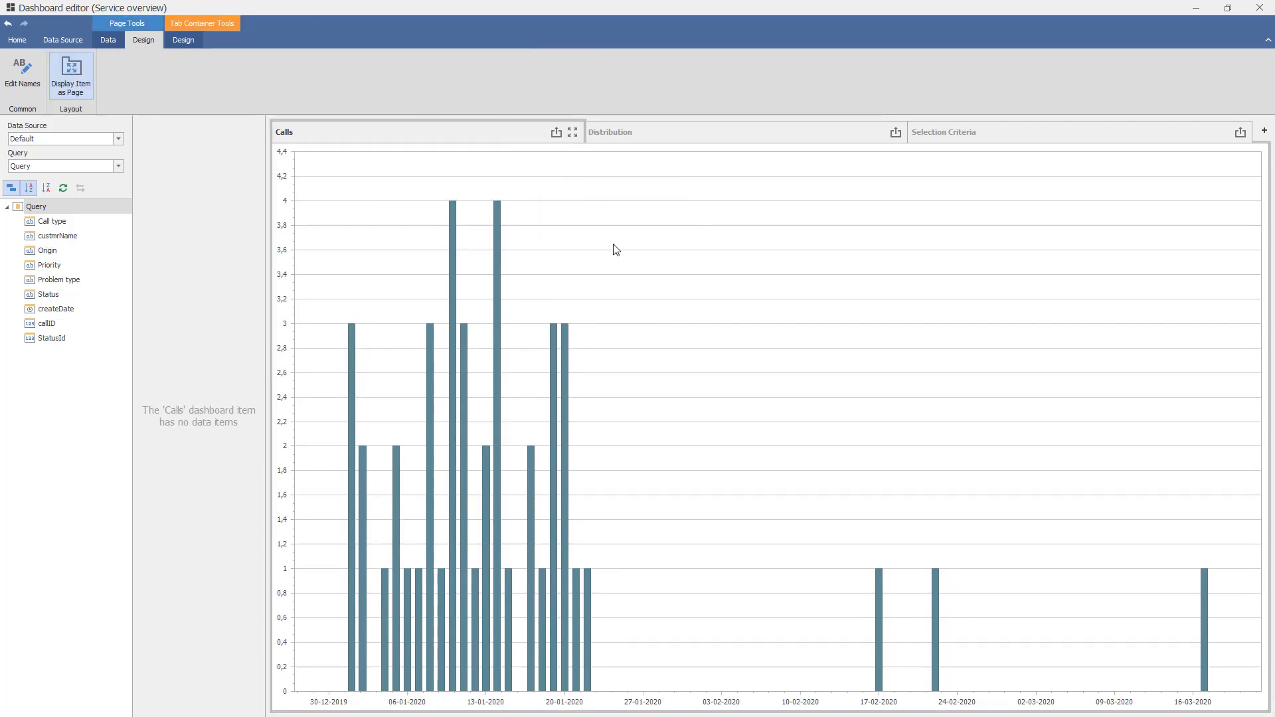
pyautogui.moveTo(1009, 60)
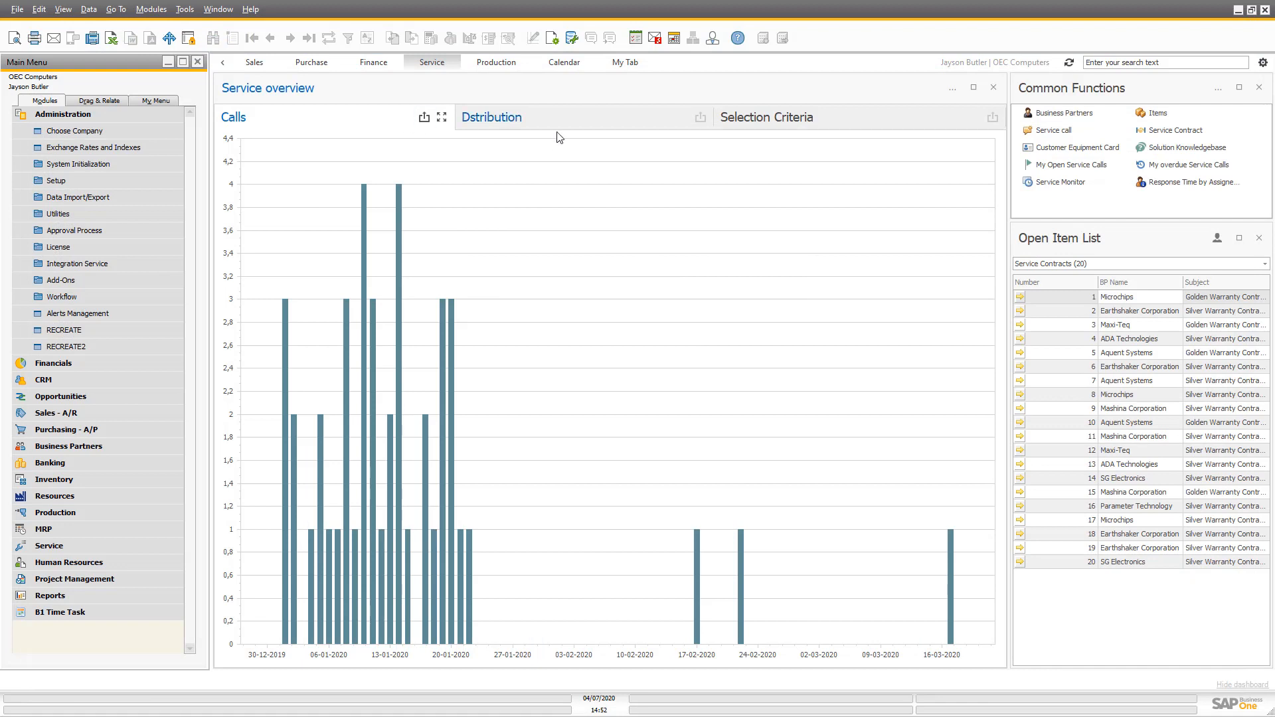
pyautogui.moveTo(823, 187)
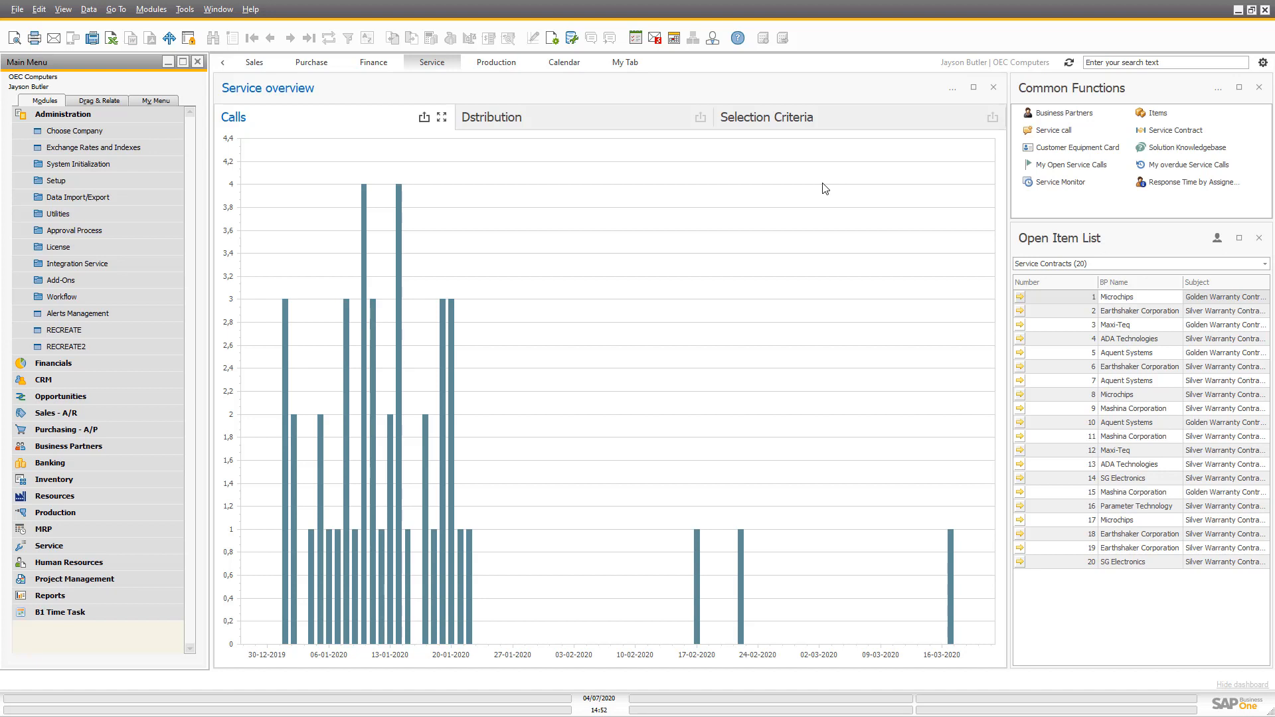
pyautogui.moveTo(651, 284)
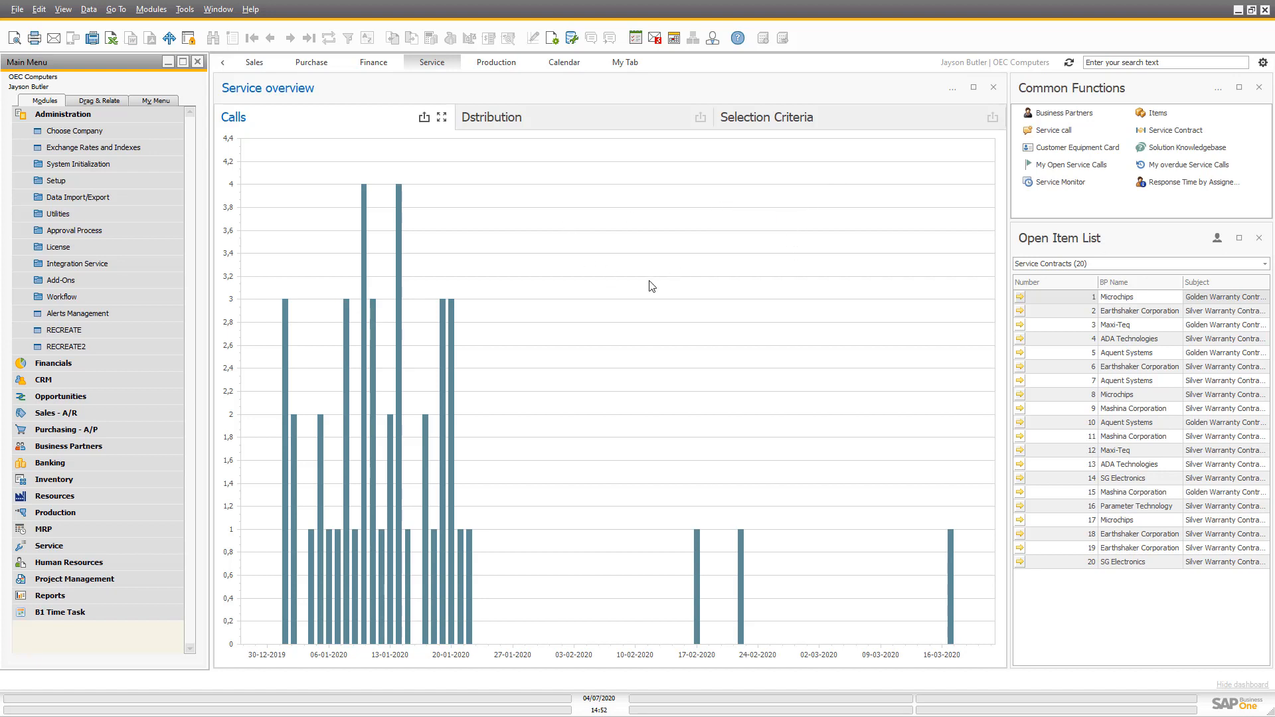
pyautogui.moveTo(675, 289)
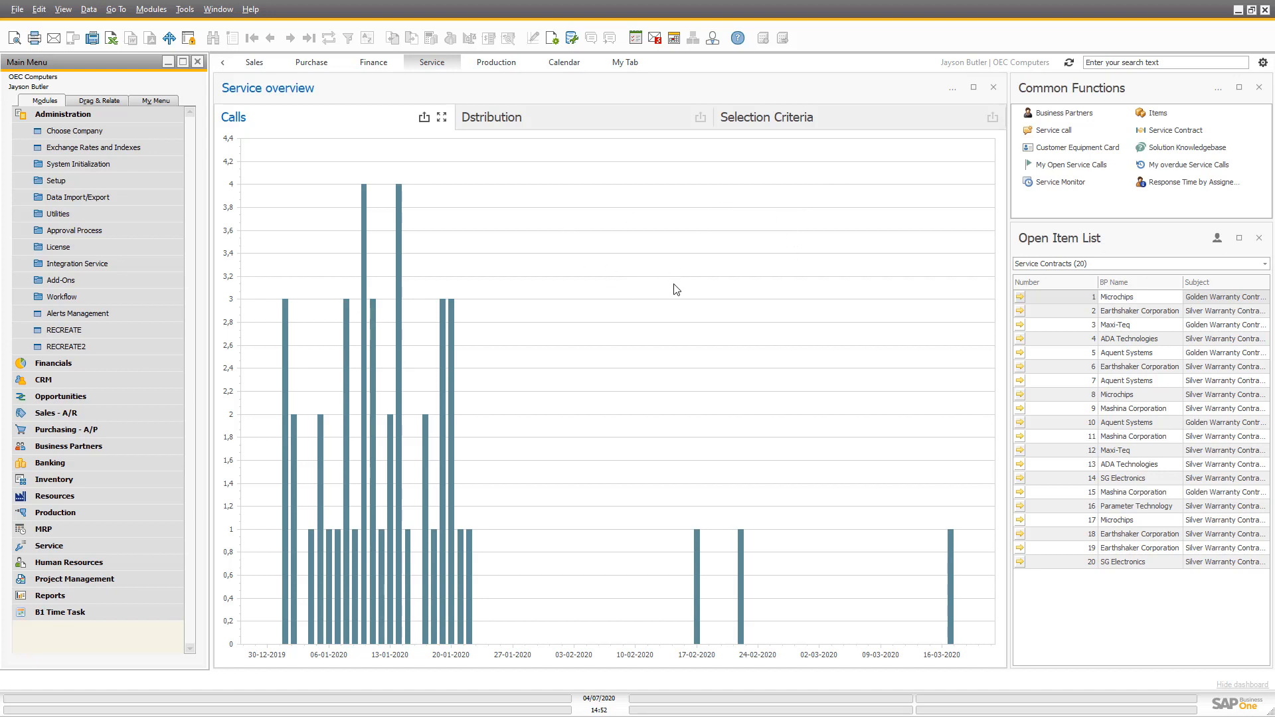